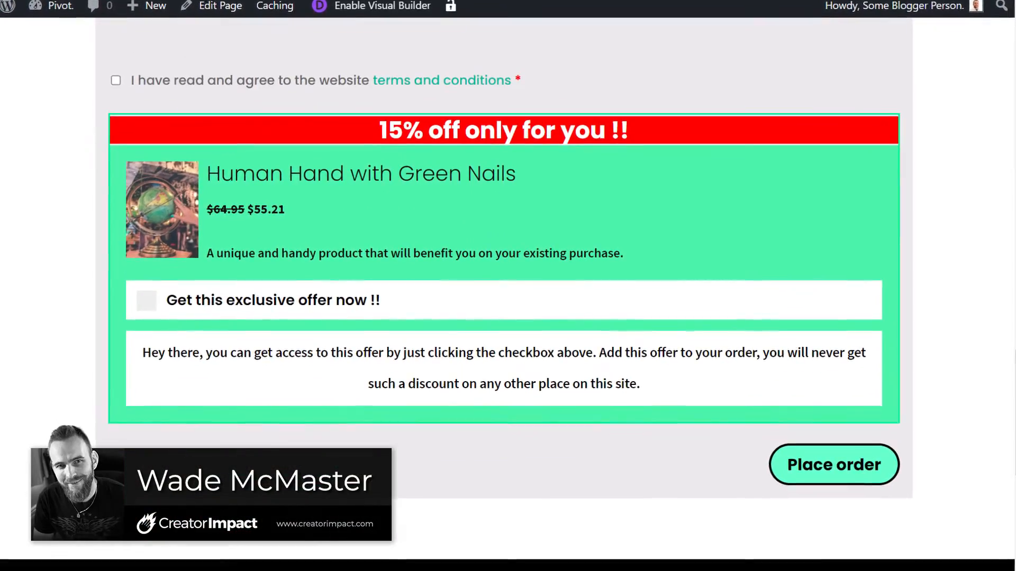
# Go to the Plugins > Add New page.
pyautogui.scroll(3)
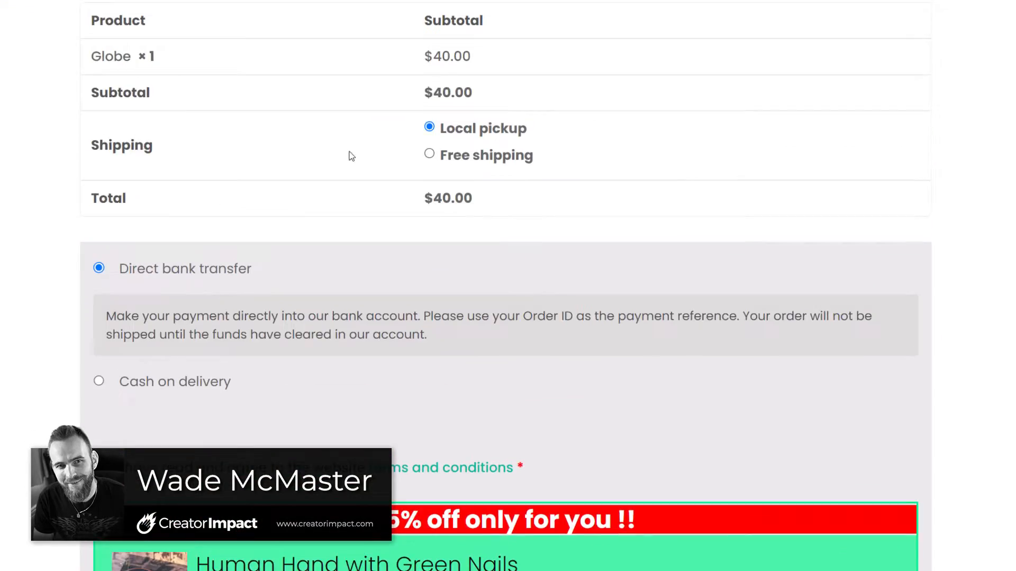
pyautogui.scroll(-3)
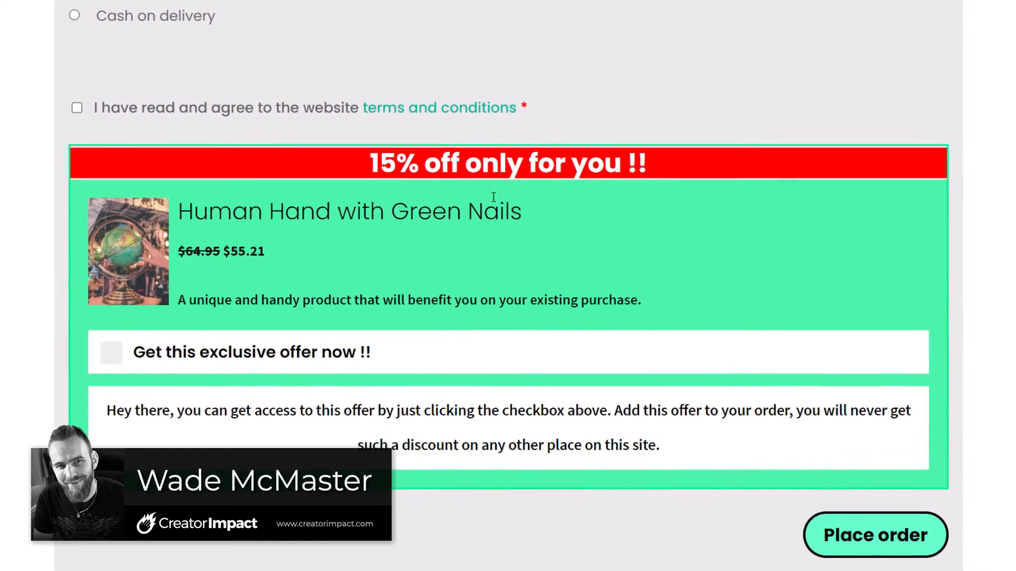
pyautogui.click(110, 352)
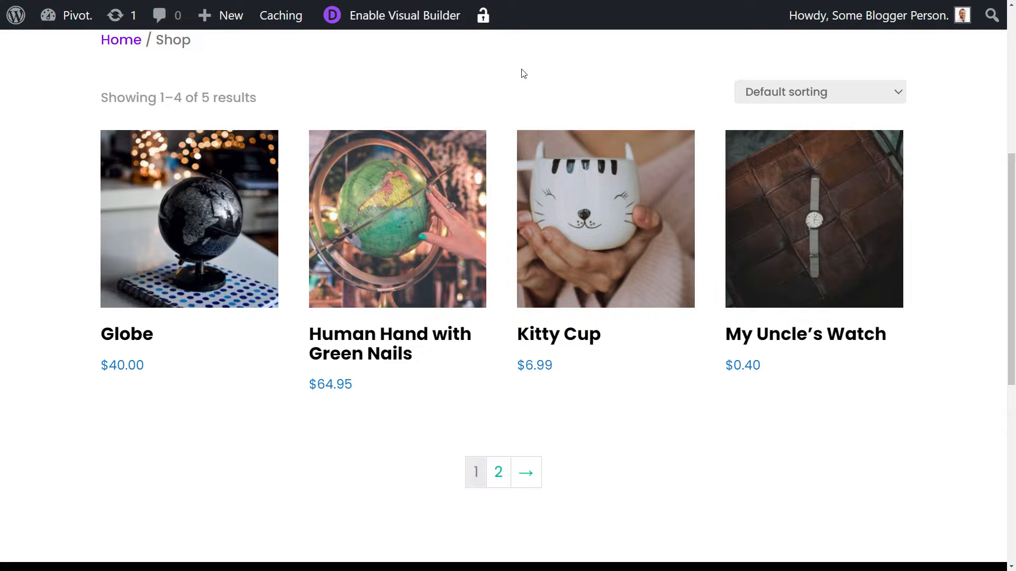
pyautogui.moveTo(199, 195)
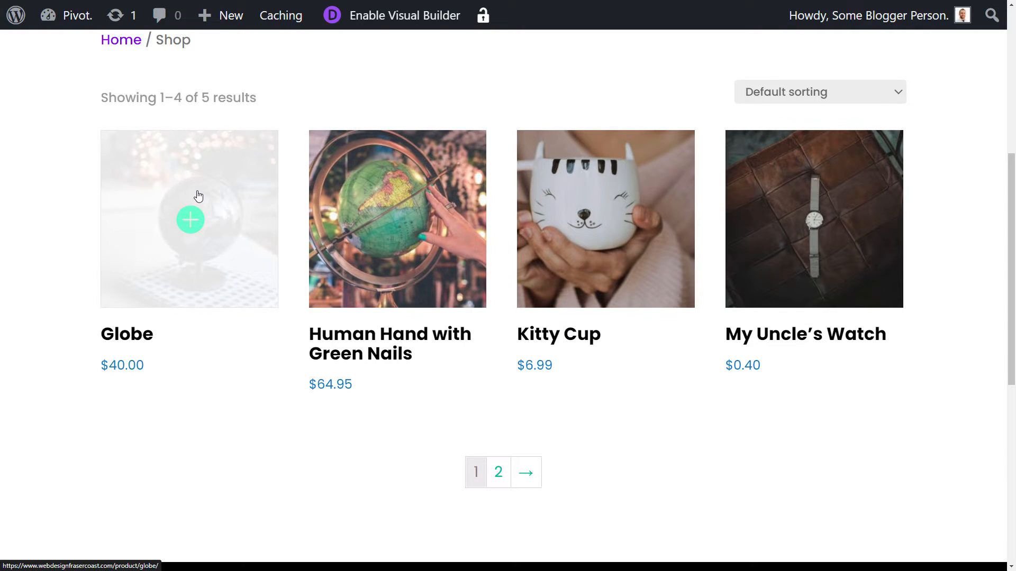
pyautogui.moveTo(237, 142)
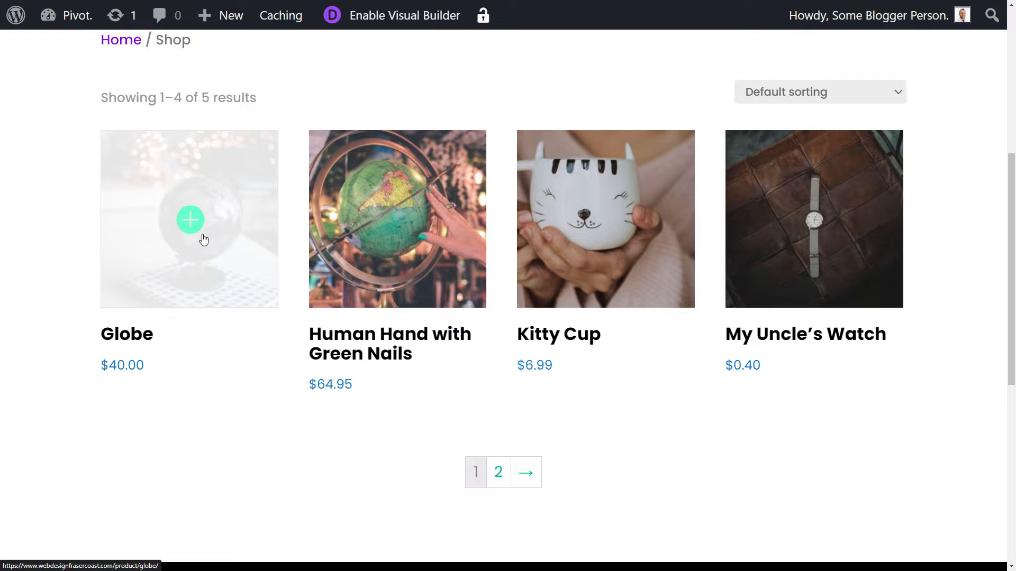
pyautogui.moveTo(171, 428)
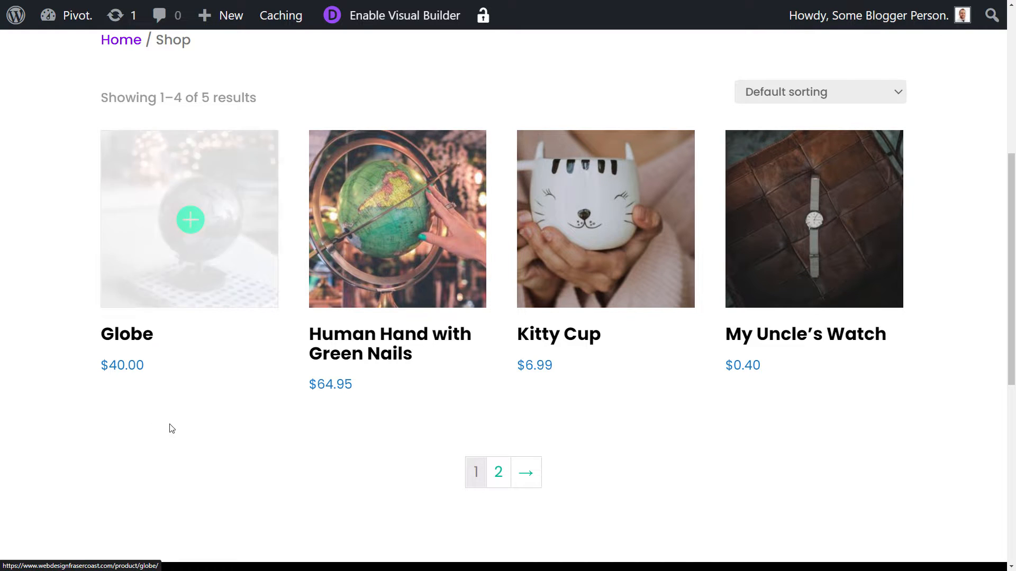
pyautogui.moveTo(263, 248)
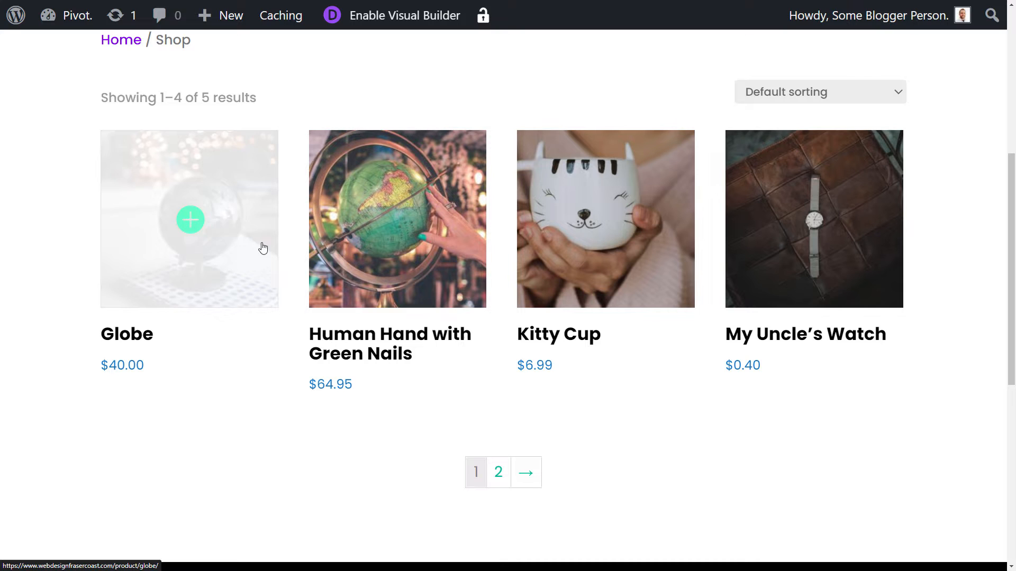
pyautogui.moveTo(322, 346)
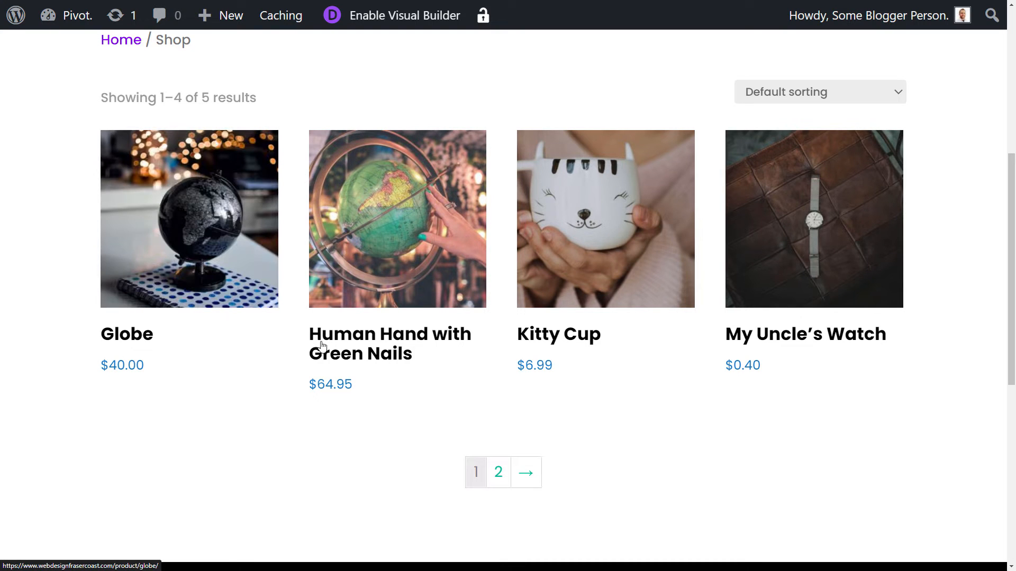
pyautogui.moveTo(386, 339)
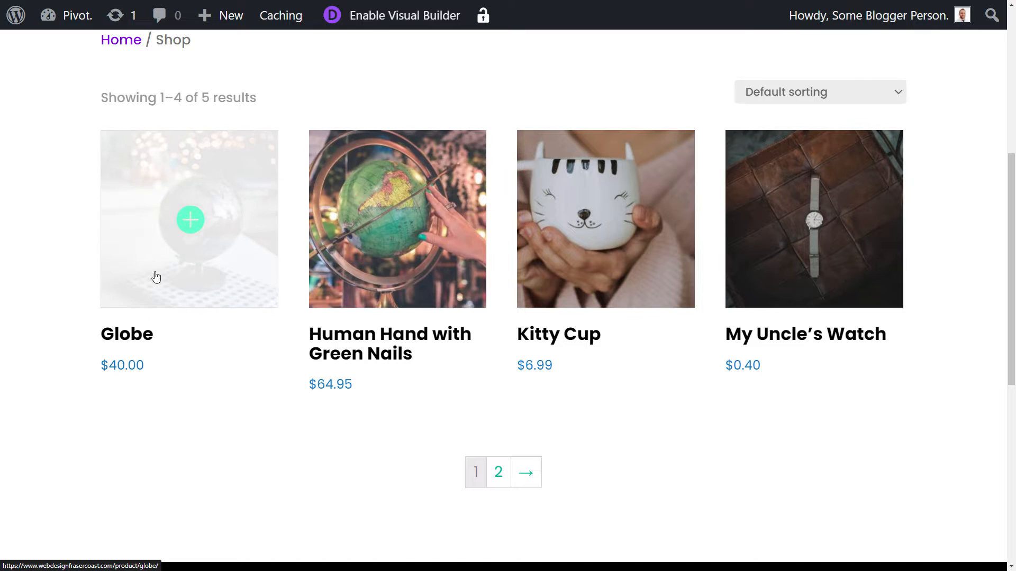
pyautogui.moveTo(365, 280)
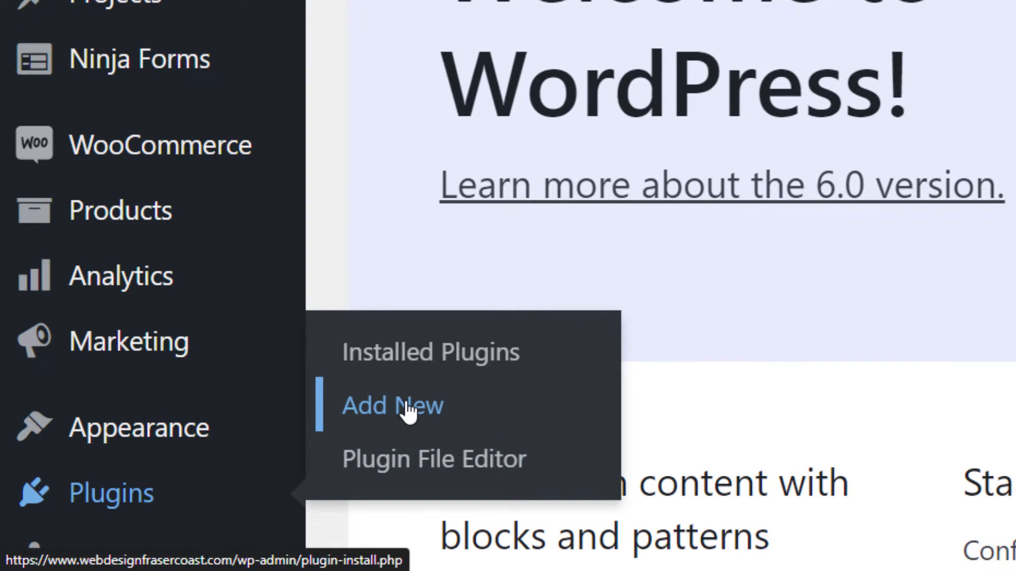
pyautogui.click(392, 406)
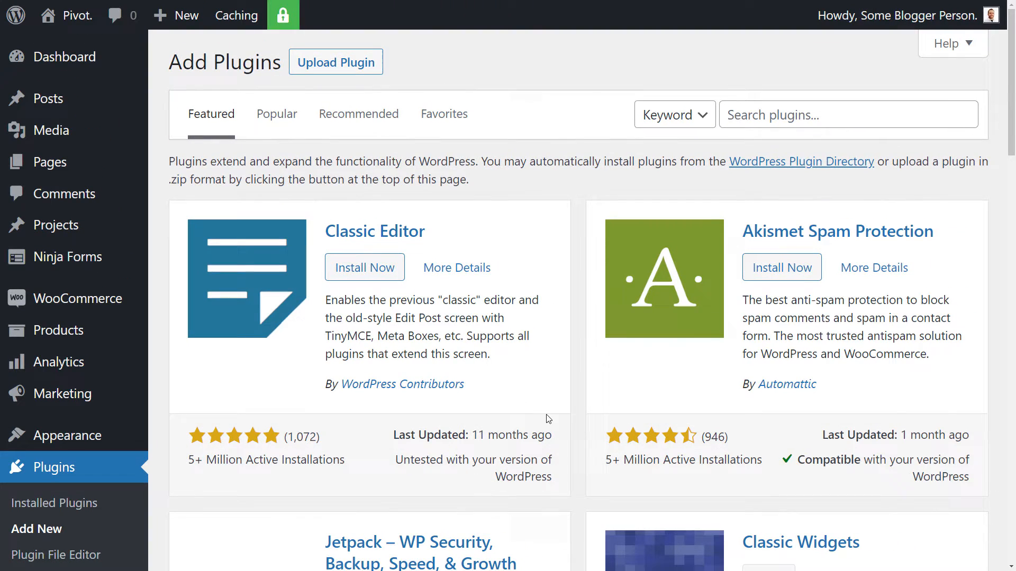
# Search 'Upsell Order Bump offer', then install and activate the plugin.
pyautogui.write('Upd')
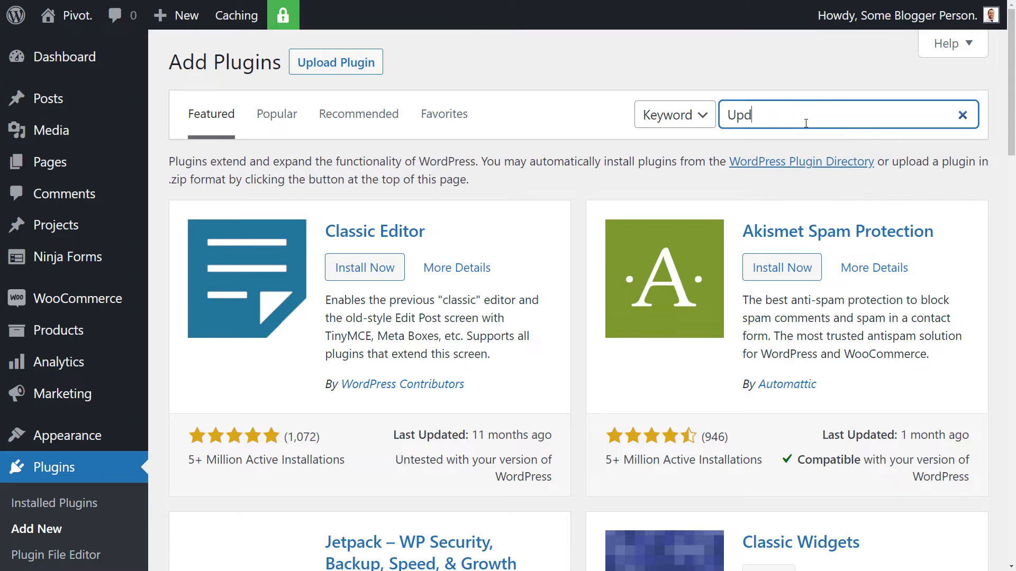
pyautogui.write('Upsell Ord')
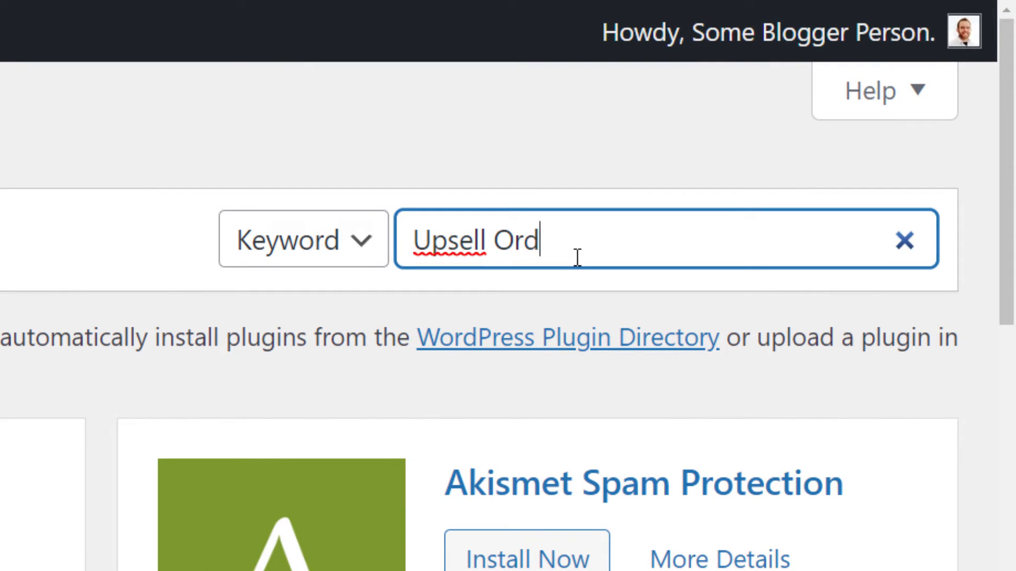
pyautogui.write('er Bump offe')
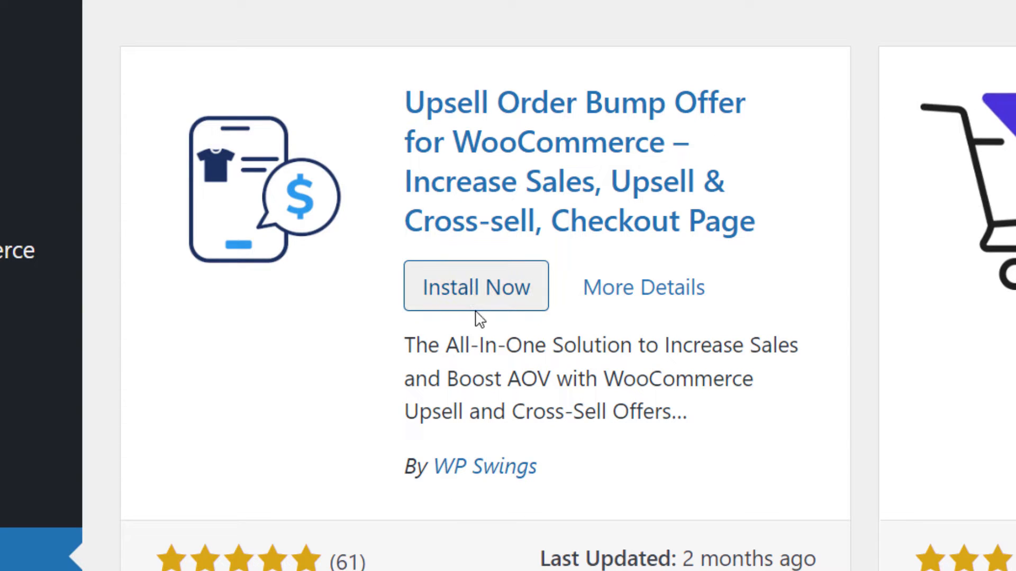
pyautogui.click(476, 285)
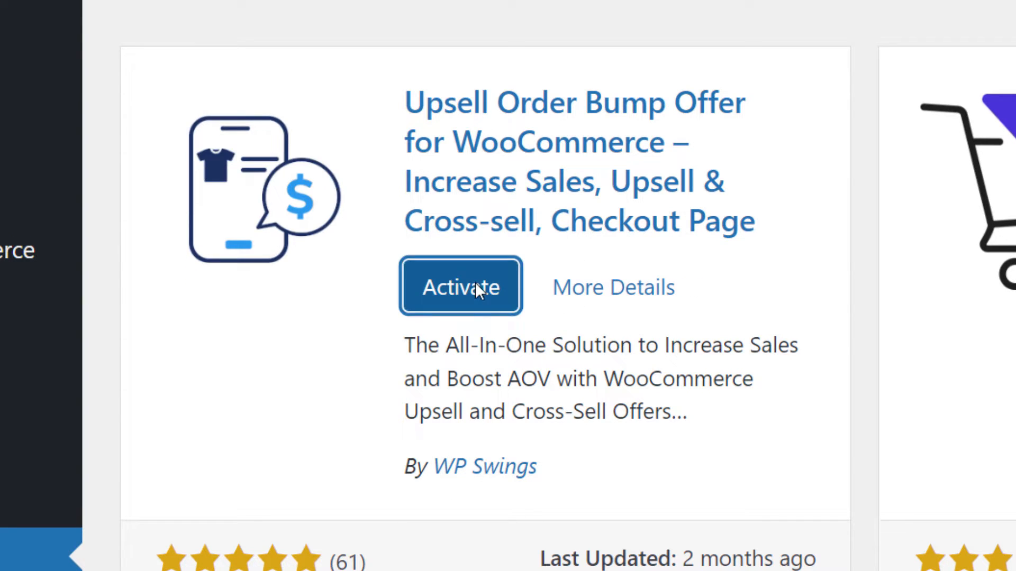
pyautogui.click(460, 287)
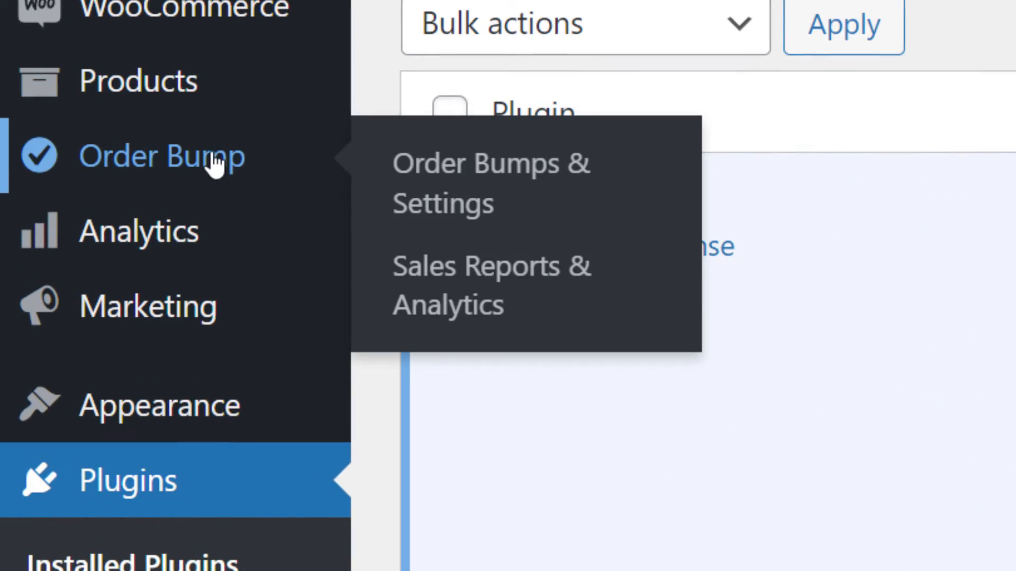
# Open Order Bumps & Settings, skip the welcome popup, and scroll the Overview.
pyautogui.click(491, 183)
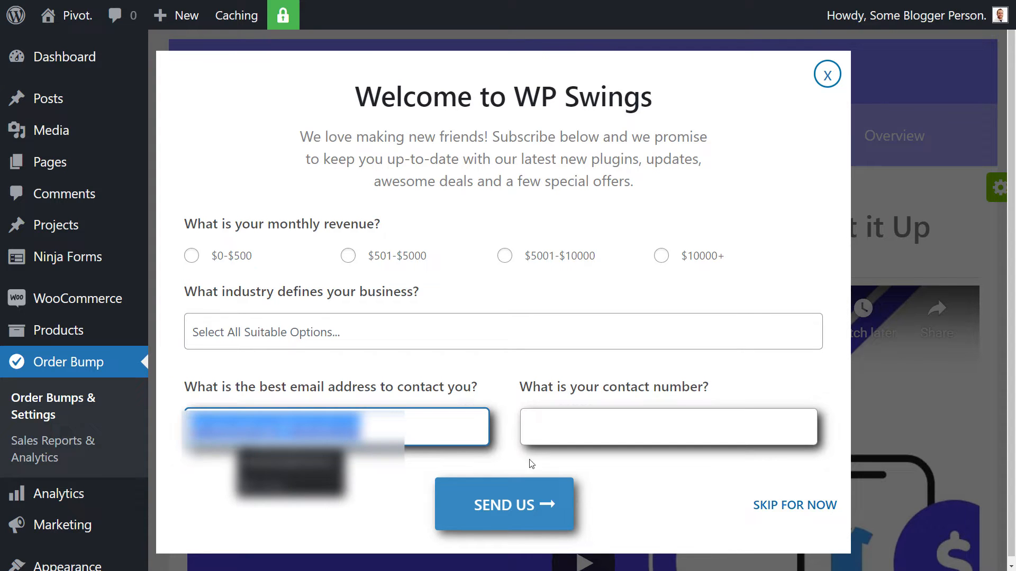
pyautogui.click(794, 505)
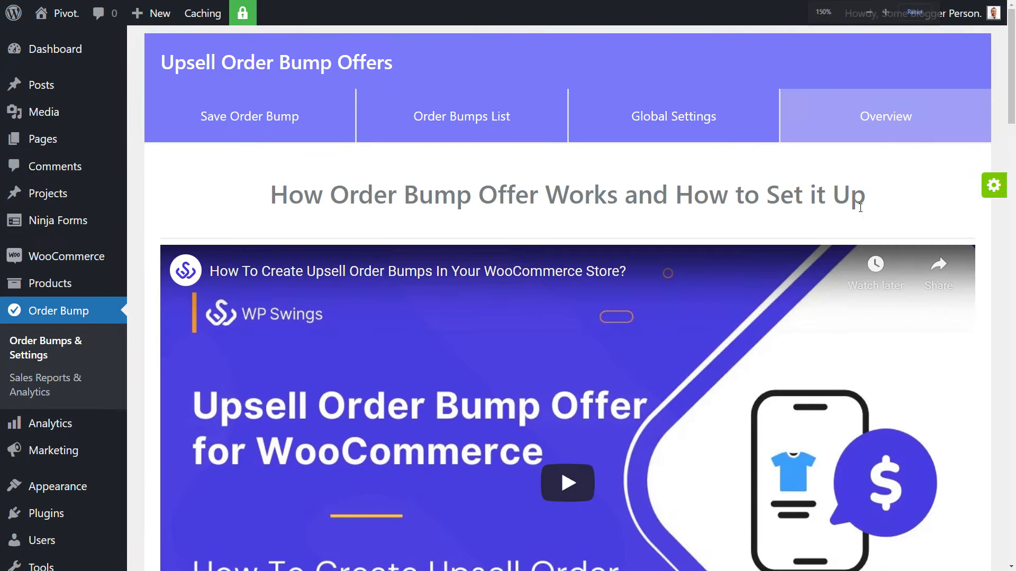
pyautogui.scroll(-3)
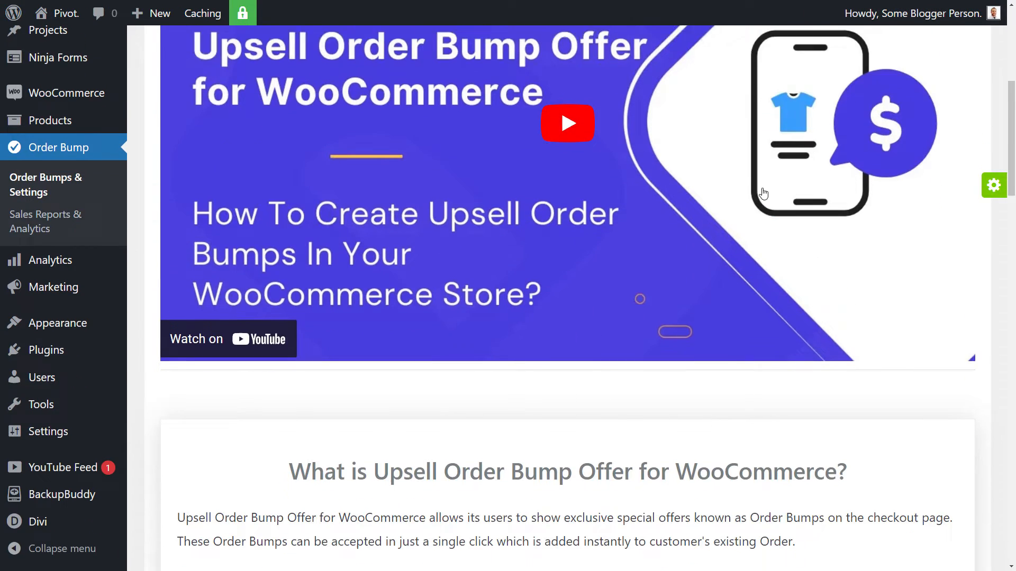
pyautogui.scroll(-3)
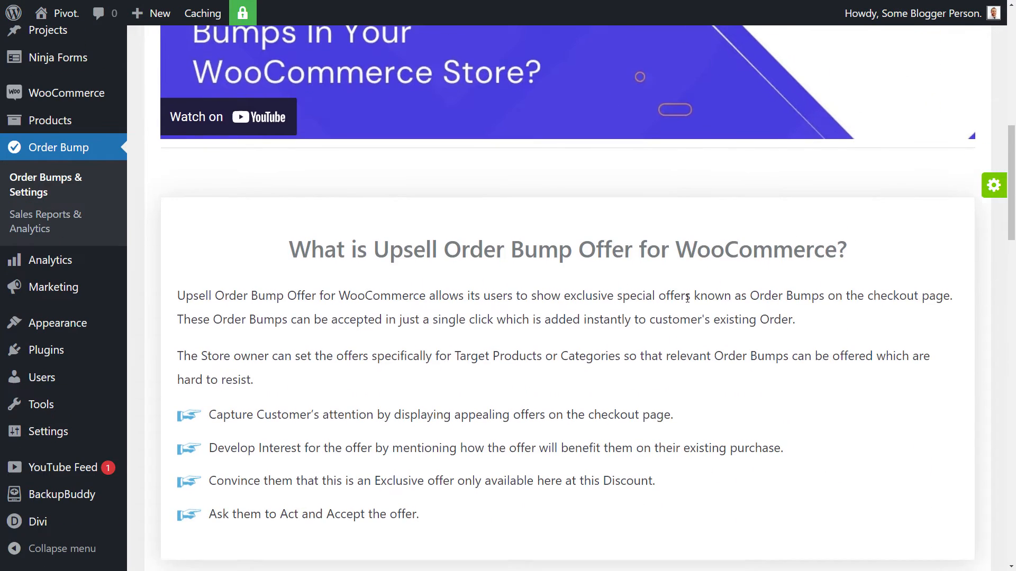
pyautogui.scroll(-3)
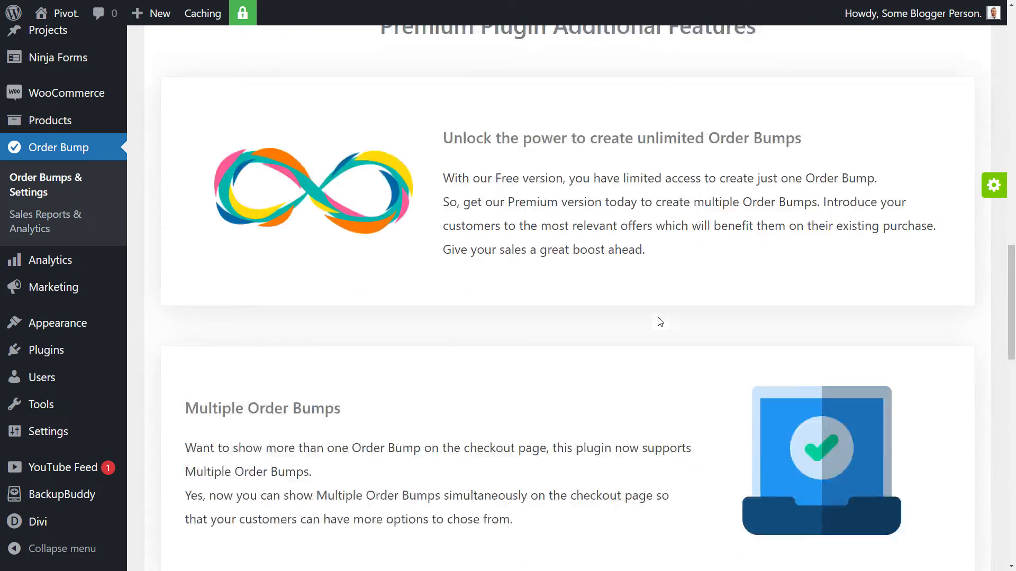
pyautogui.scroll(-3)
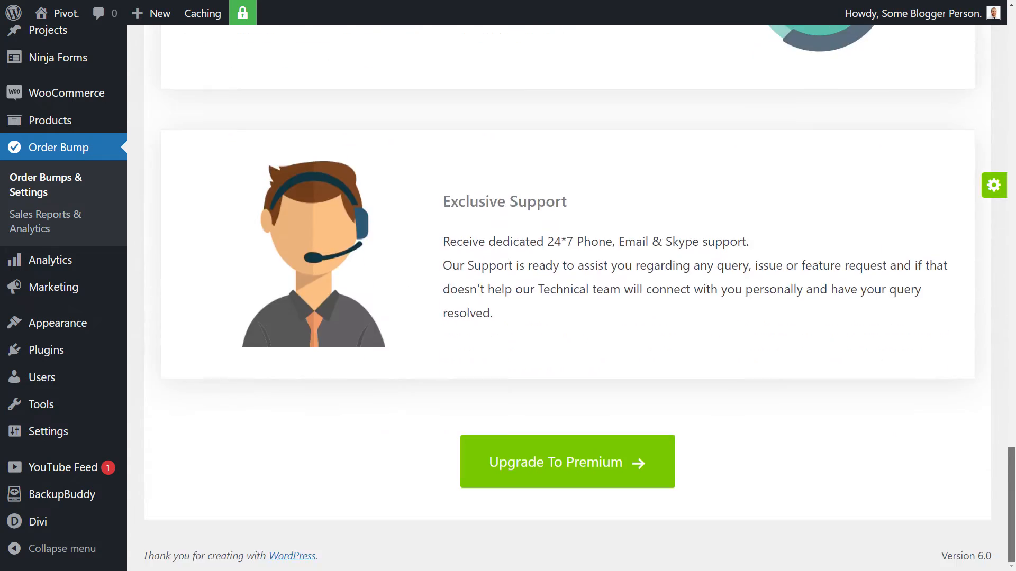
pyautogui.scroll(3)
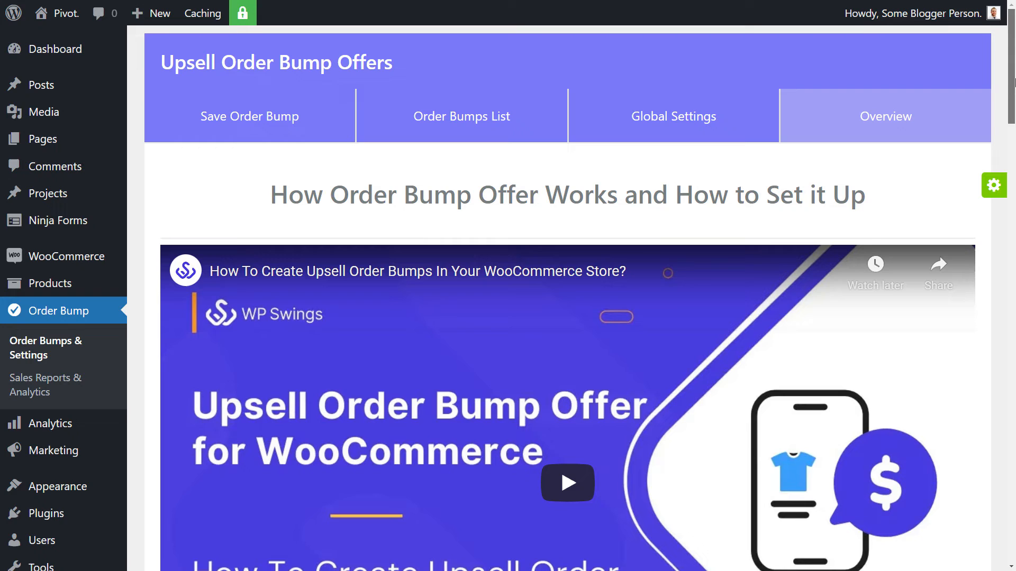
pyautogui.moveTo(461, 139)
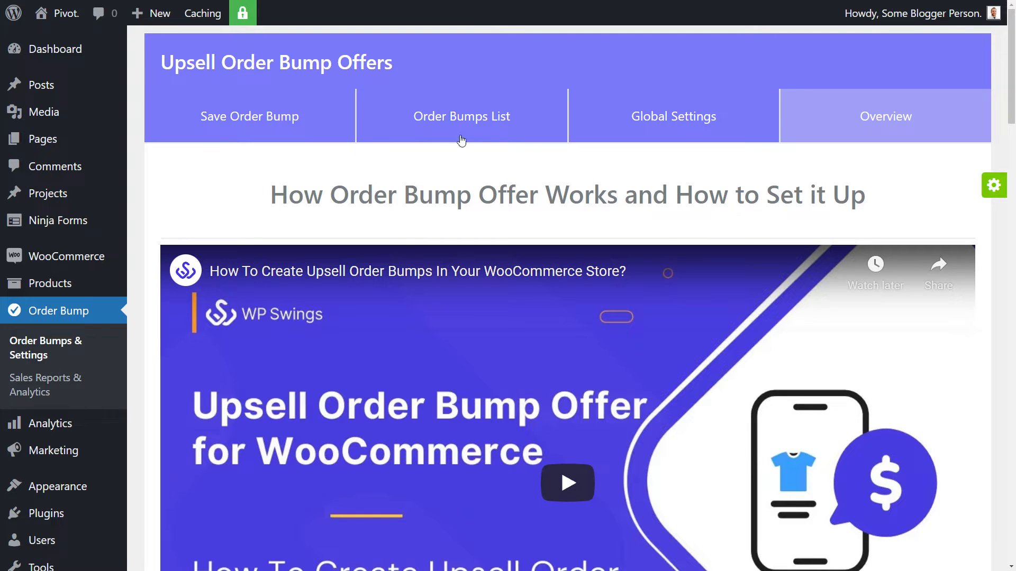
# Create a new order bump named 'Green Nails Hand Offer' and dismiss the Go Pro popup.
pyautogui.click(461, 116)
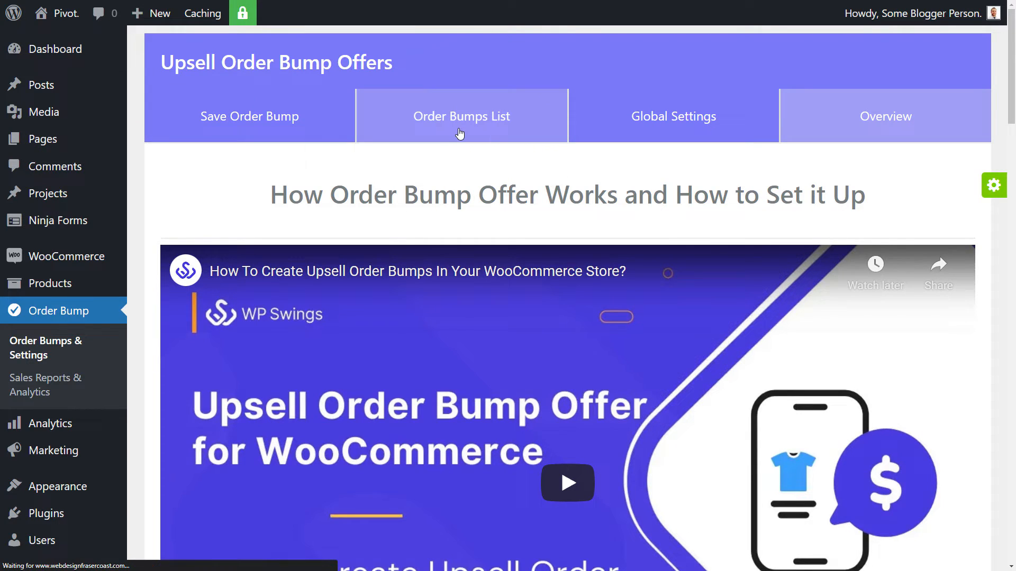
pyautogui.click(461, 116)
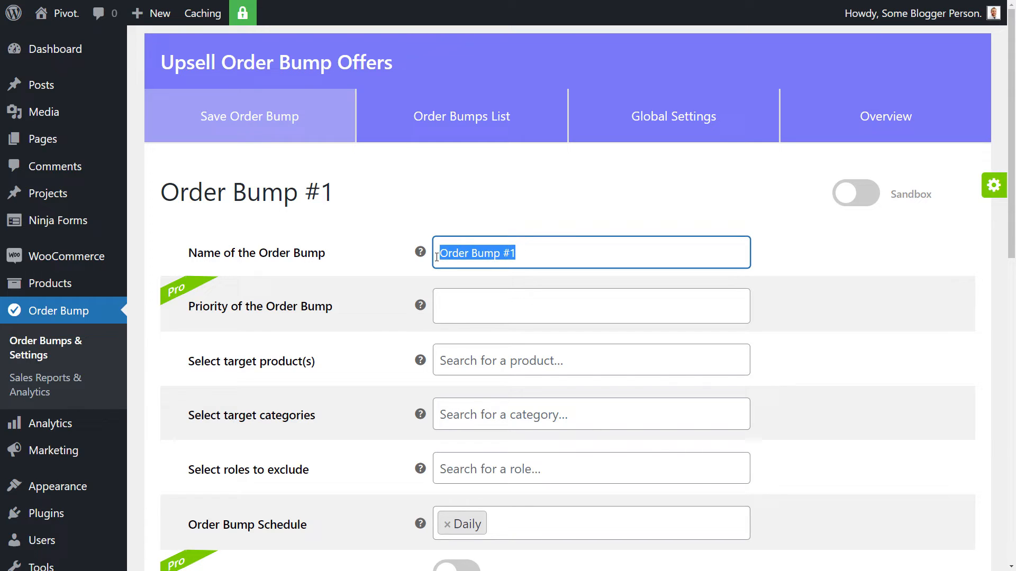
pyautogui.write('G')
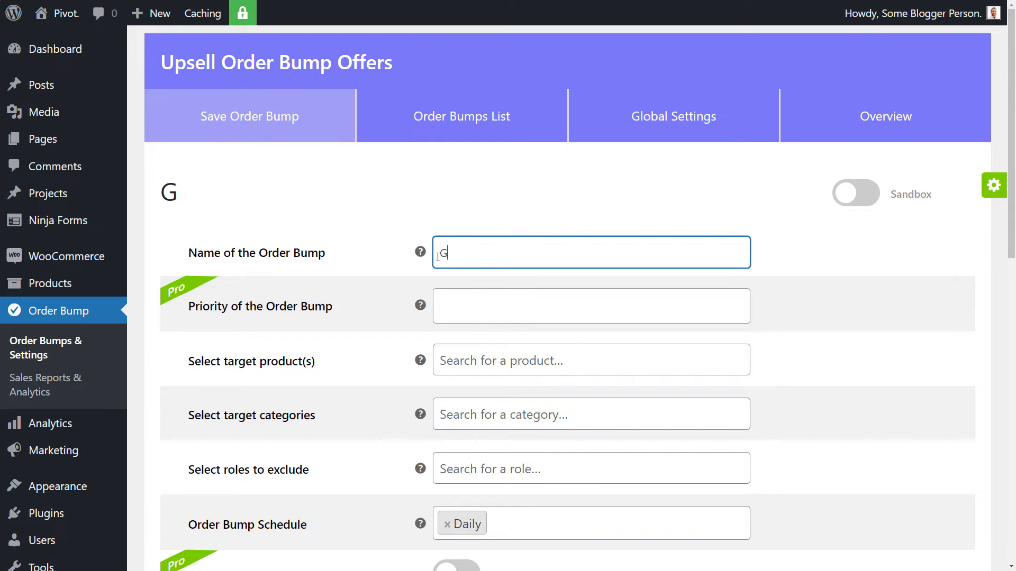
pyautogui.write('reen Hand O')
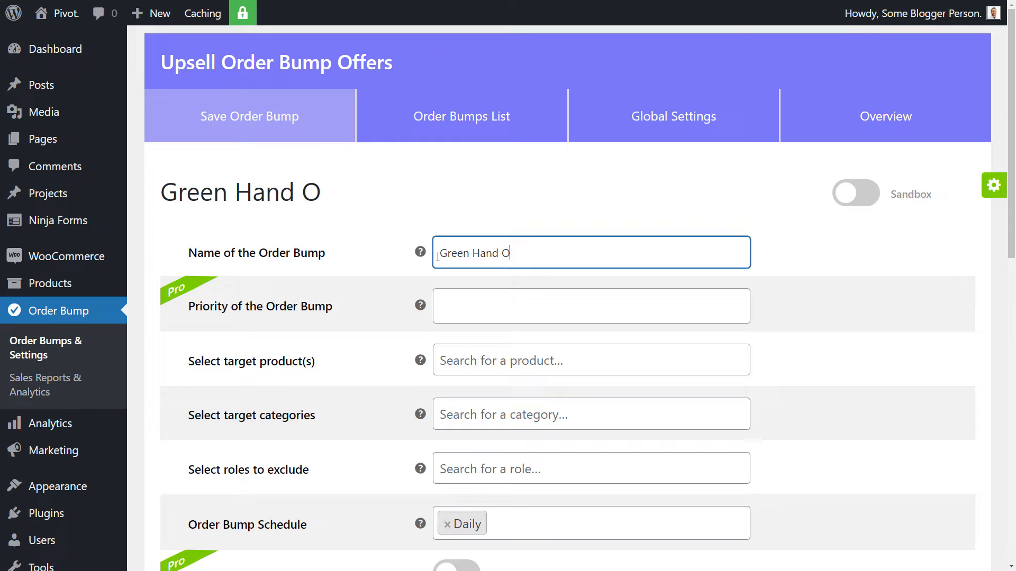
pyautogui.write('Ffer')
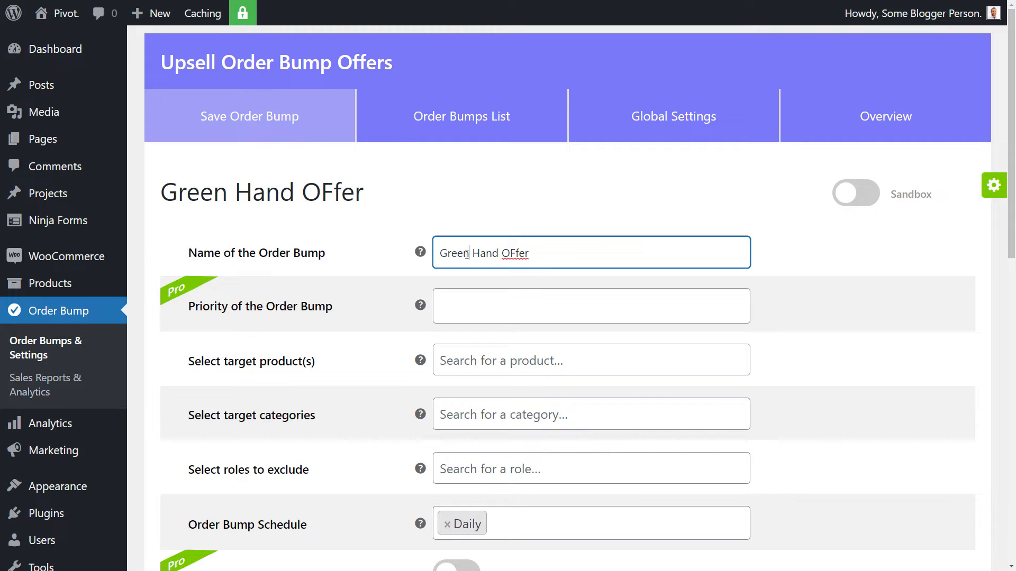
pyautogui.write('Nails')
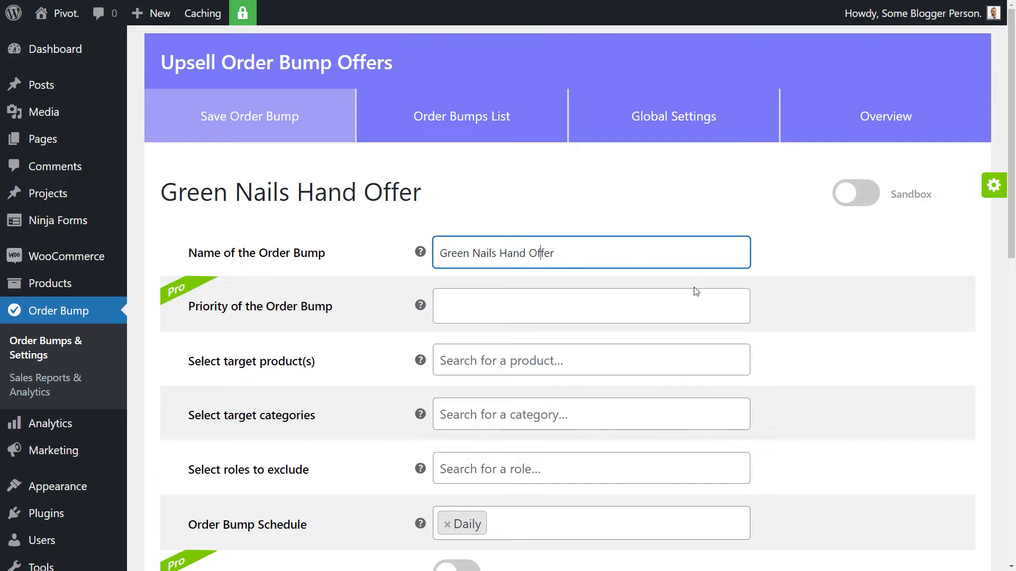
pyautogui.moveTo(185, 289)
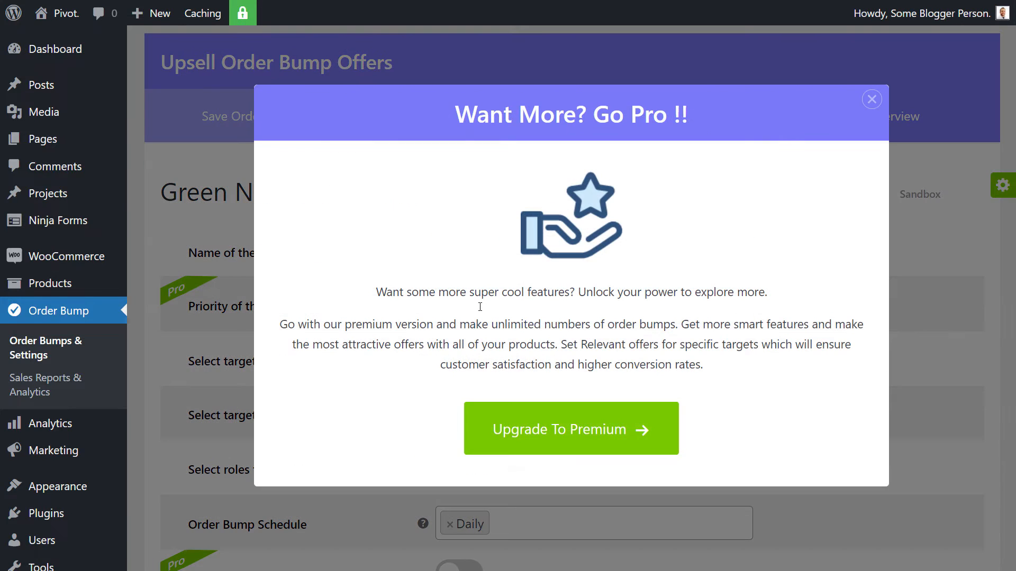
pyautogui.click(871, 98)
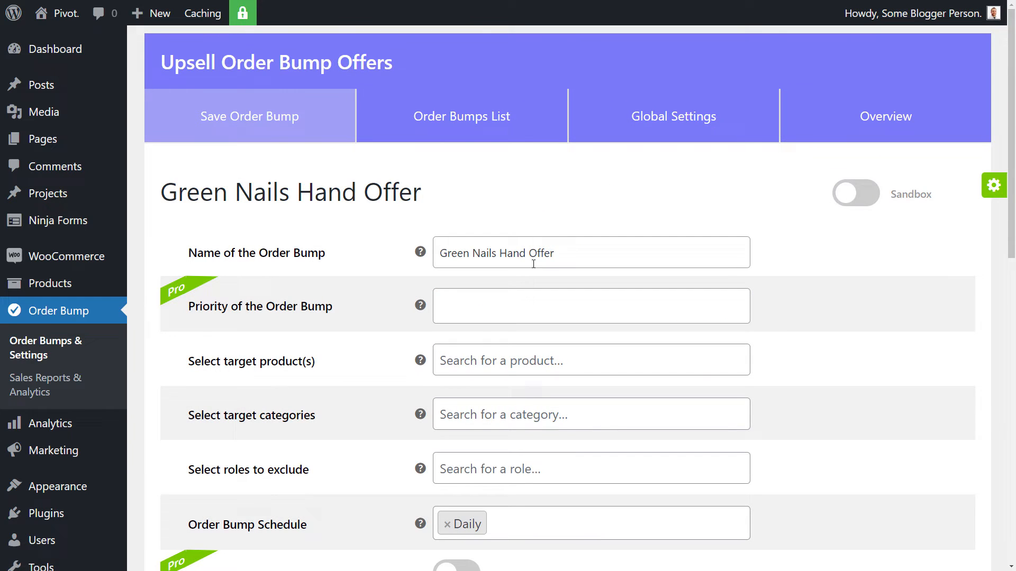
# Set Globe (#8720) as the target product, leaving categories and excluded roles empty.
pyautogui.write('glob')
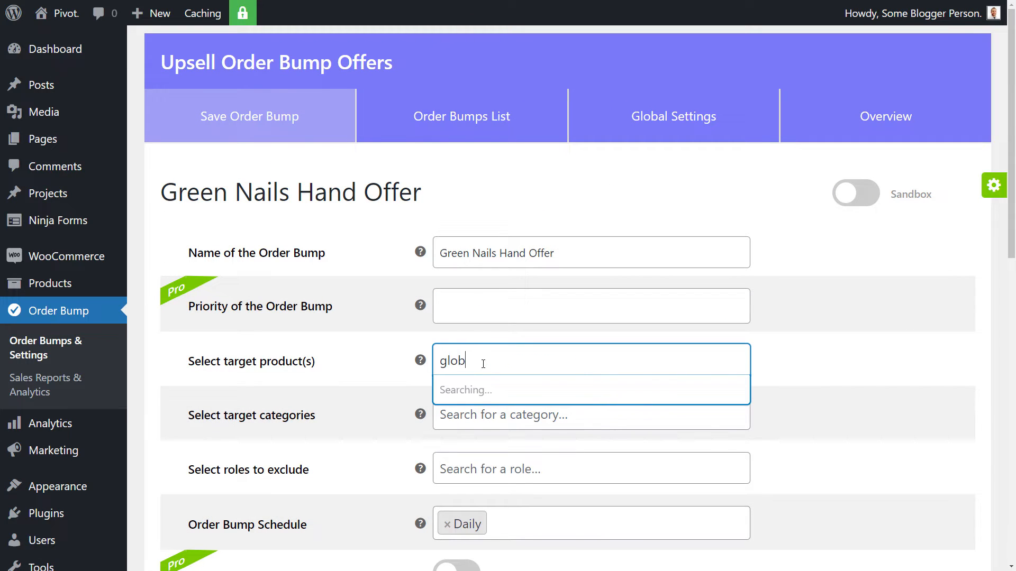
pyautogui.write('e( #8720')
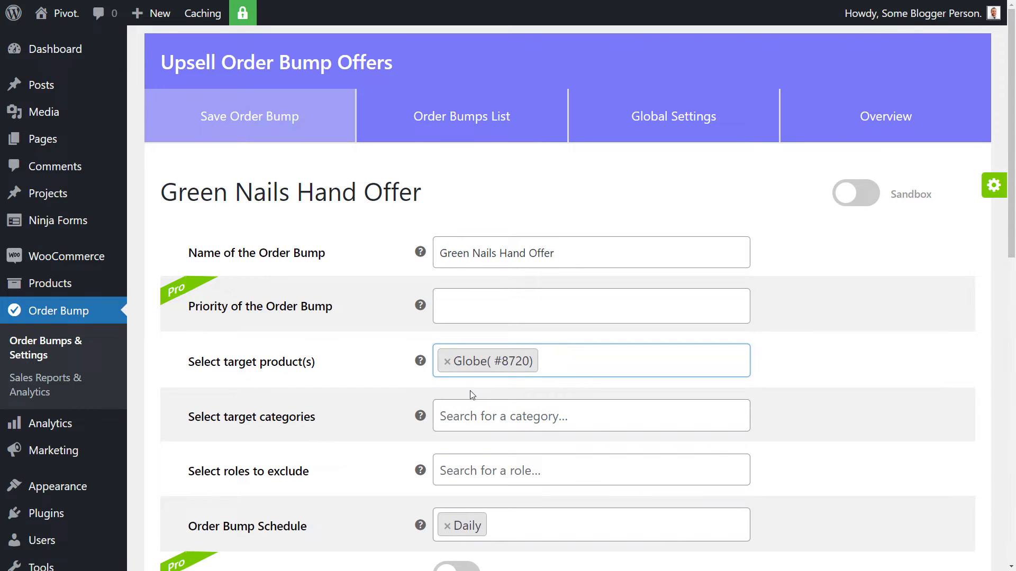
pyautogui.scroll(-3)
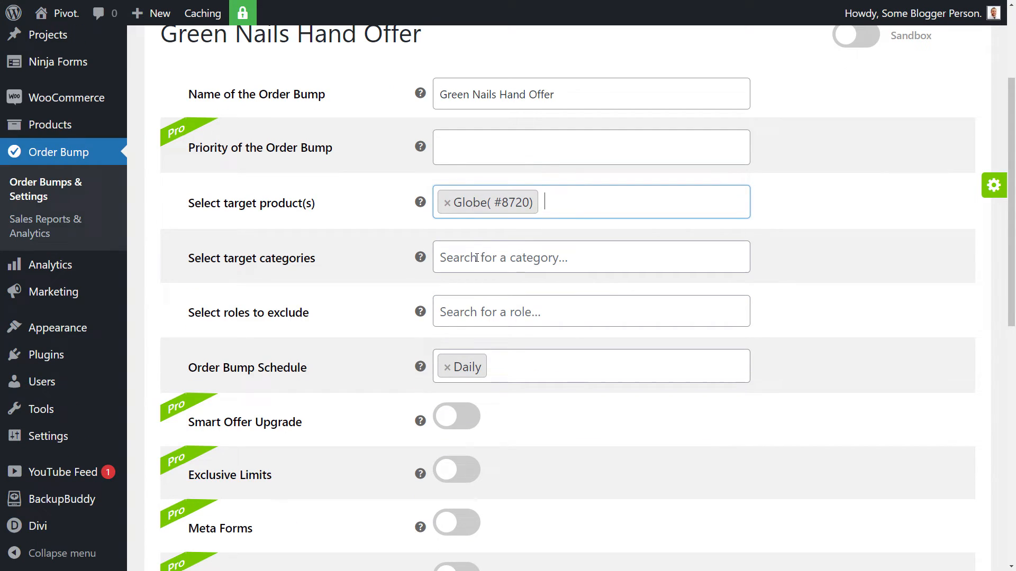
pyautogui.click(583, 257)
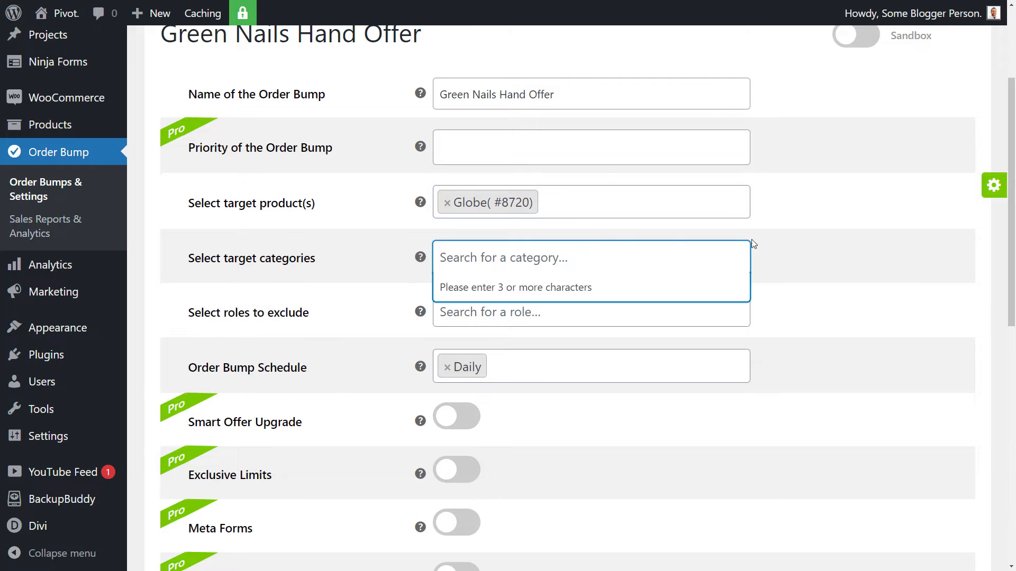
pyautogui.click(354, 334)
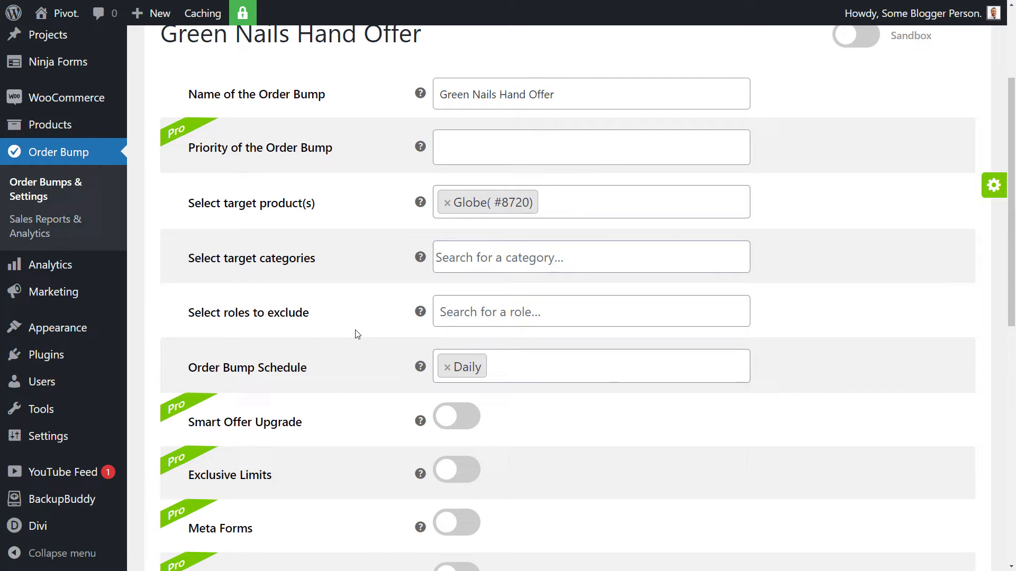
pyautogui.click(590, 311)
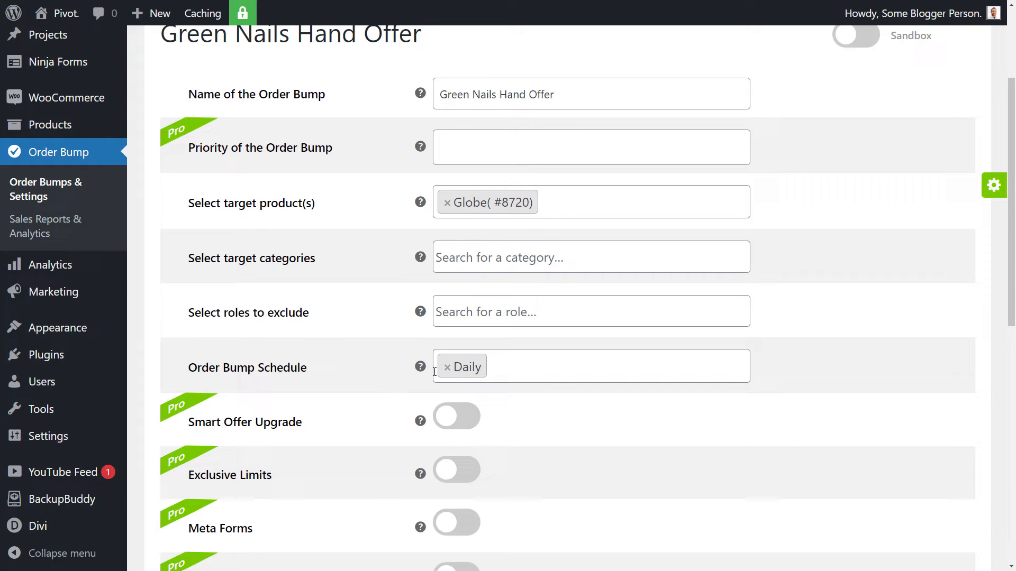
pyautogui.scroll(-3)
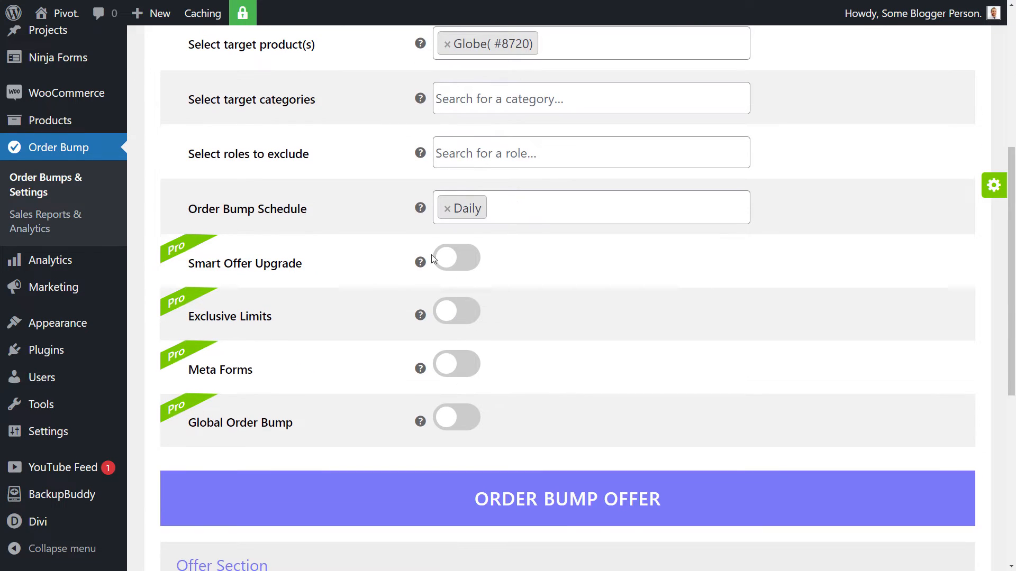
pyautogui.moveTo(309, 440)
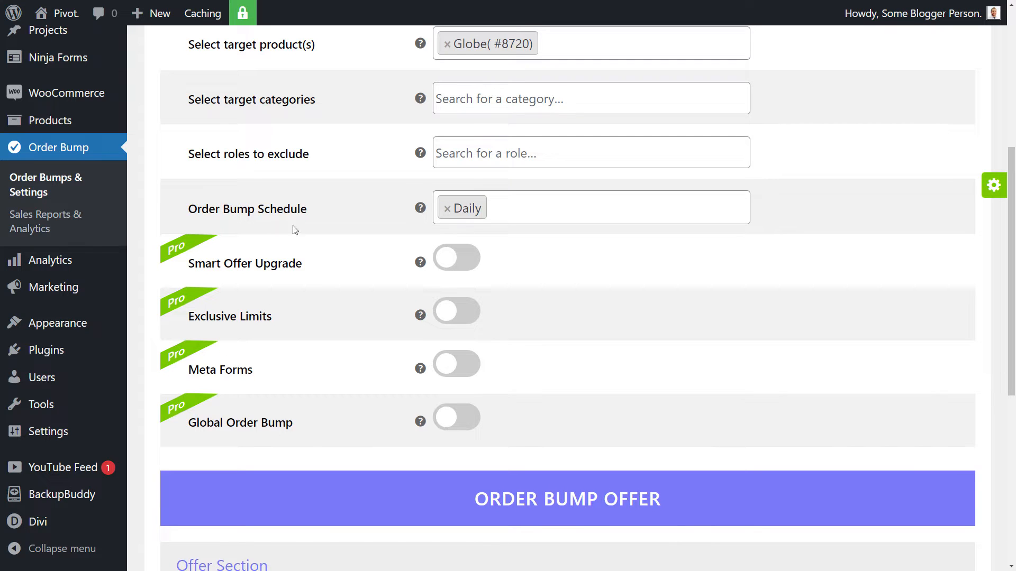
# Choose Human Hand with Green Nails (#8716) as the offer product and save changes.
pyautogui.scroll(-3)
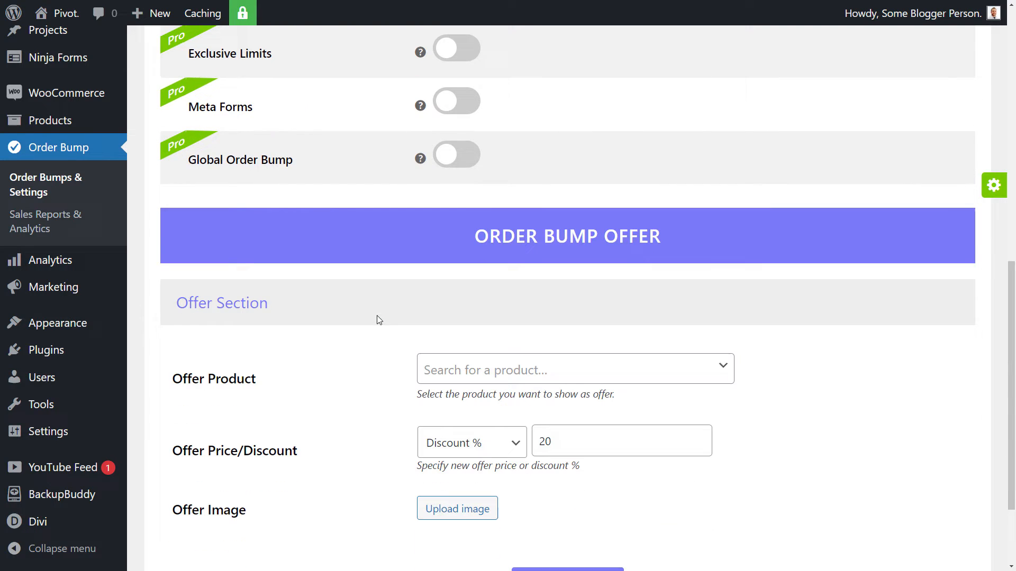
pyautogui.scroll(-3)
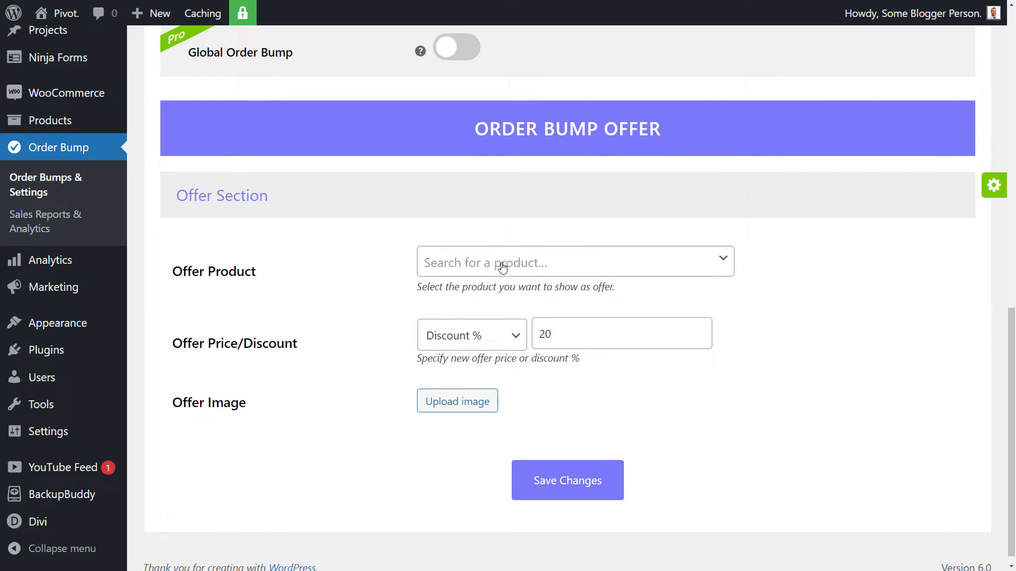
pyautogui.click(574, 260)
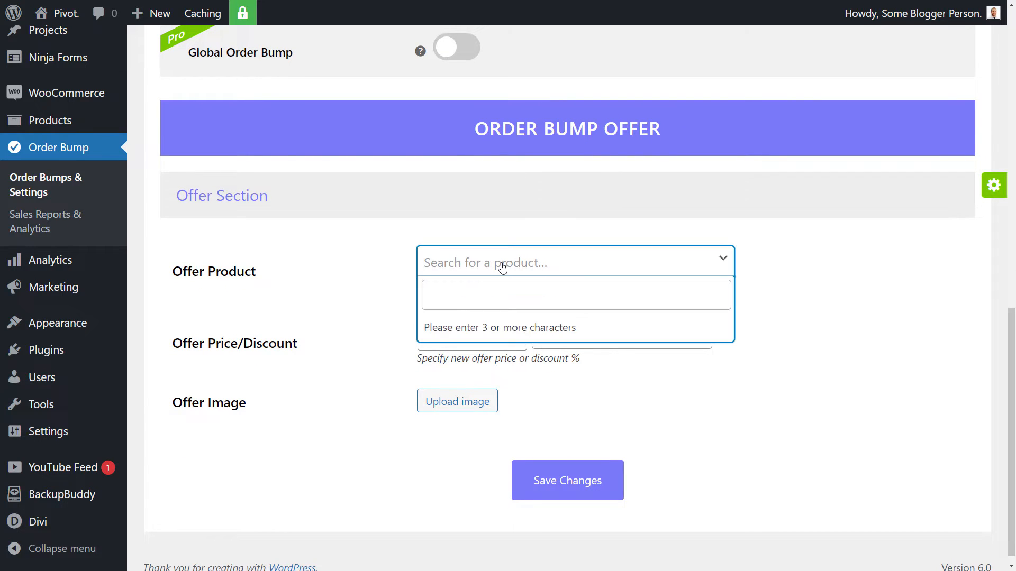
pyautogui.write('gre')
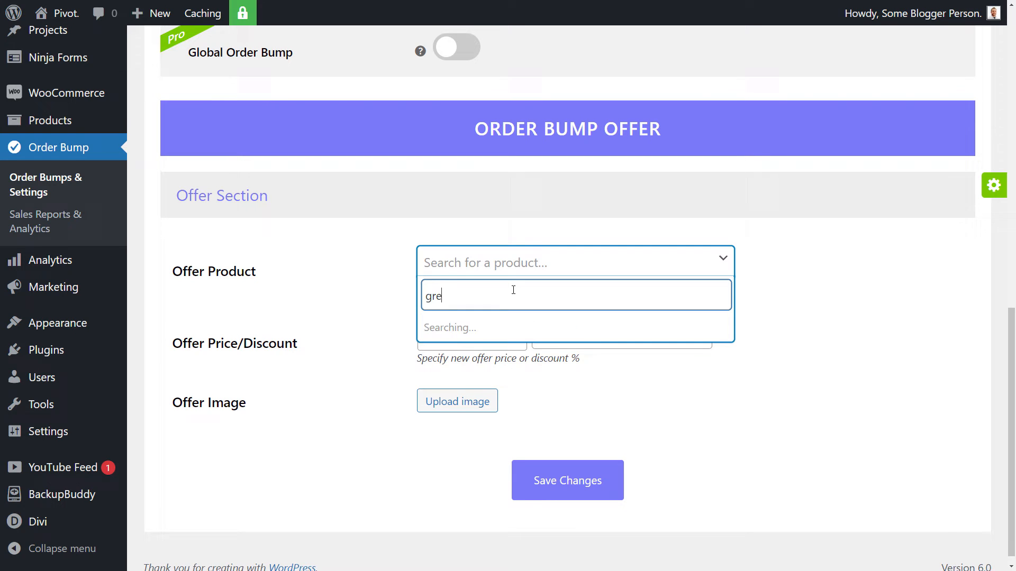
pyautogui.write('en')
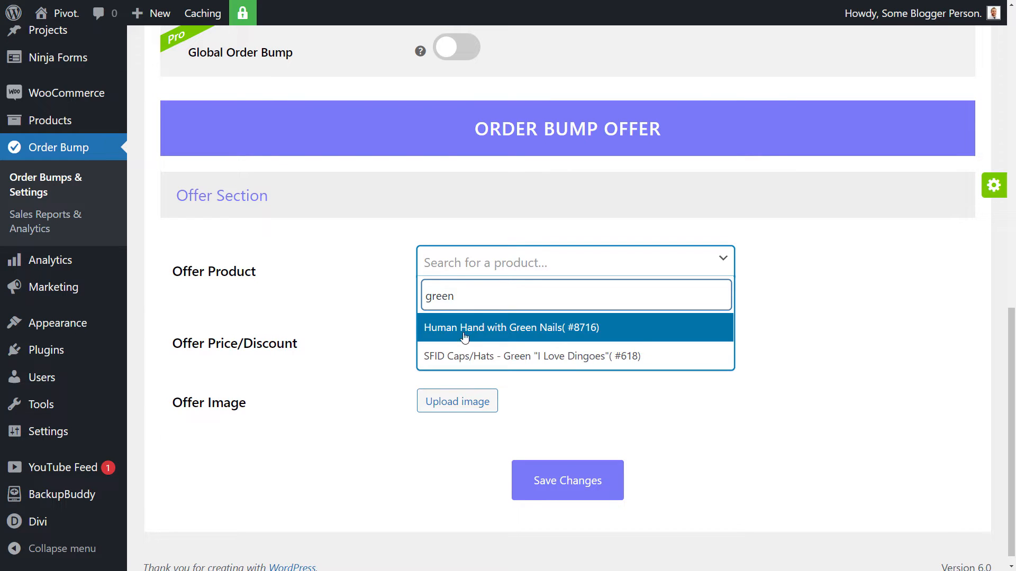
pyautogui.click(510, 327)
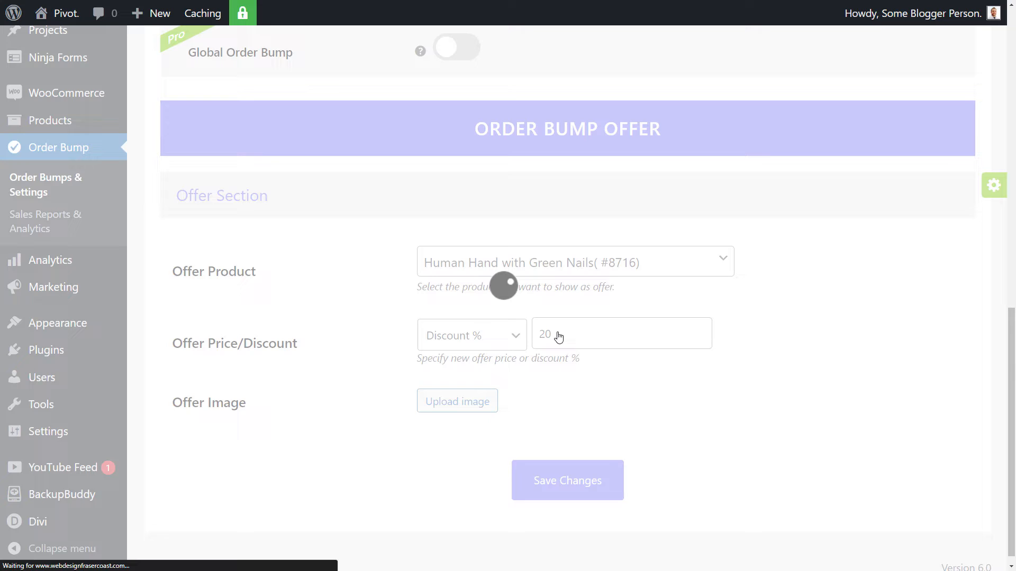
pyautogui.scroll(-3)
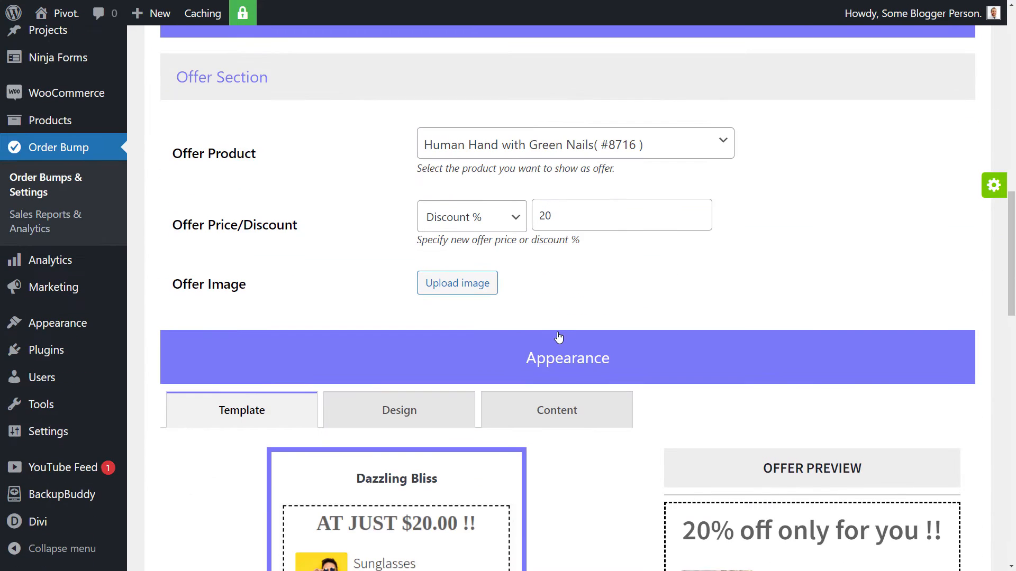
pyautogui.click(615, 216)
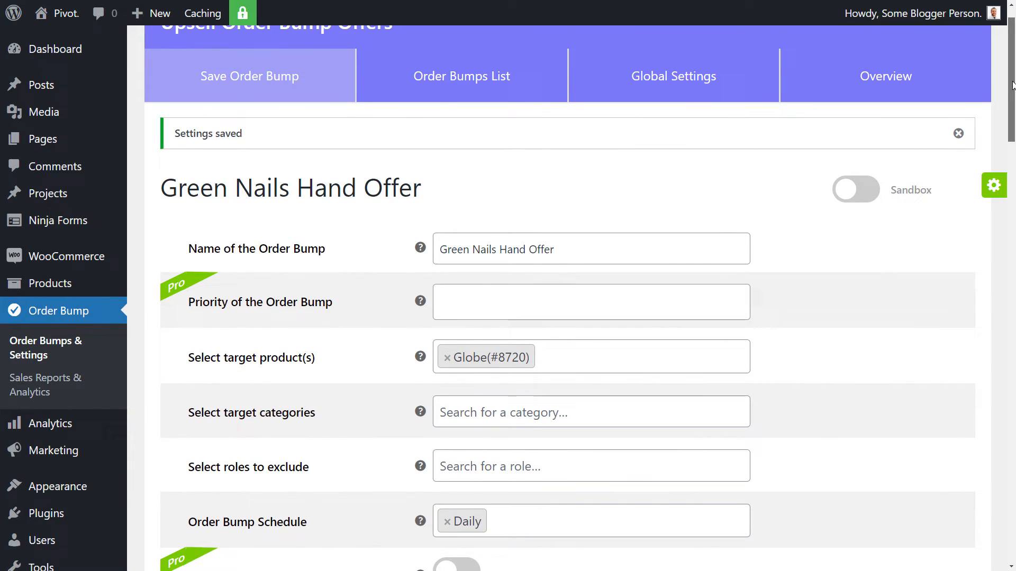
# Scroll the offer settings to set a 15% discount and the Alluring Lakeside template.
pyautogui.scroll(-3)
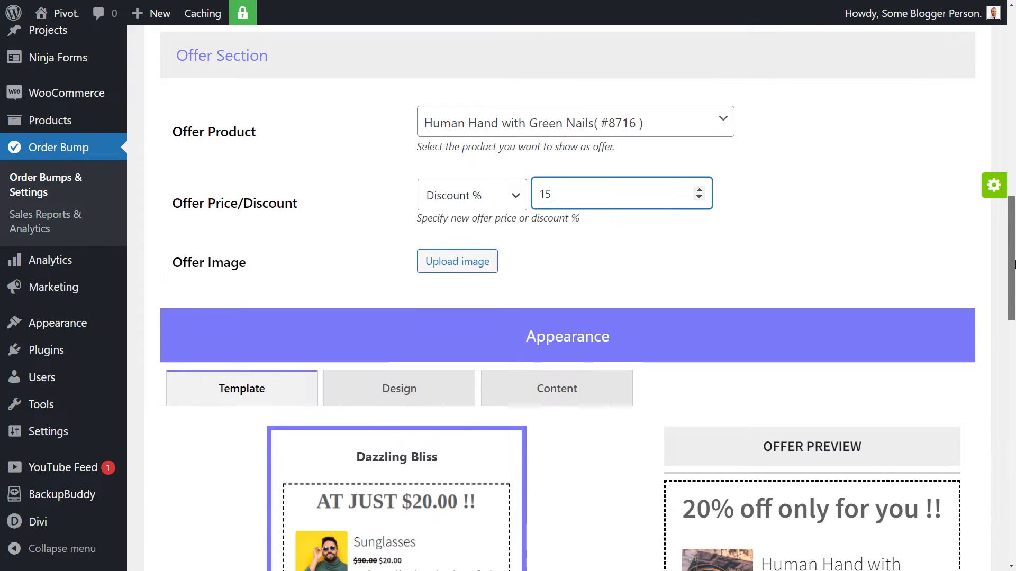
pyautogui.scroll(-3)
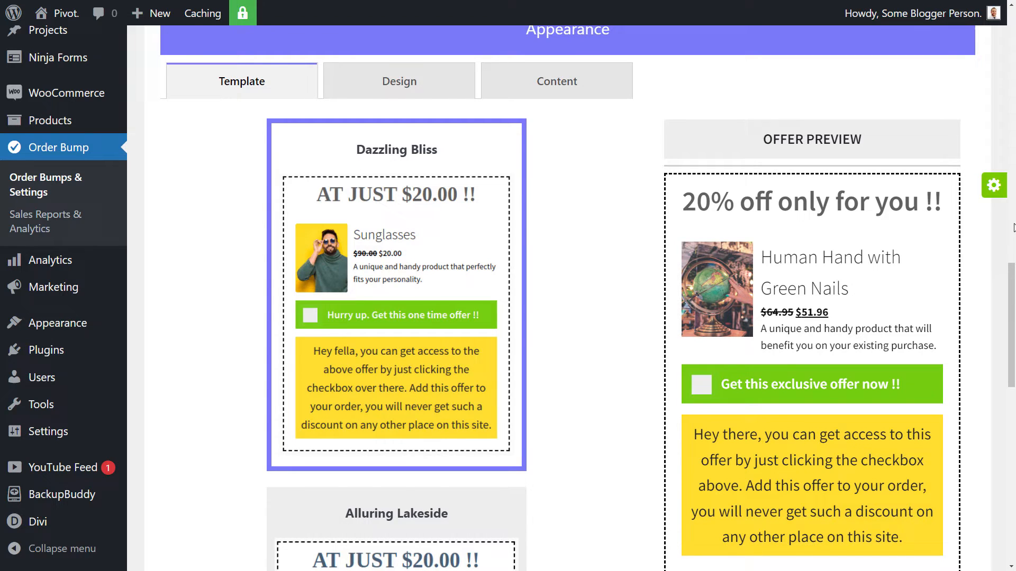
pyautogui.scroll(-3)
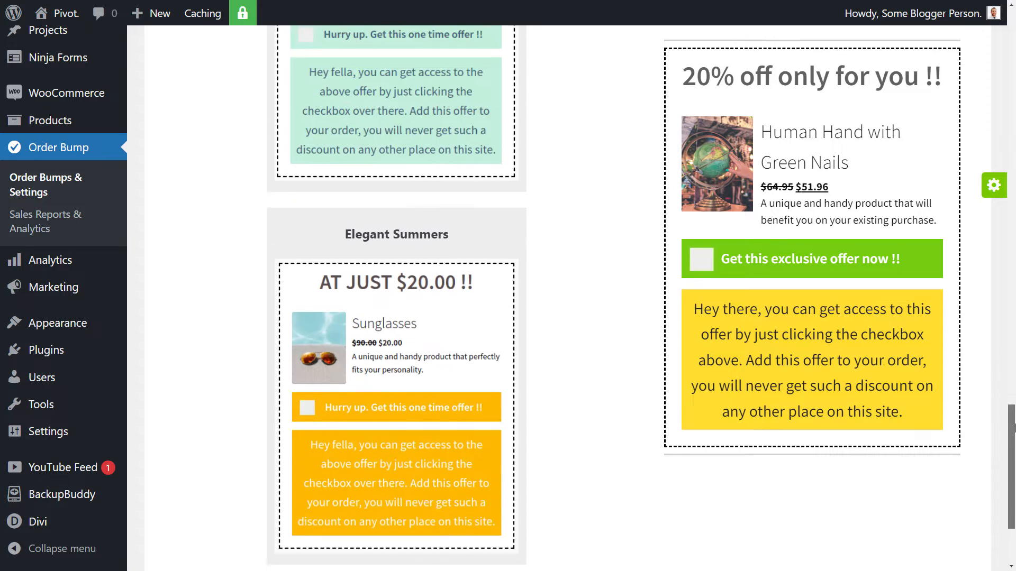
pyautogui.scroll(3)
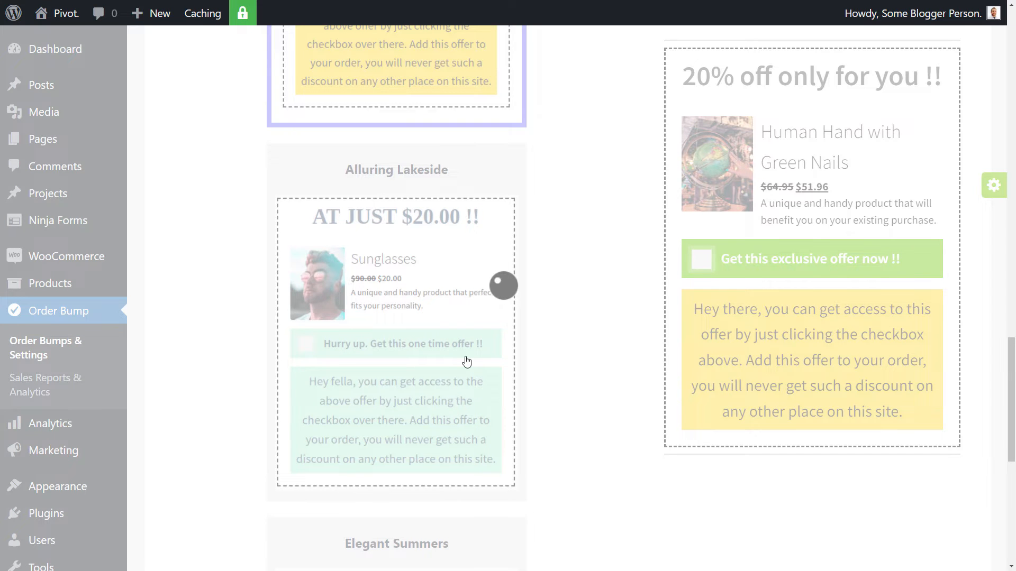
pyautogui.scroll(-3)
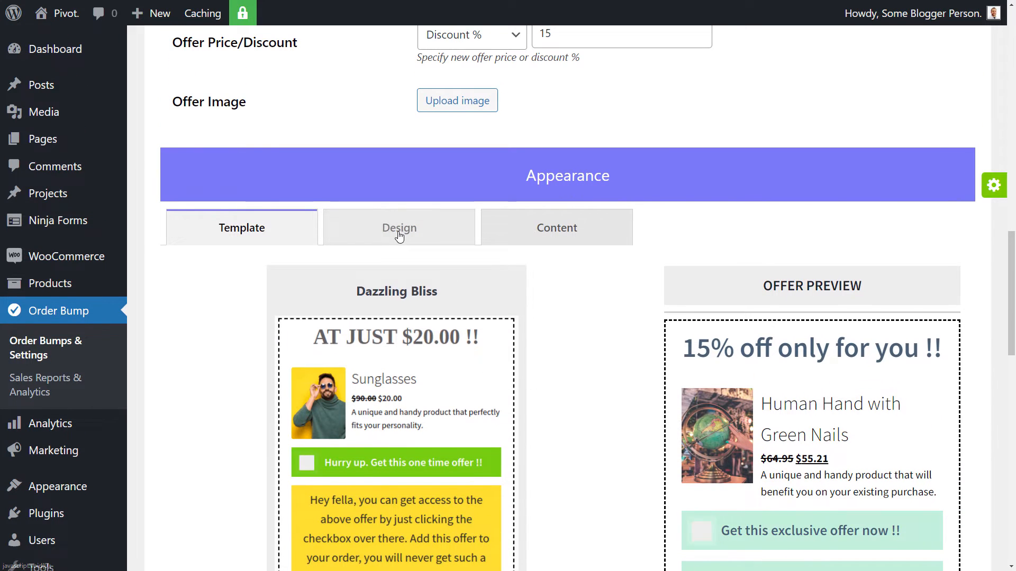
# Give the bump offer box a solid green border.
pyautogui.click(399, 228)
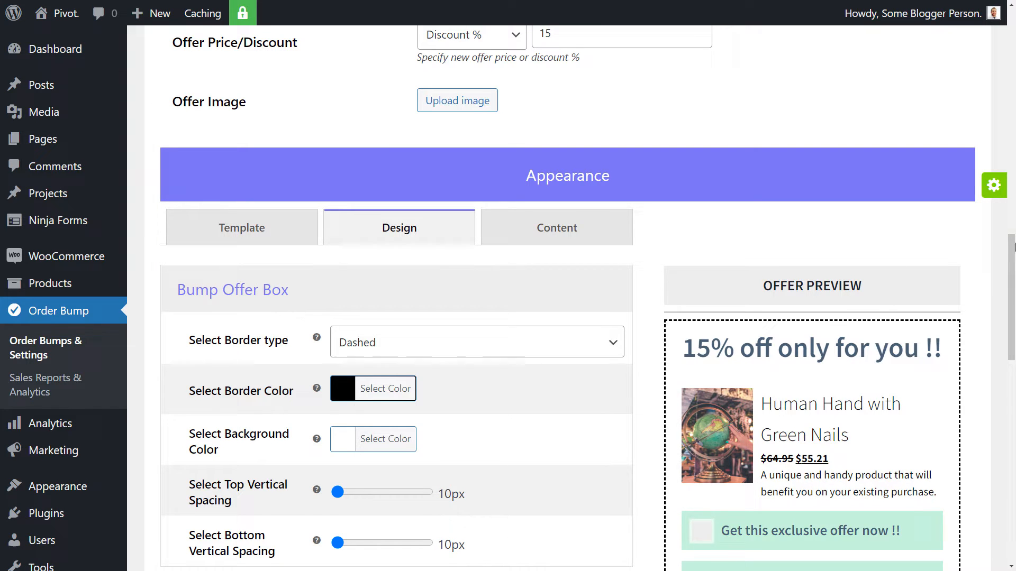
pyautogui.scroll(-3)
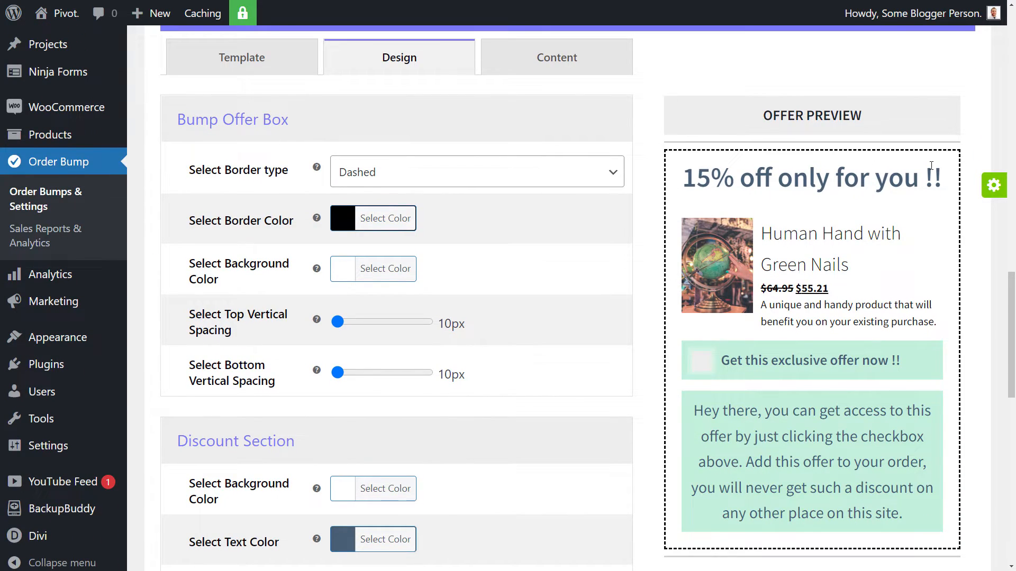
pyautogui.click(476, 171)
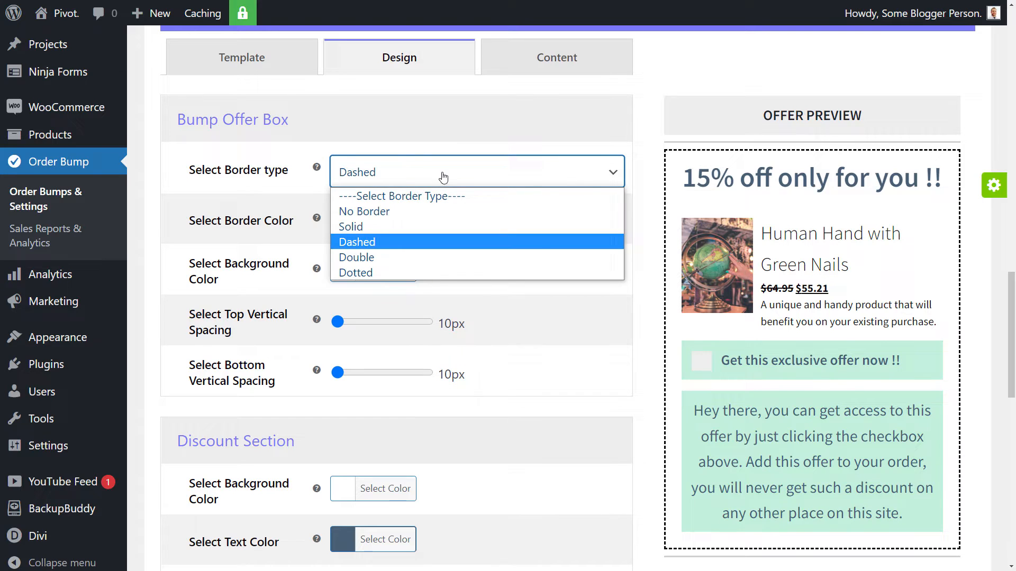
pyautogui.click(350, 226)
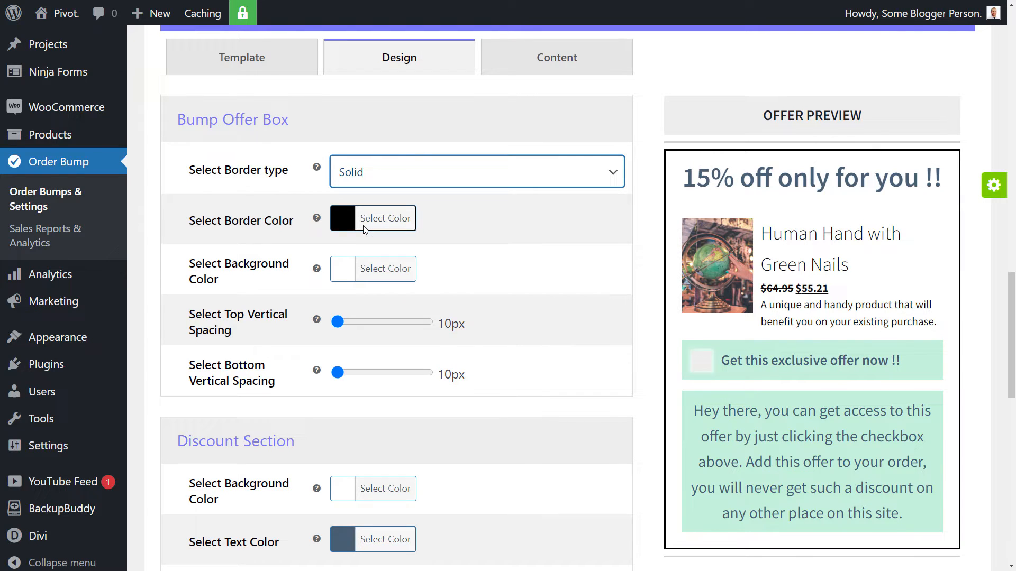
pyautogui.click(344, 219)
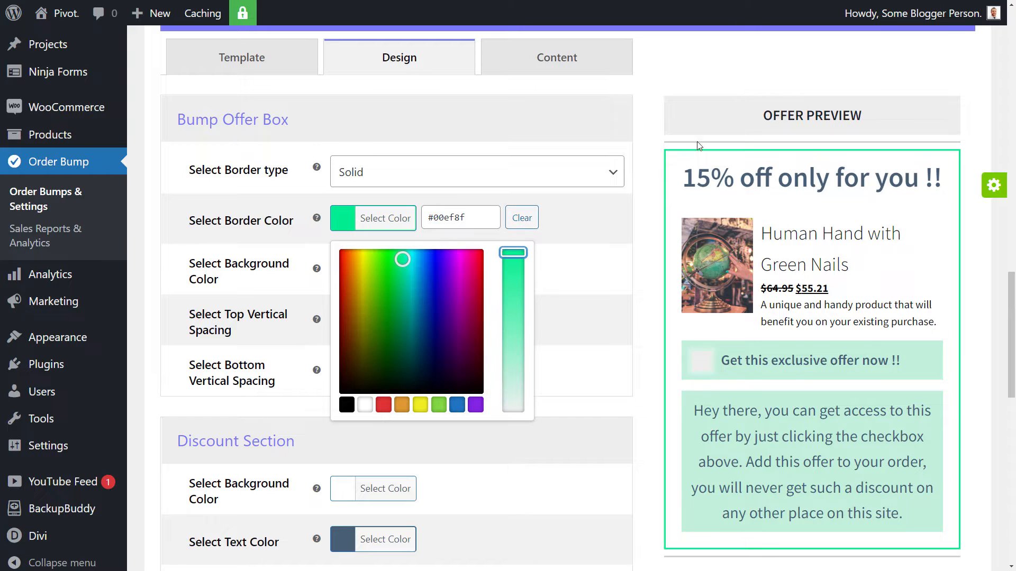
pyautogui.click(300, 284)
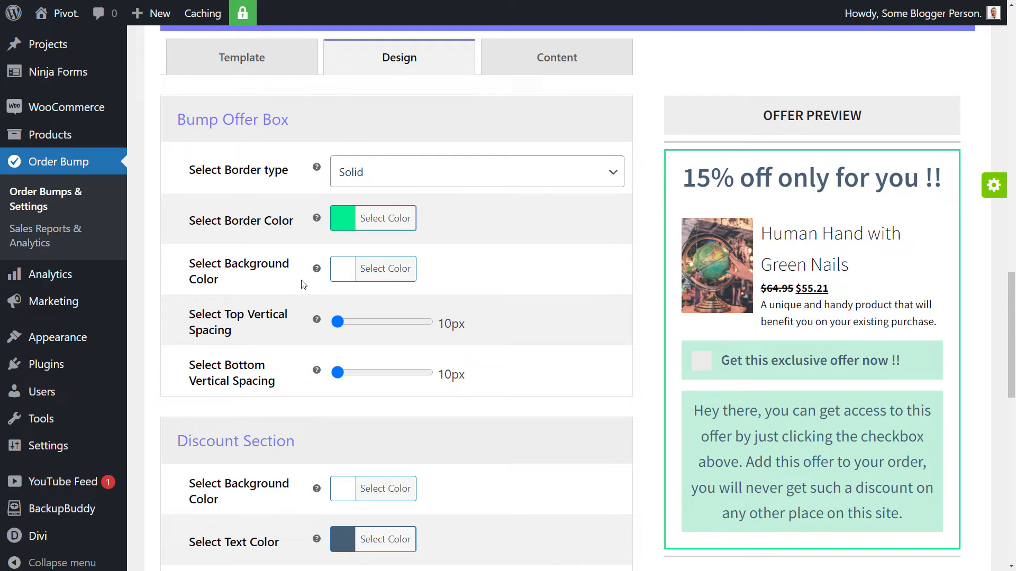
pyautogui.moveTo(373, 268)
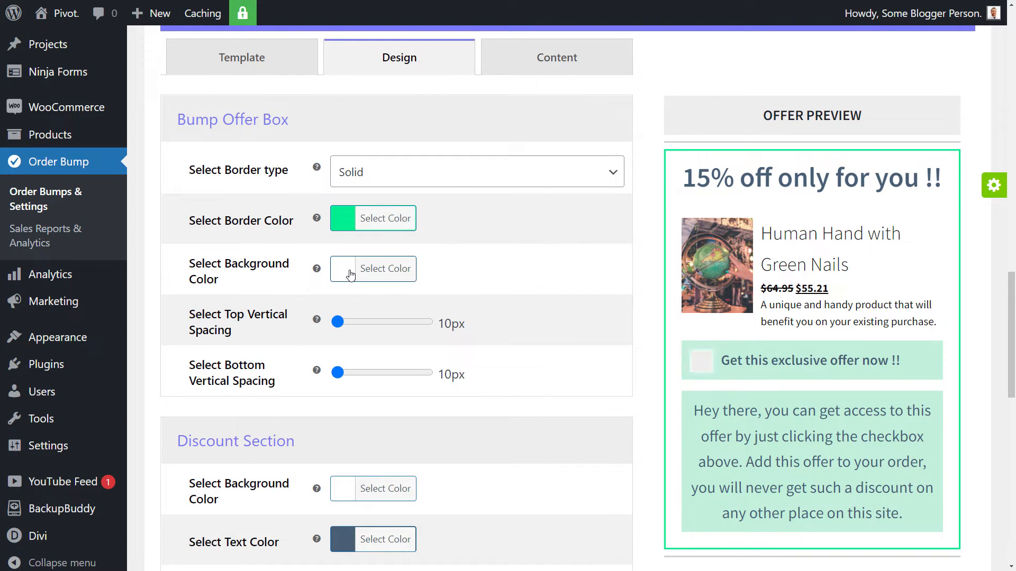
# Set the offer box background to green, with 22px top and 25px bottom spacing.
pyautogui.click(372, 269)
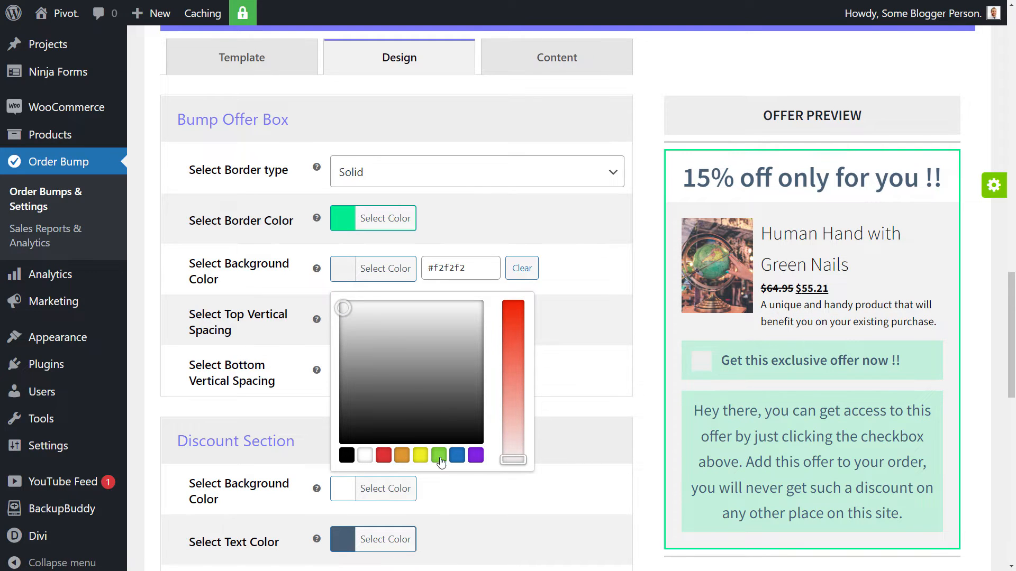
pyautogui.click(438, 456)
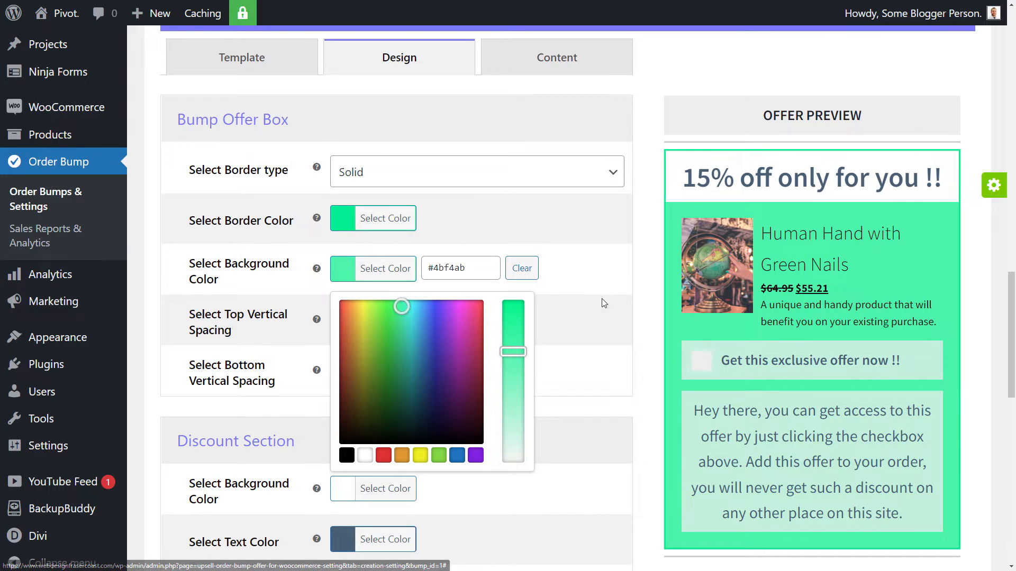
pyautogui.click(603, 302)
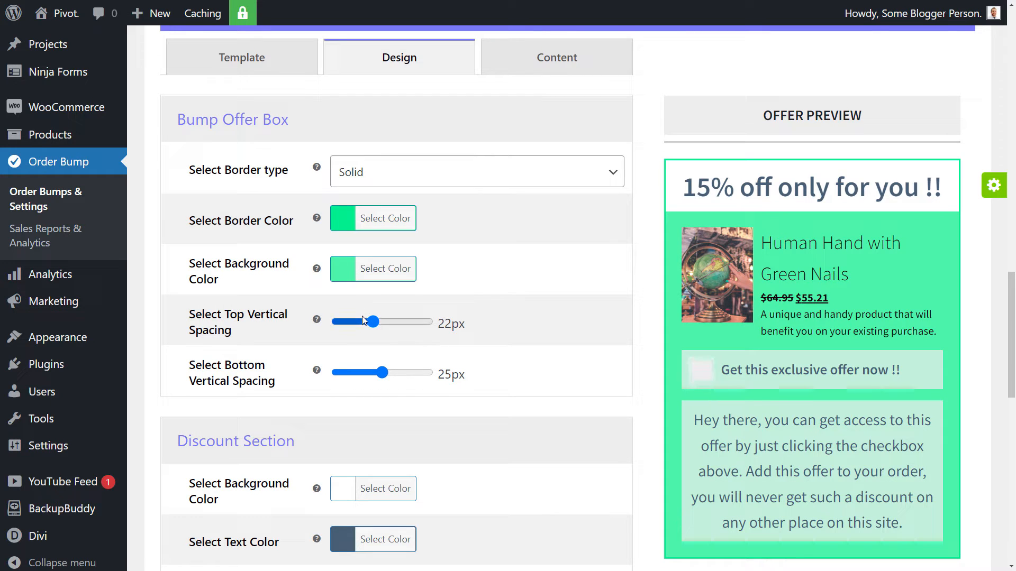
pyautogui.scroll(-3)
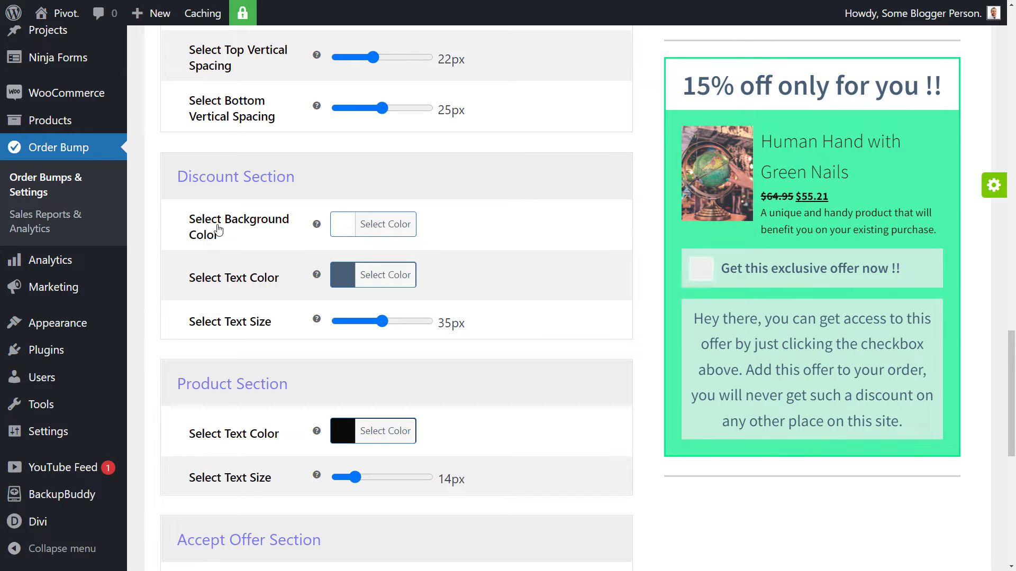
# Make the discount title white text on a red background at 29px.
pyautogui.click(384, 275)
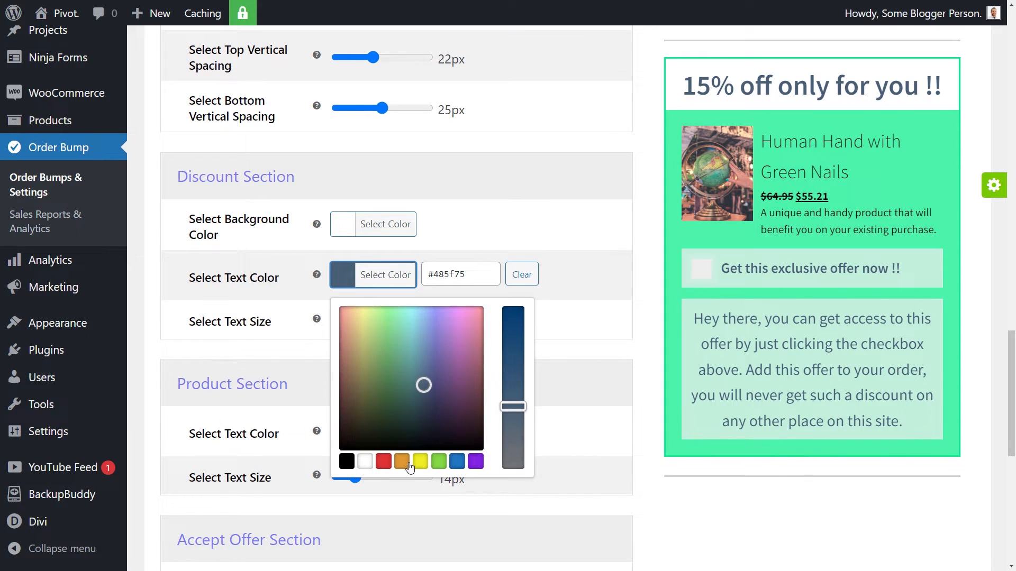
pyautogui.click(384, 224)
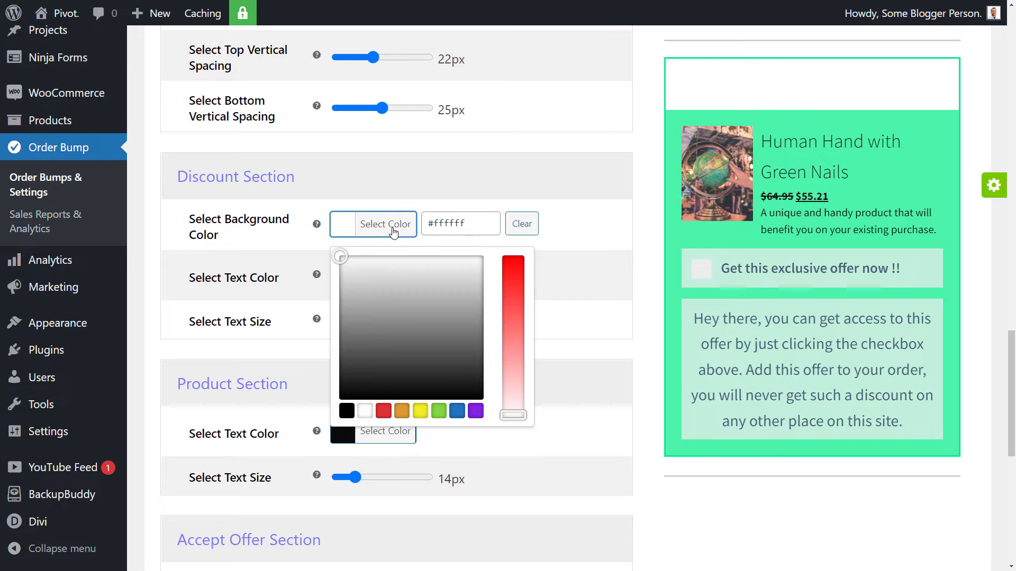
pyautogui.click(383, 411)
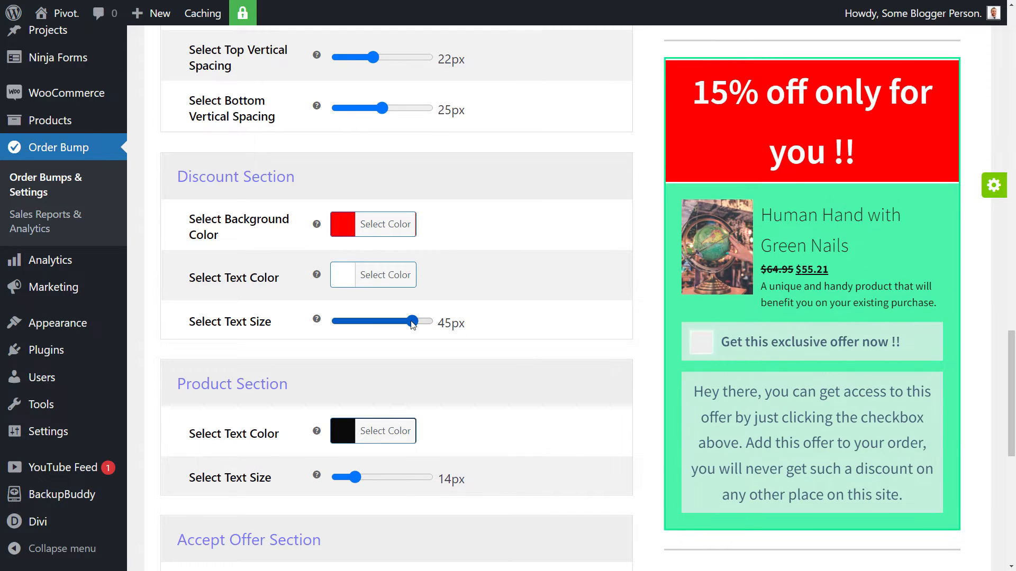
pyautogui.scroll(-3)
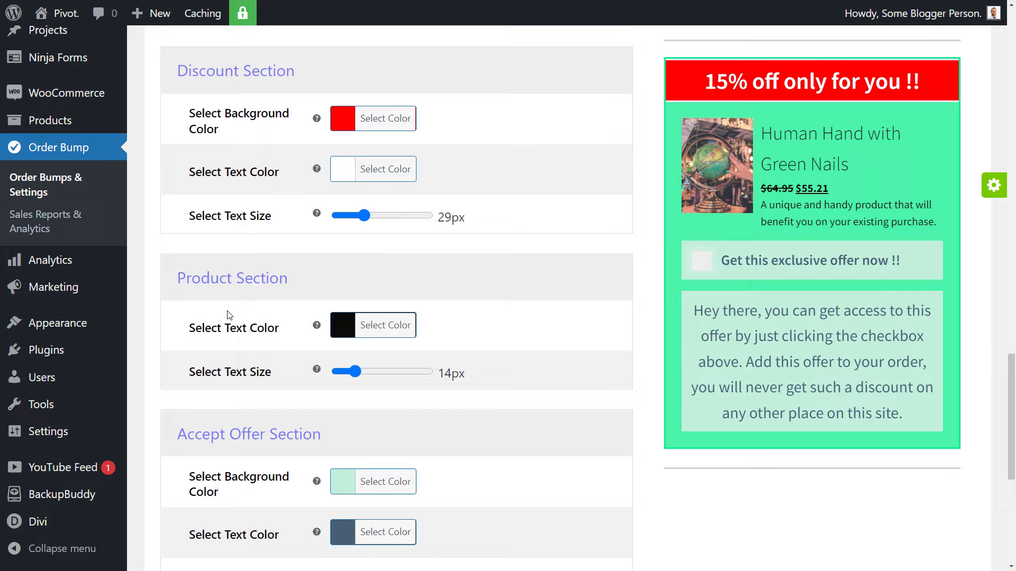
pyautogui.moveTo(396, 324)
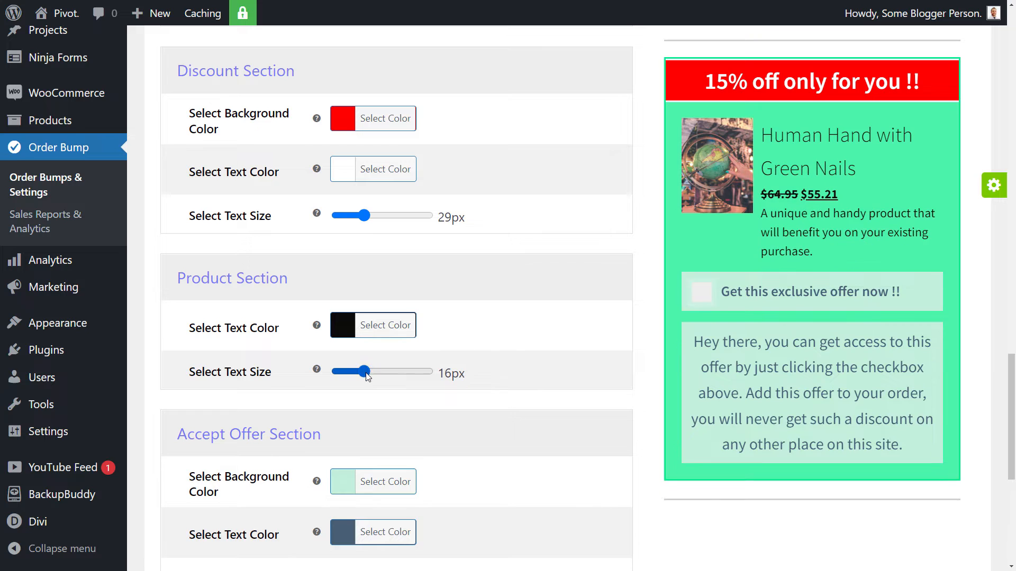
# Give the accept-offer section a white background with black text.
pyautogui.scroll(-3)
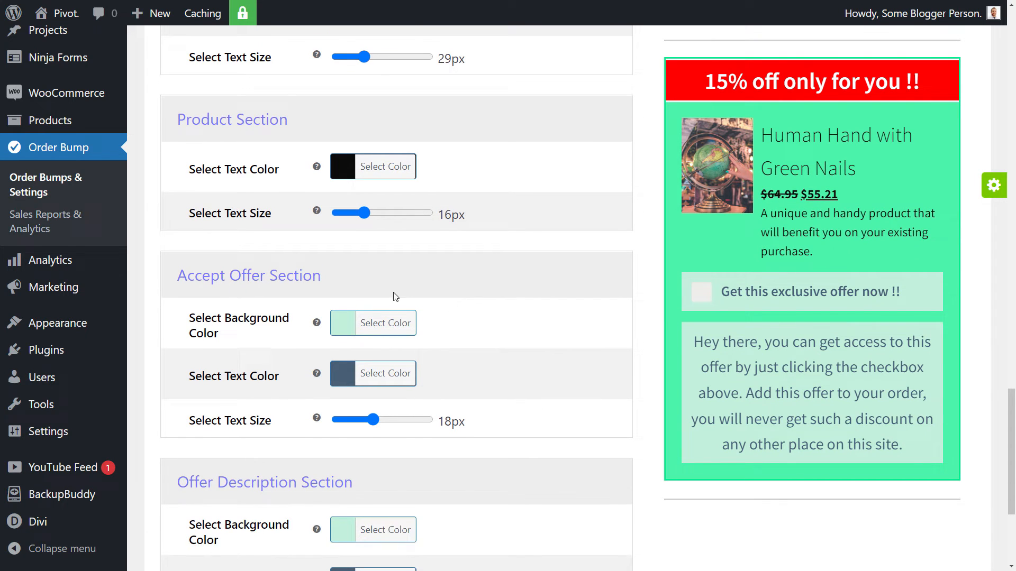
pyautogui.click(385, 322)
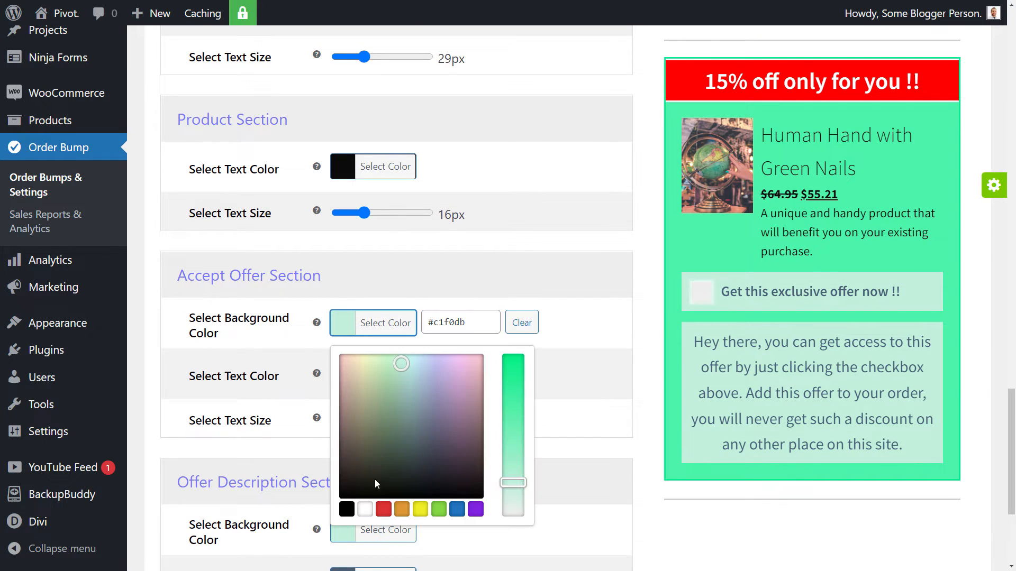
pyautogui.click(520, 322)
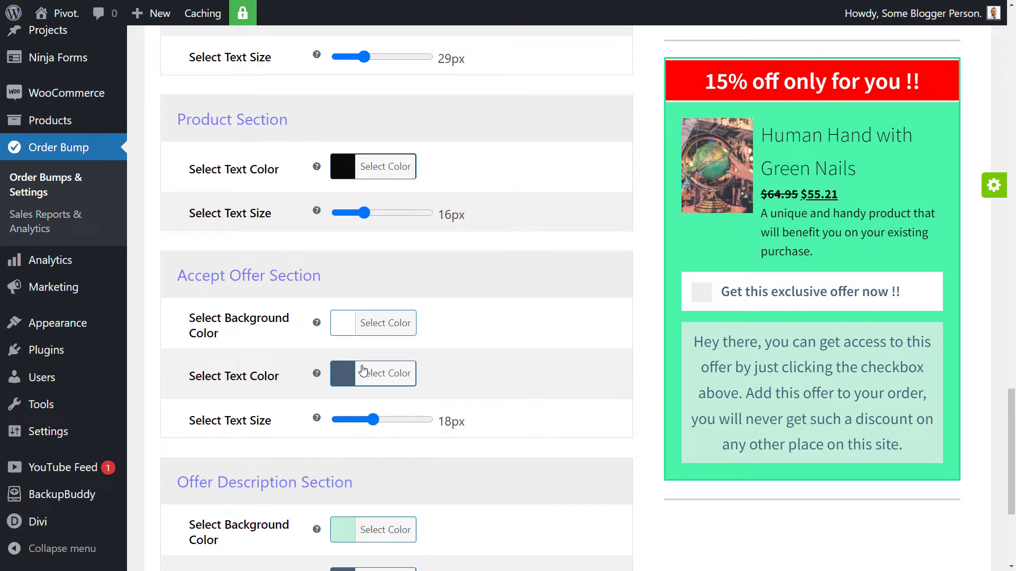
pyautogui.click(384, 373)
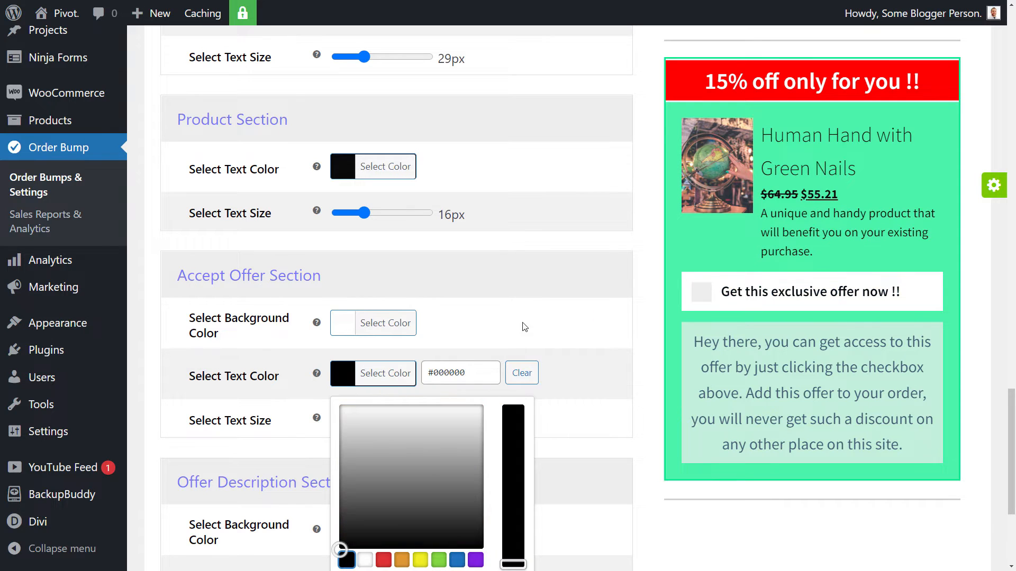
# Give the offer description a white background with black text, then save changes.
pyautogui.scroll(-3)
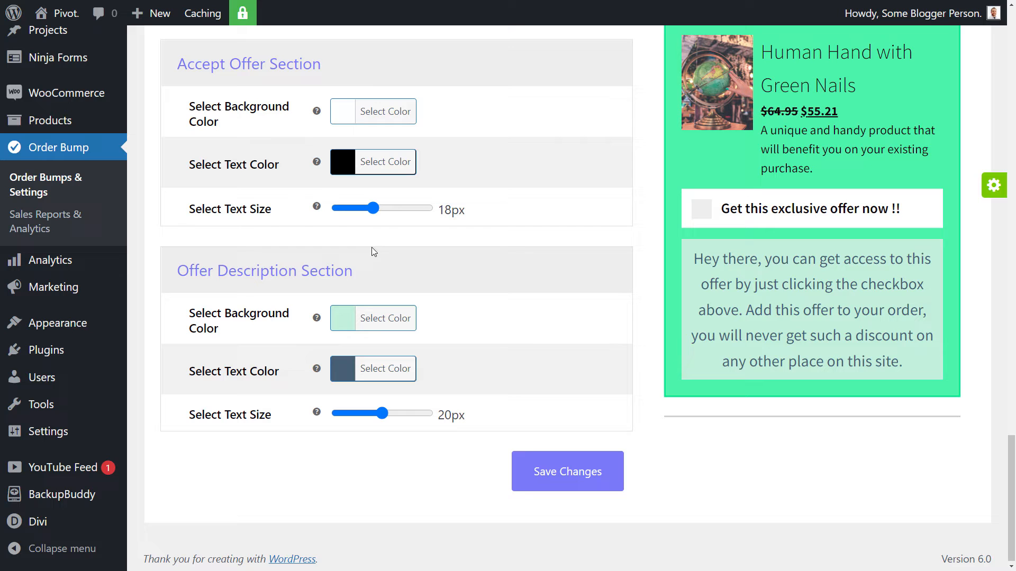
pyautogui.click(384, 318)
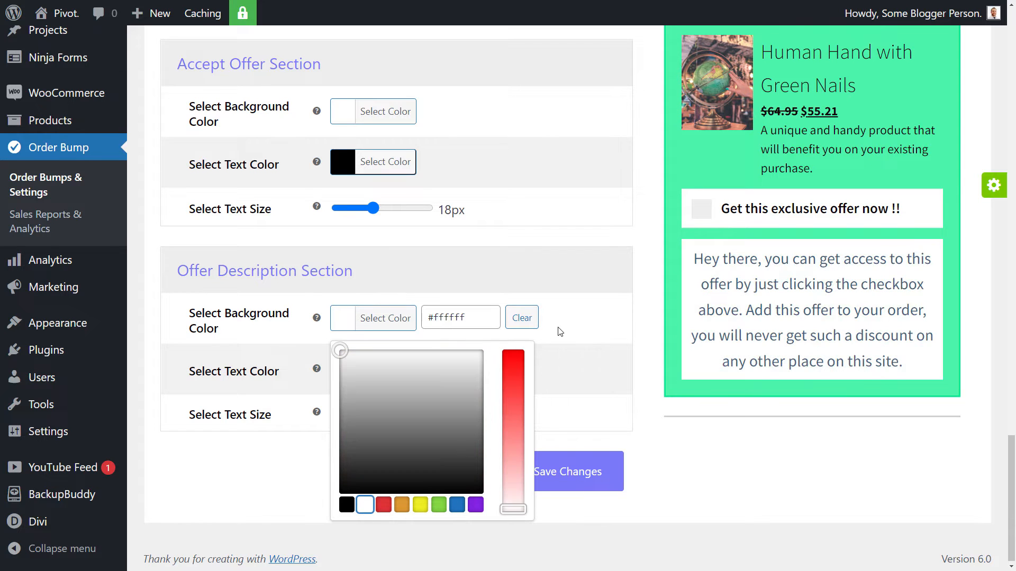
pyautogui.click(384, 368)
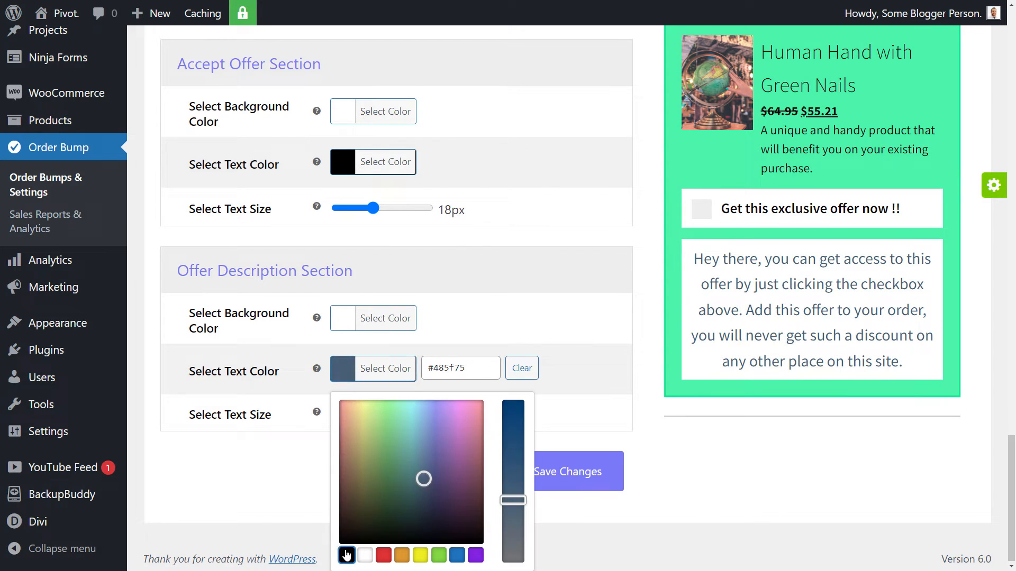
pyautogui.click(346, 555)
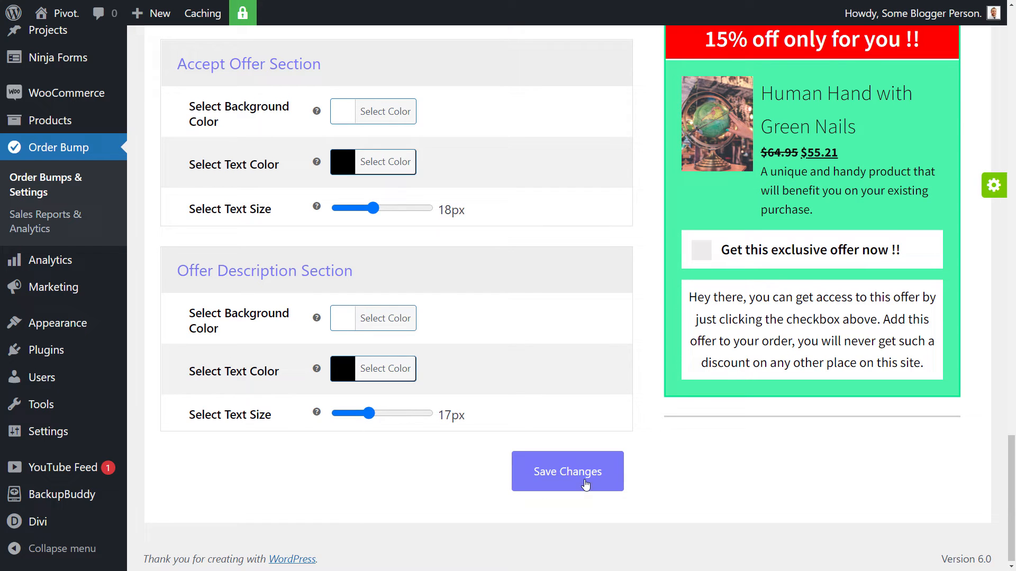
pyautogui.click(566, 471)
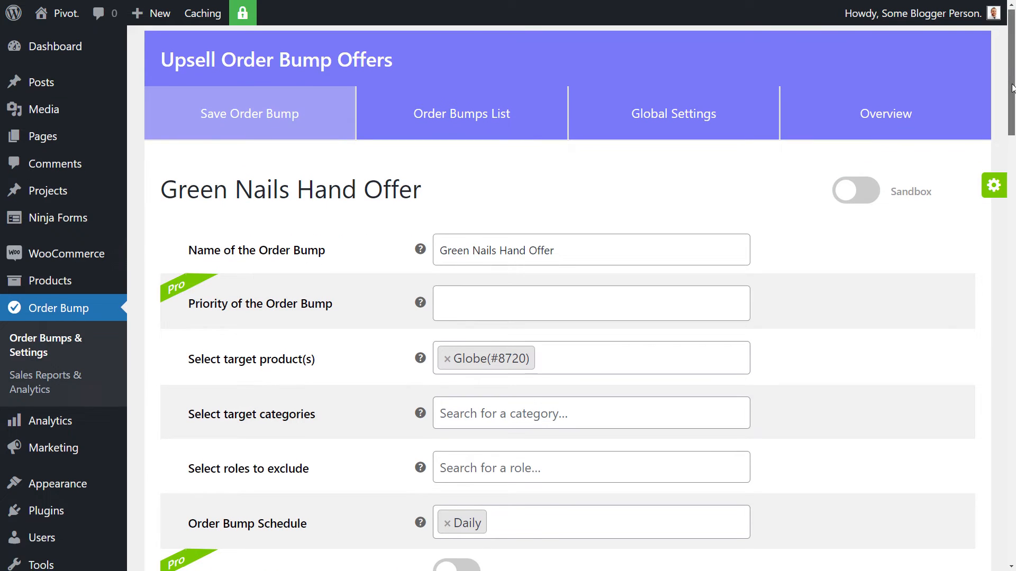
# Scroll to the Appearance panel and switch from Design to the Content tab.
pyautogui.scroll(-3)
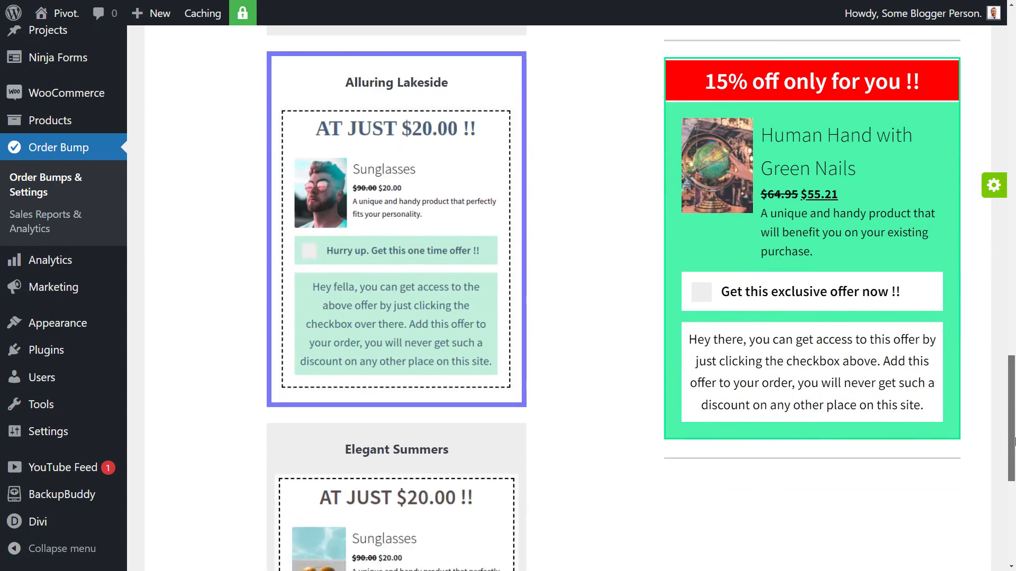
pyautogui.scroll(3)
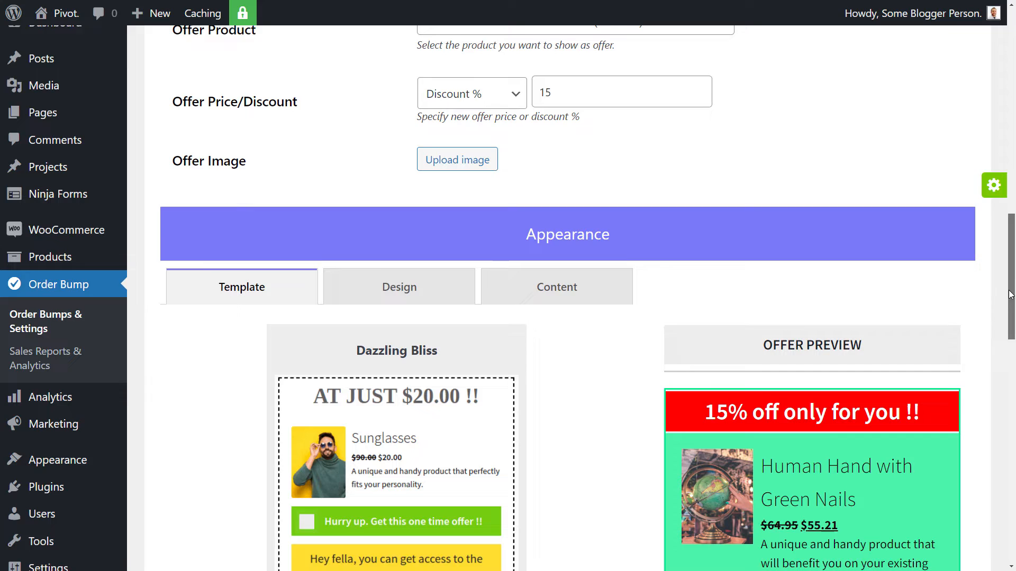
pyautogui.click(398, 286)
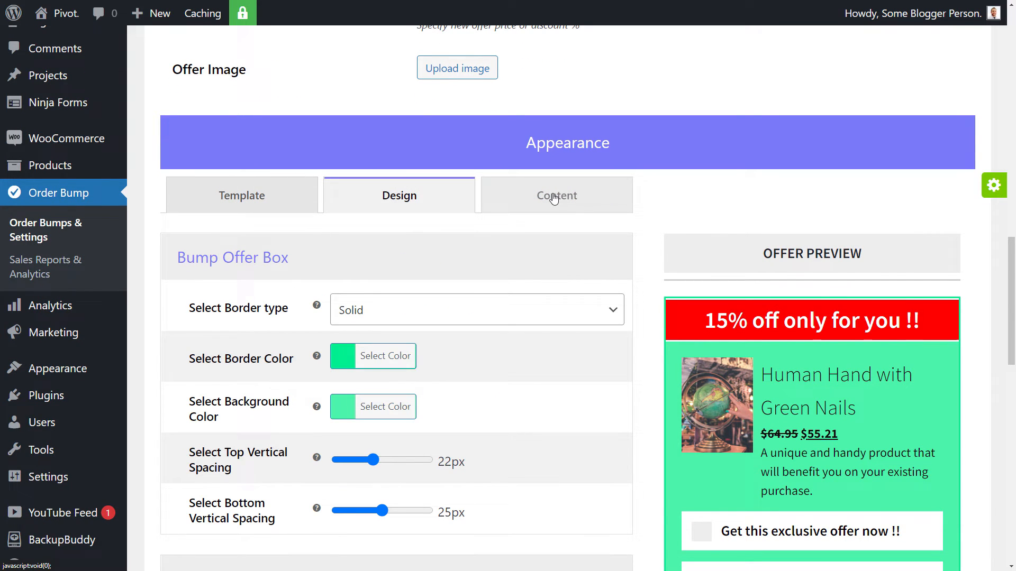
pyautogui.click(556, 195)
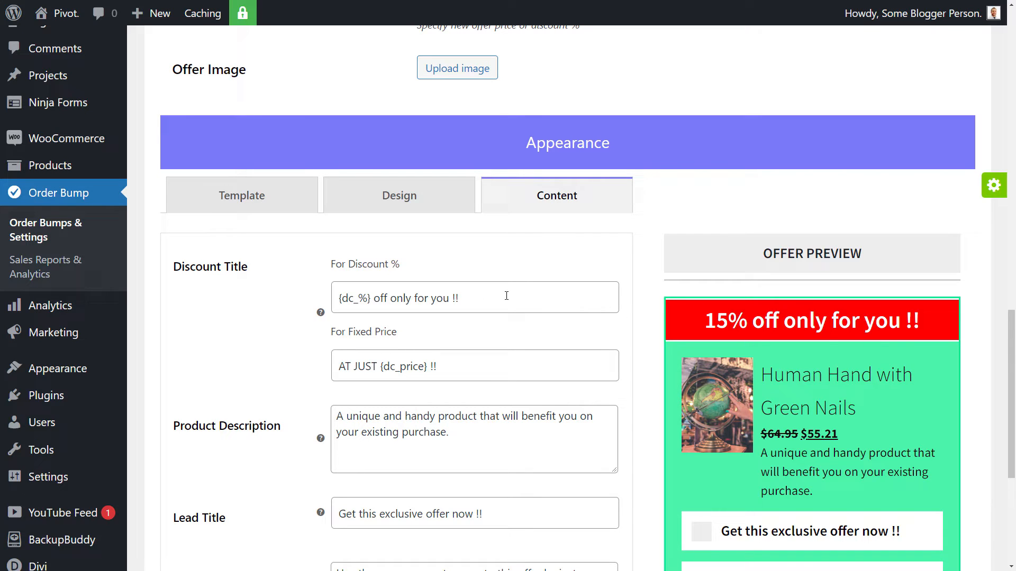
pyautogui.moveTo(448, 298)
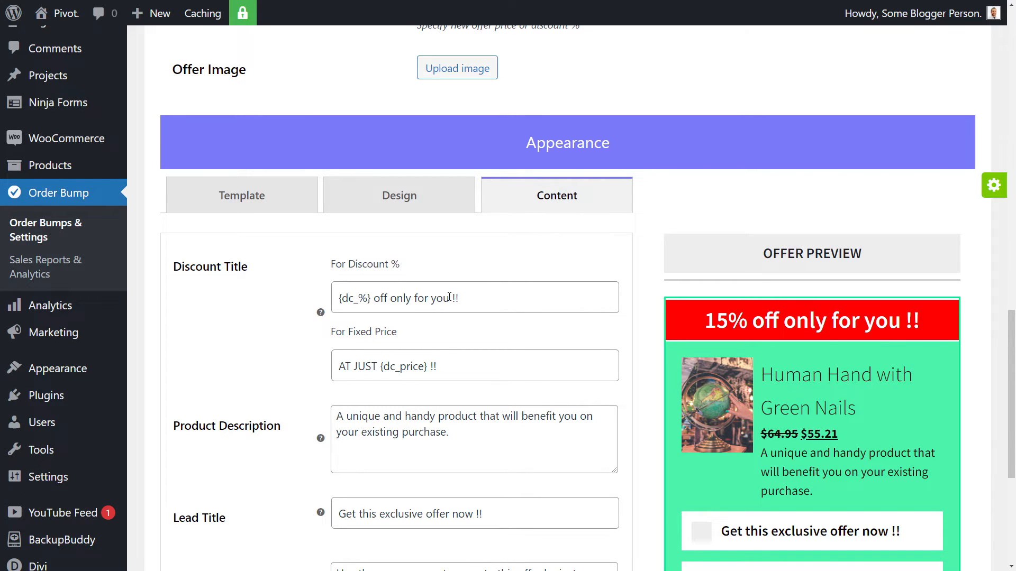
# Try adding 'especially!' and 'And compliment your globe' to the offer text, keeping the description unchanged.
pyautogui.write('especia')
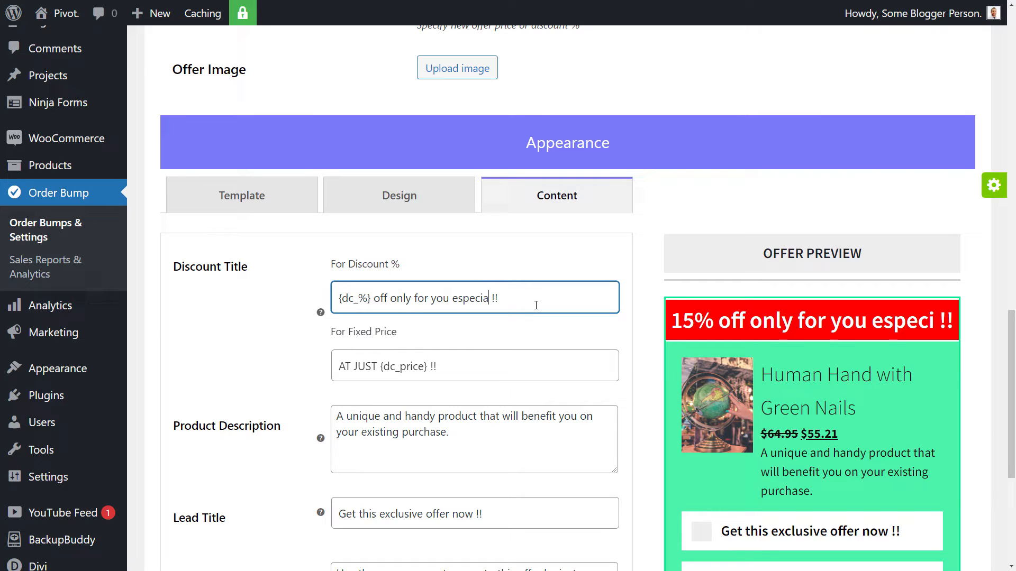
pyautogui.write('lly!')
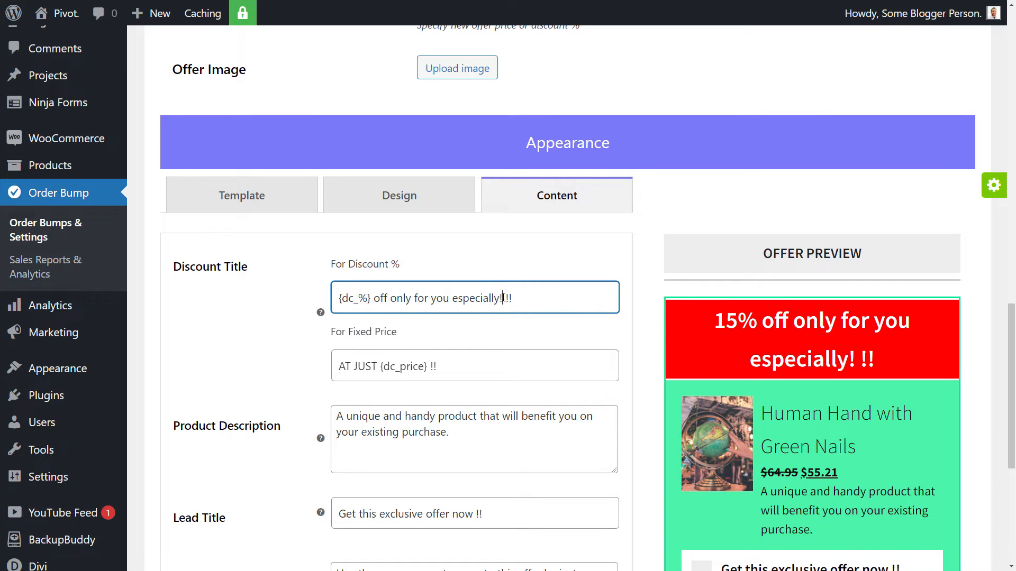
pyautogui.scroll(-3)
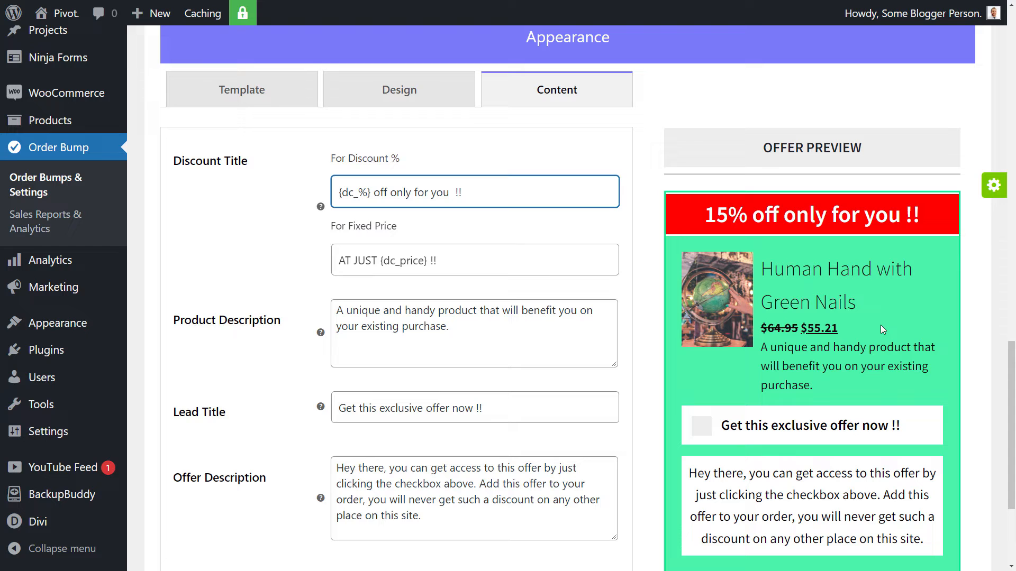
pyautogui.click(474, 260)
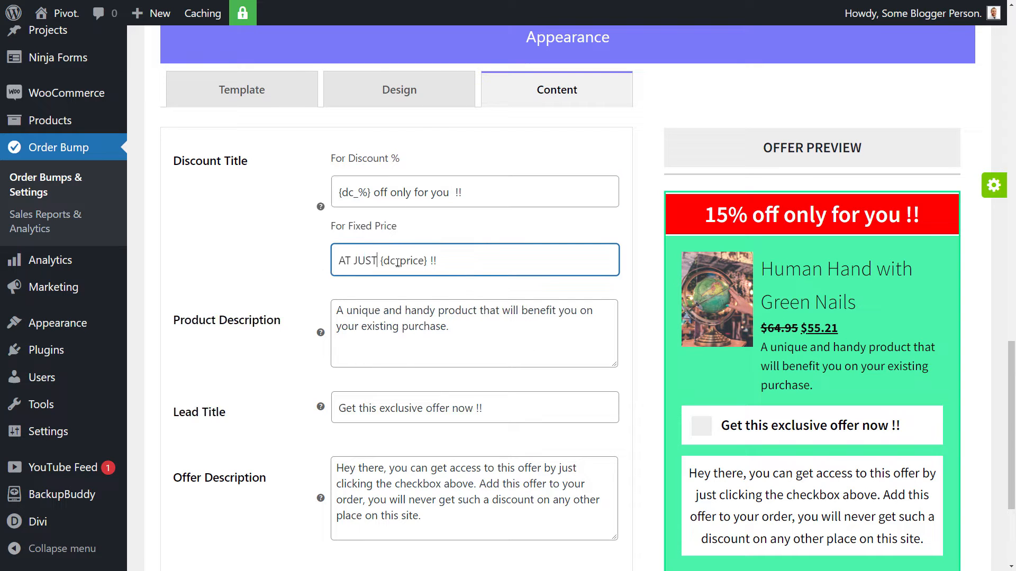
pyautogui.scroll(-3)
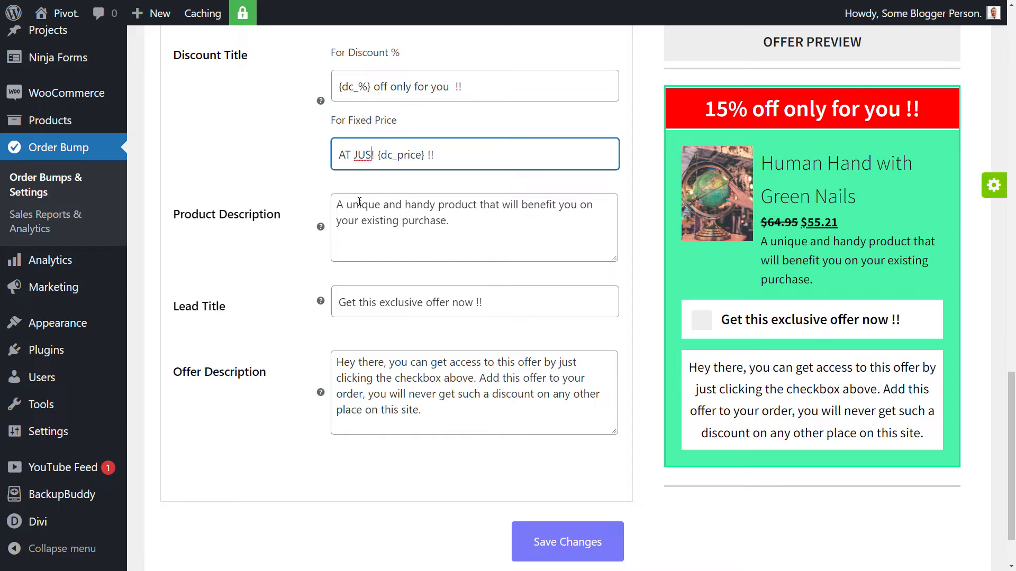
pyautogui.write('T')
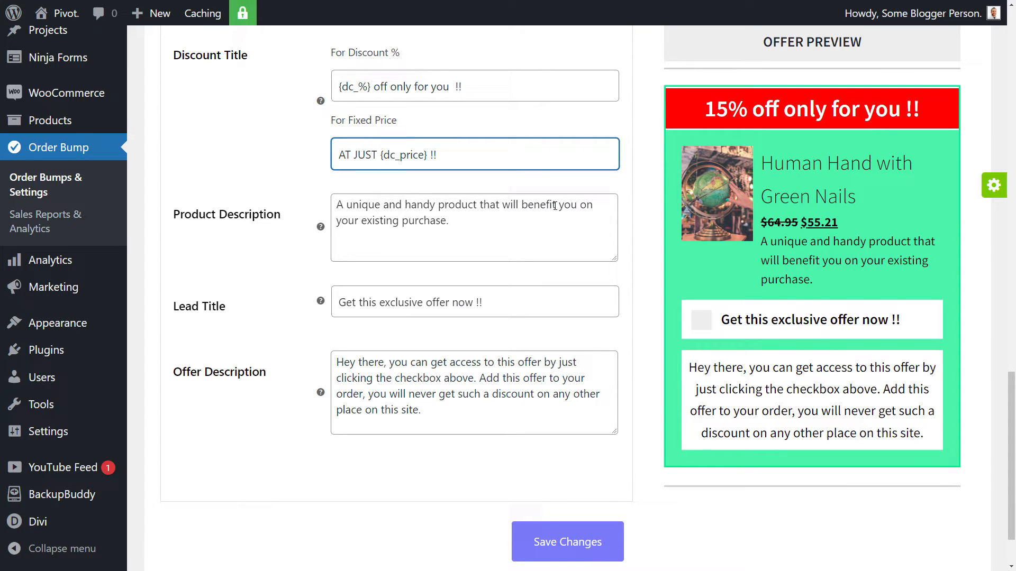
pyautogui.click(454, 220)
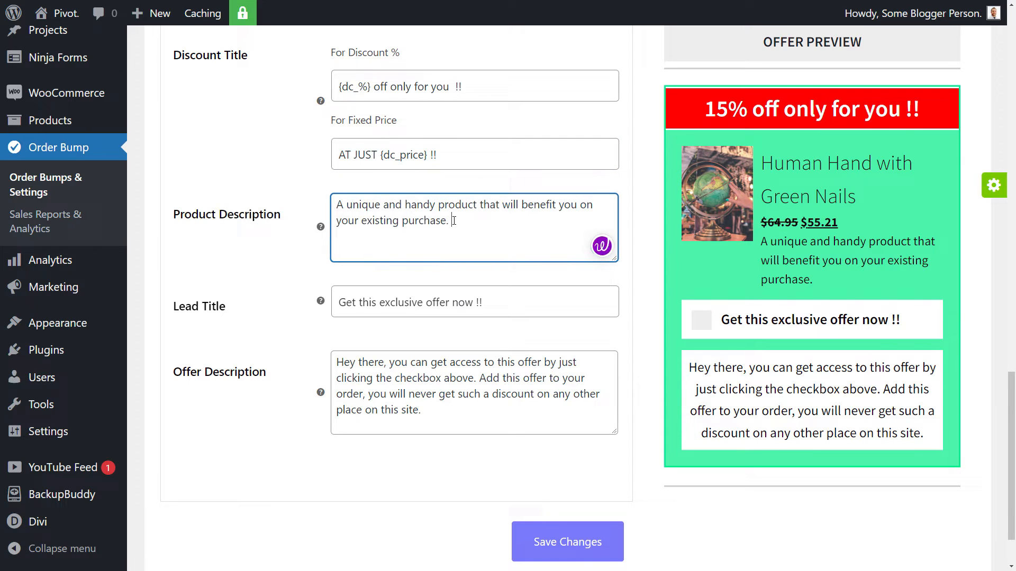
pyautogui.write('And compliment')
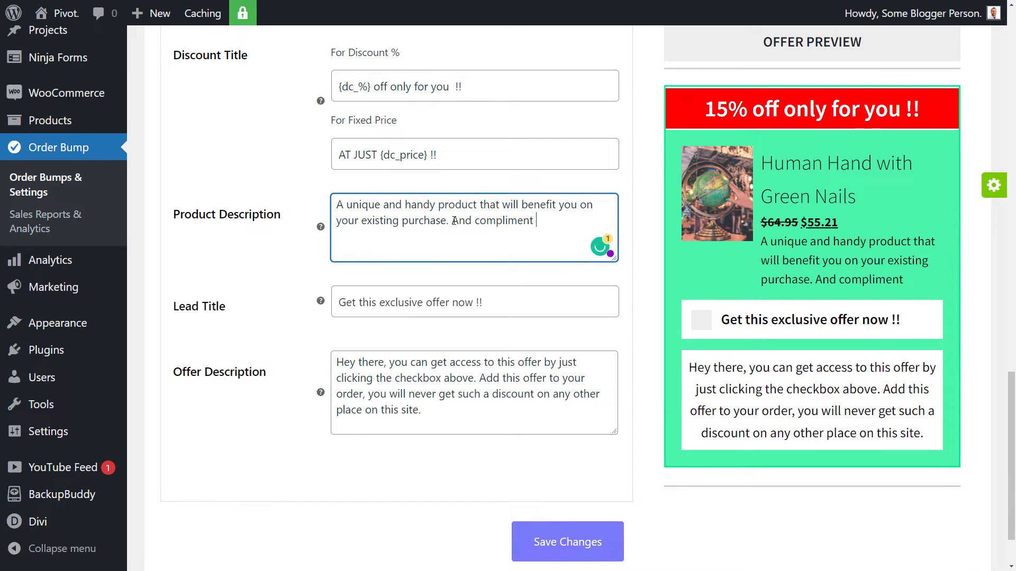
pyautogui.write('your globe')
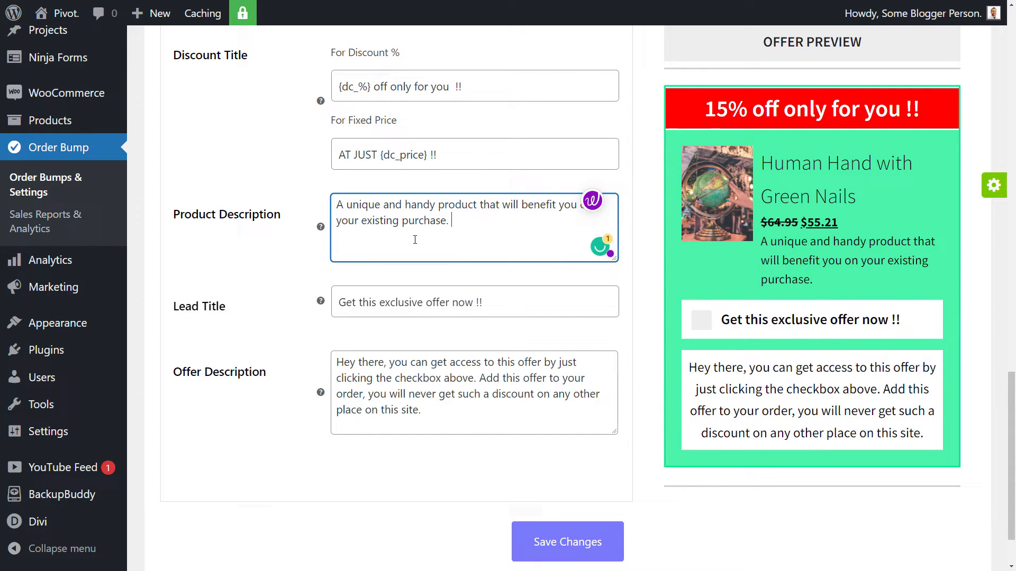
# Select the Lead Title text and save the order bump changes.
pyautogui.tripleClick(409, 302)
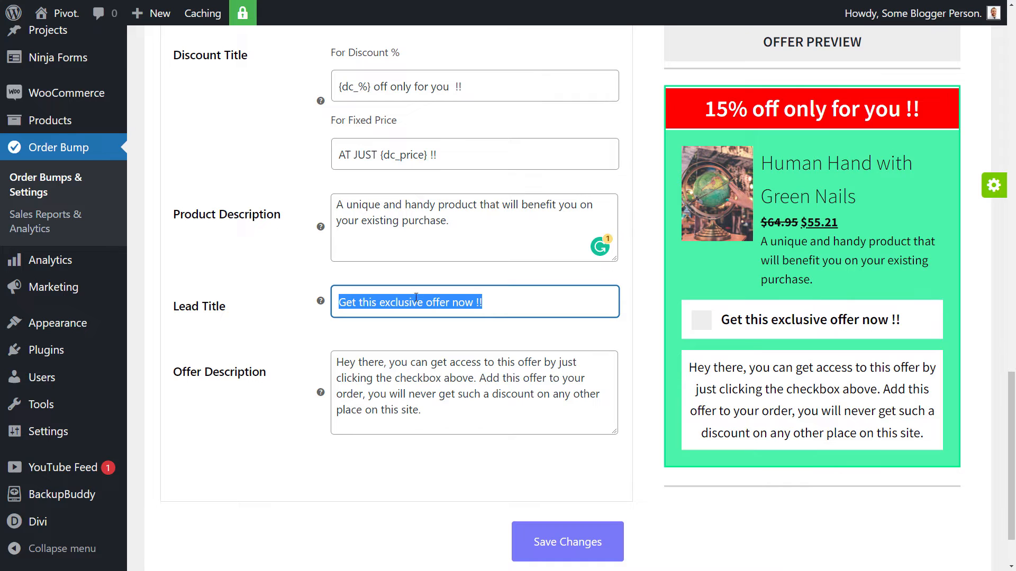
pyautogui.moveTo(811, 355)
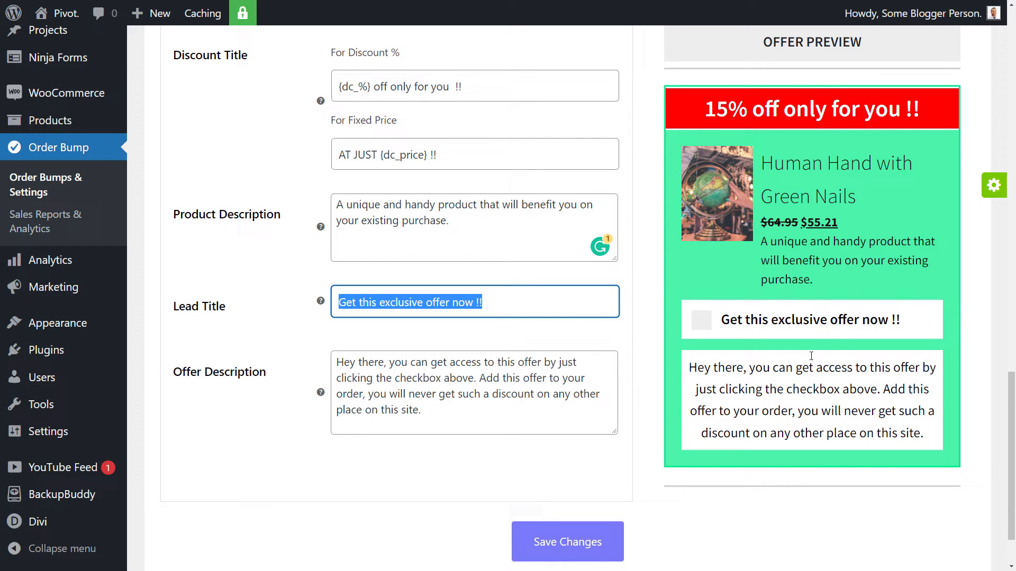
pyautogui.scroll(-3)
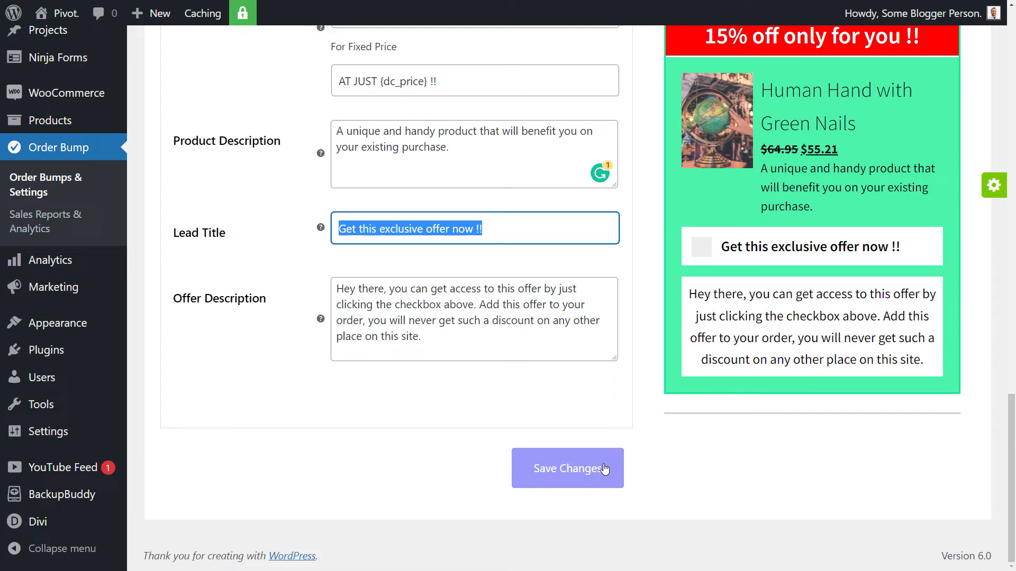
pyautogui.click(567, 468)
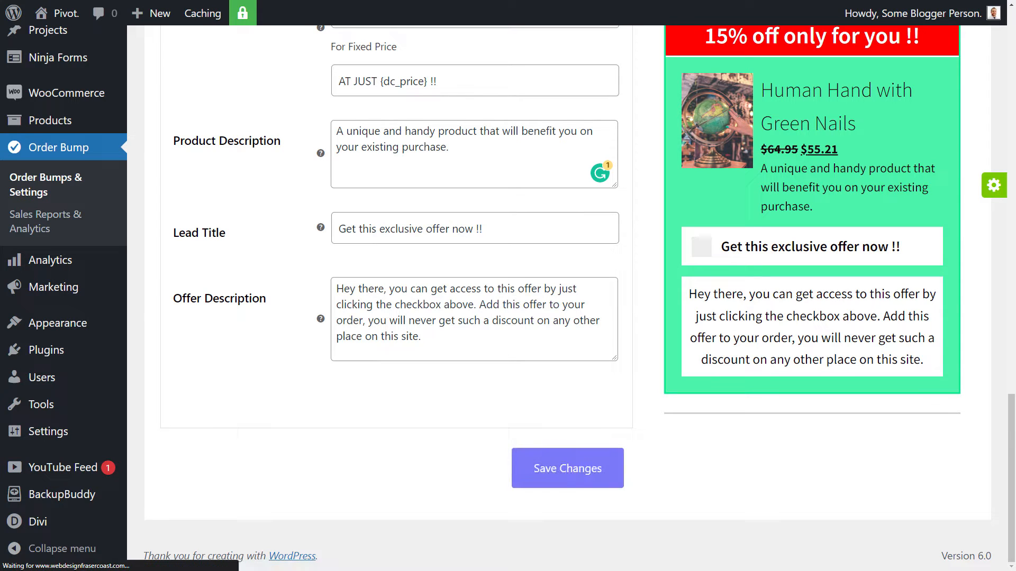
# Dismiss the Settings saved notice and show Green Nails Hand Offer in the Order Bumps List.
pyautogui.click(566, 468)
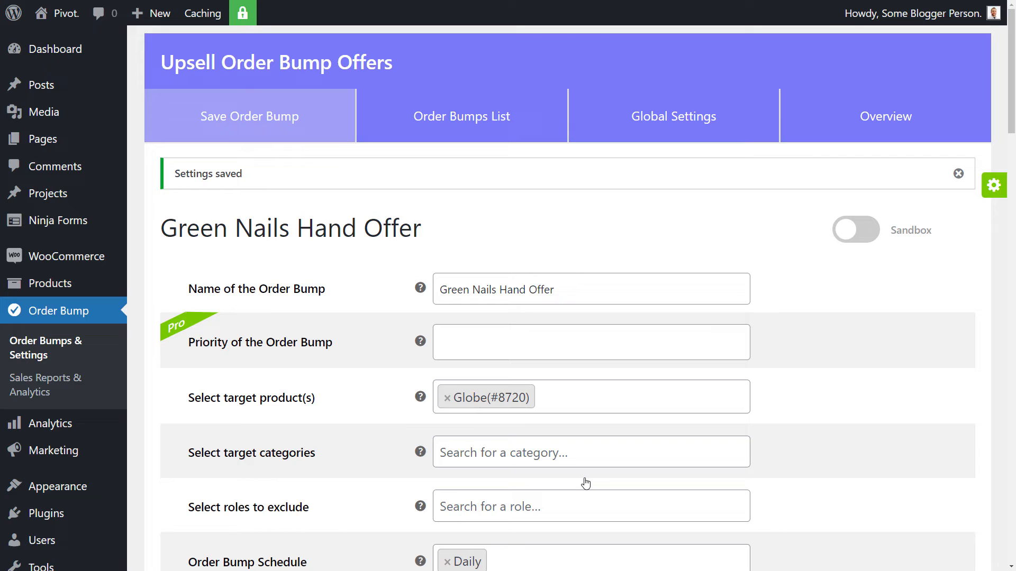
pyautogui.moveTo(801, 173)
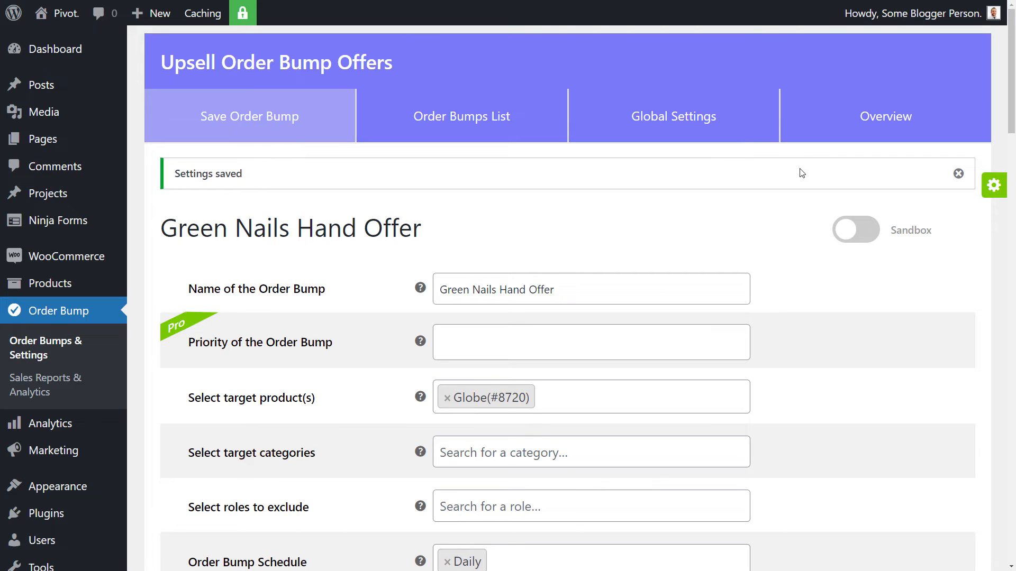
pyautogui.moveTo(432, 188)
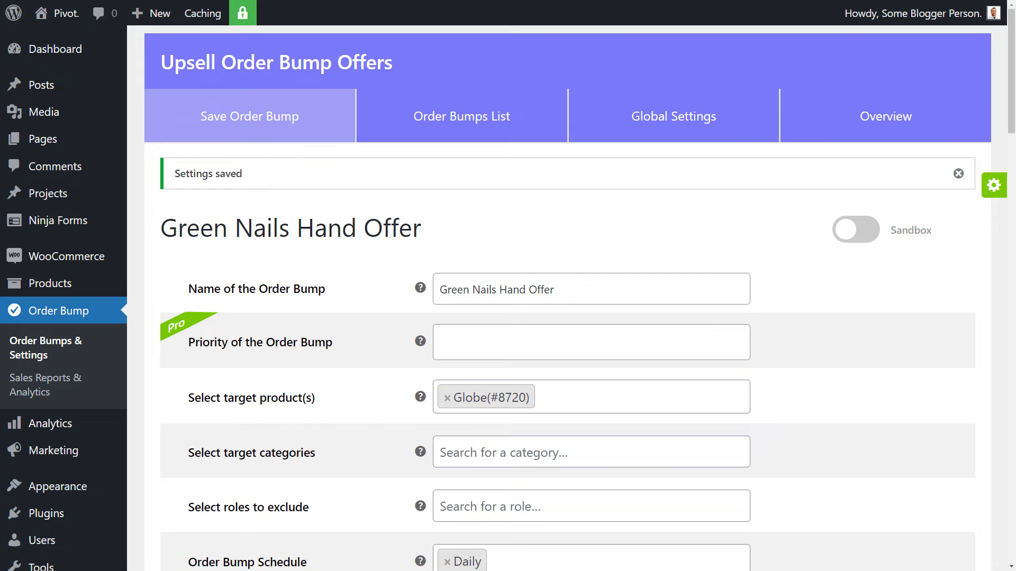
pyautogui.click(958, 173)
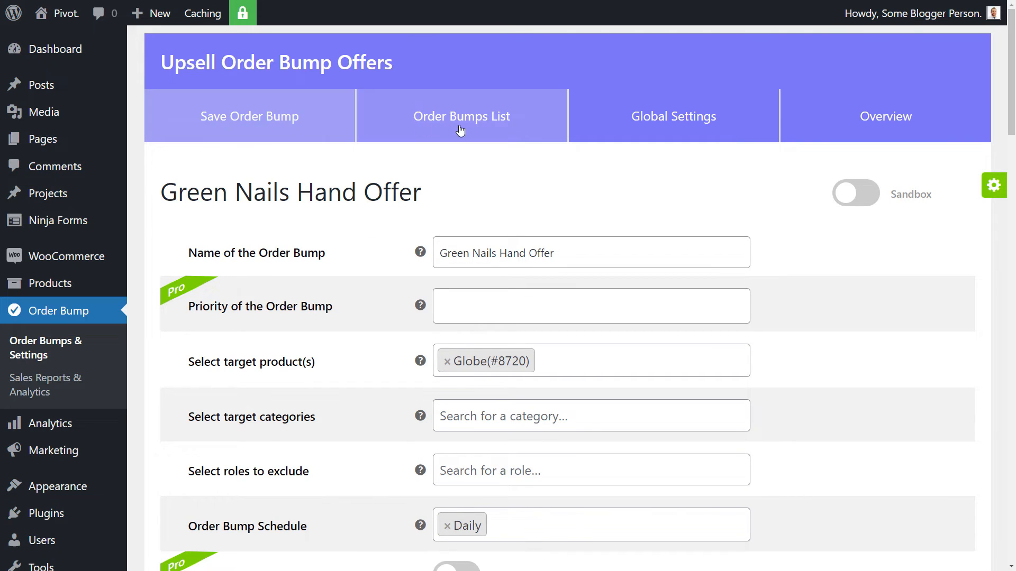
pyautogui.moveTo(478, 123)
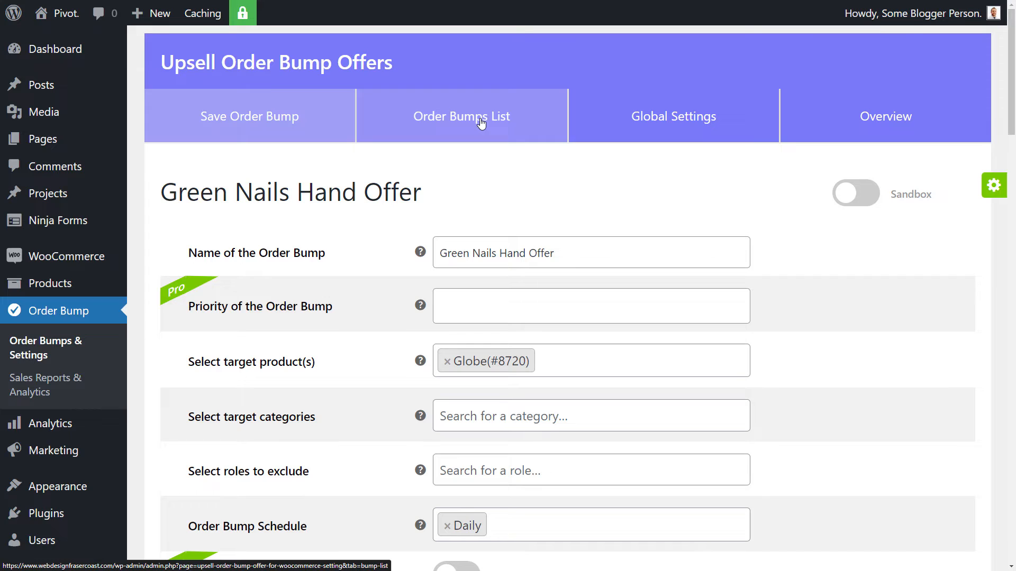
pyautogui.click(461, 116)
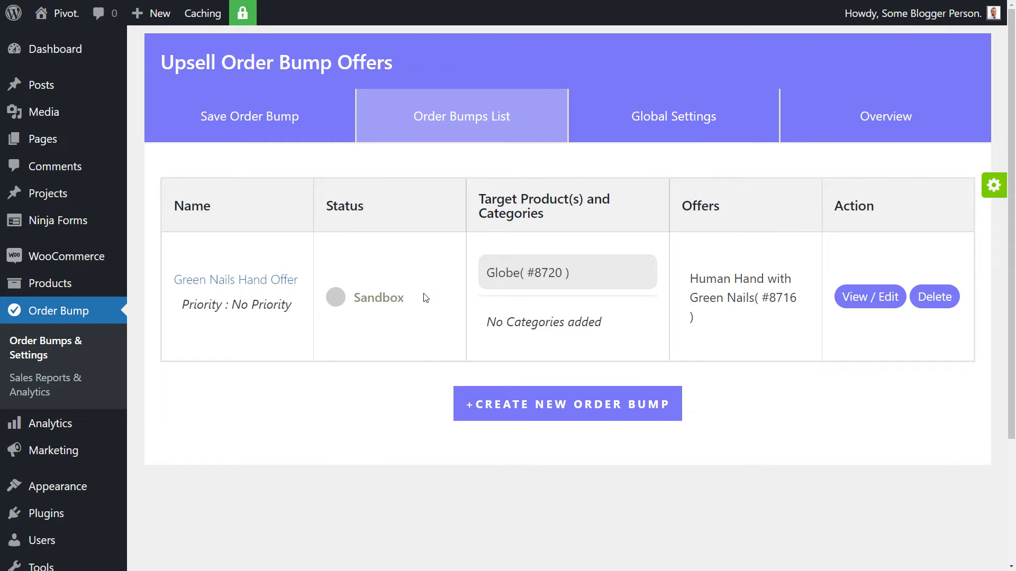
pyautogui.moveTo(673, 116)
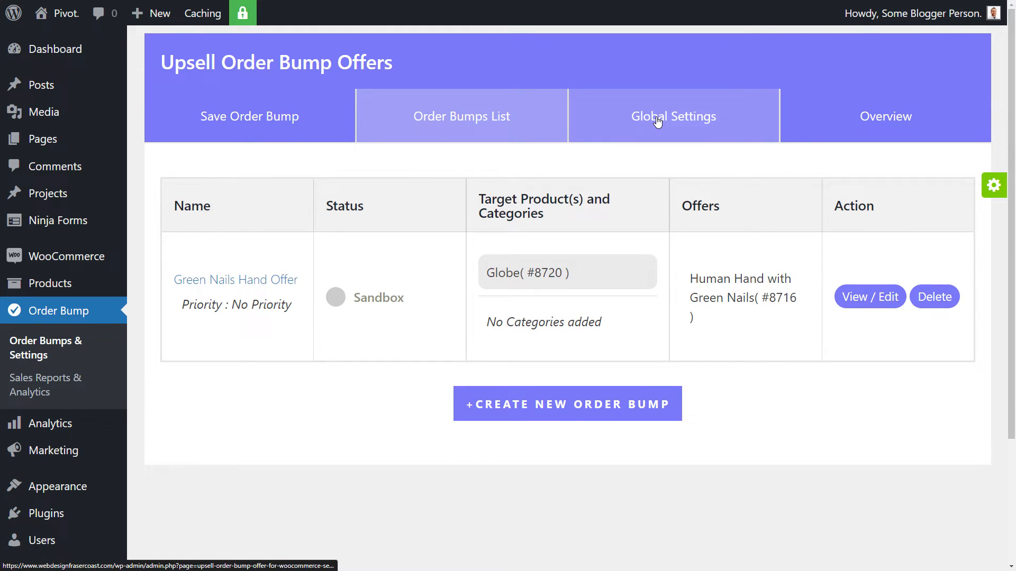
# Check the link target, Skip for Same Offers (Yes) and Offer Target Dependency settings unchanged.
pyautogui.click(673, 115)
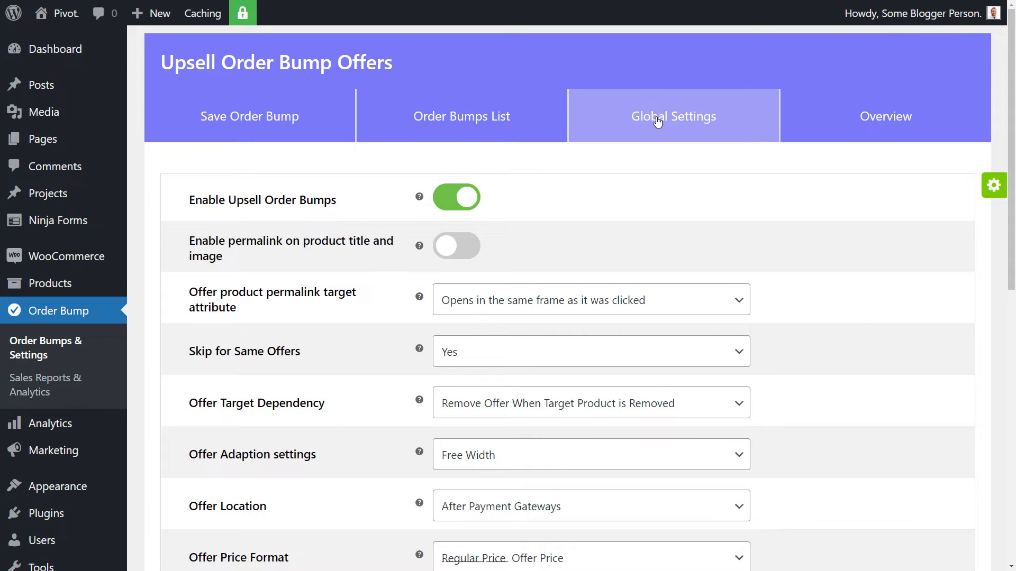
pyautogui.moveTo(457, 196)
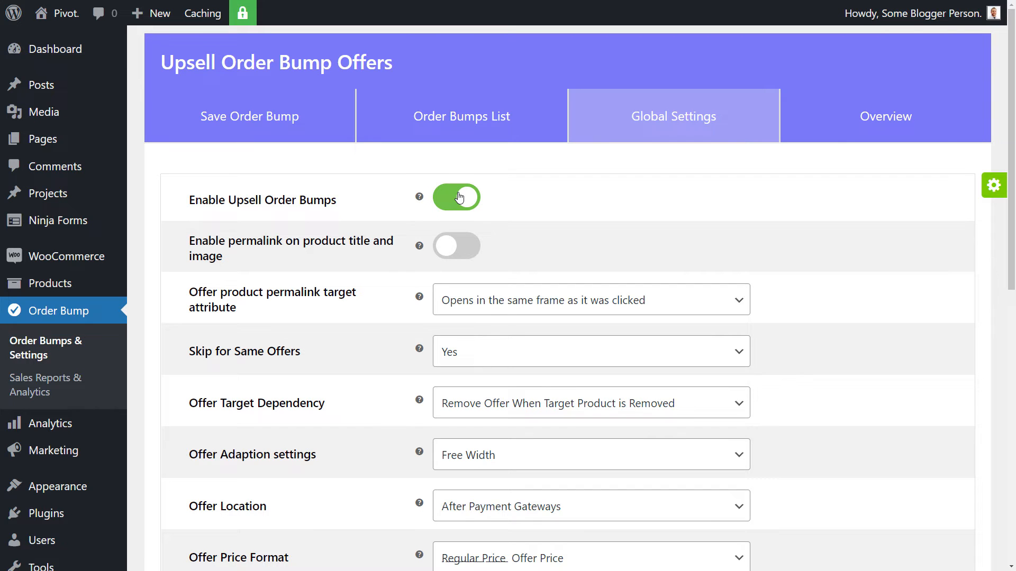
pyautogui.scroll(-3)
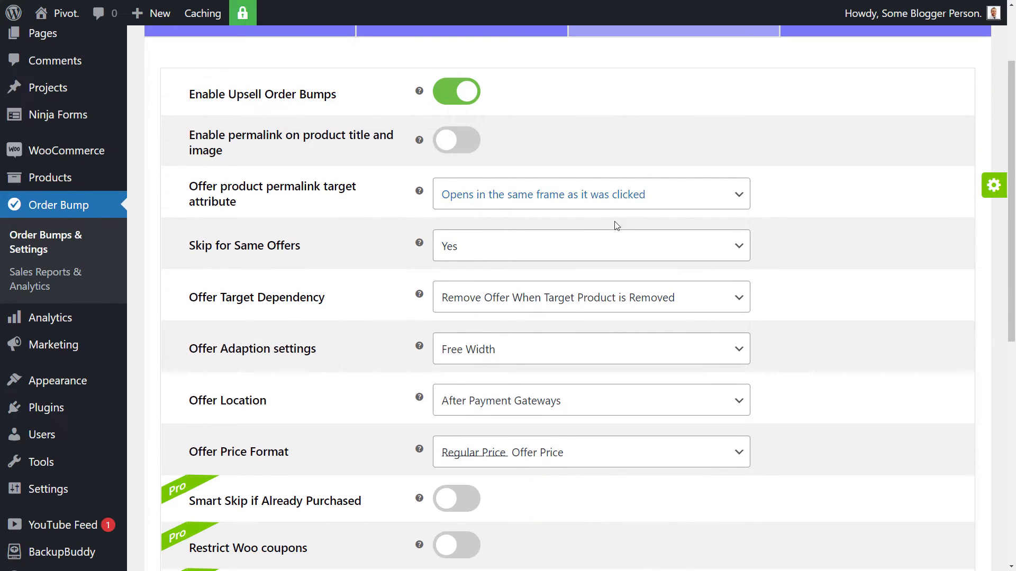
pyautogui.moveTo(594, 199)
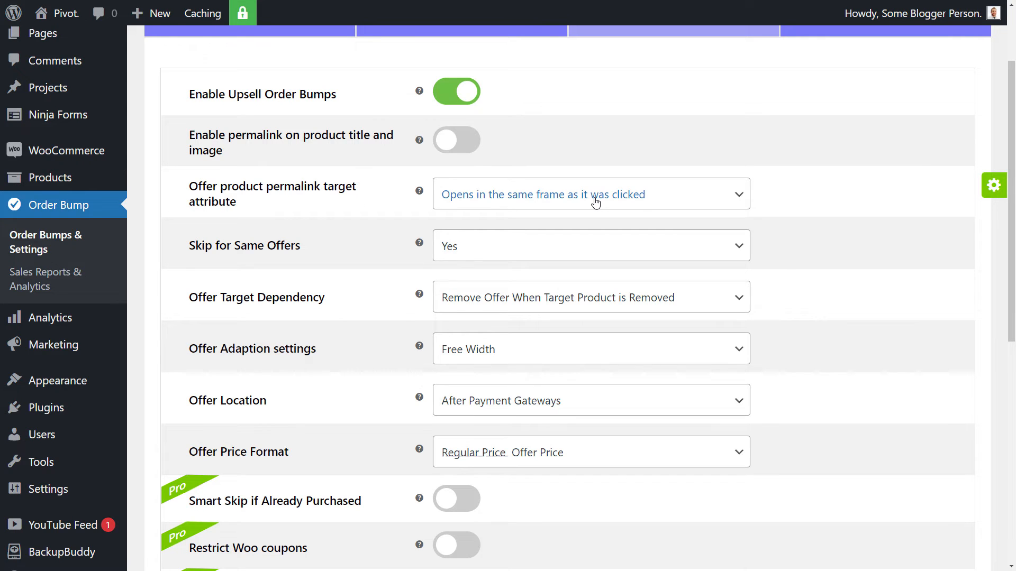
pyautogui.moveTo(479, 202)
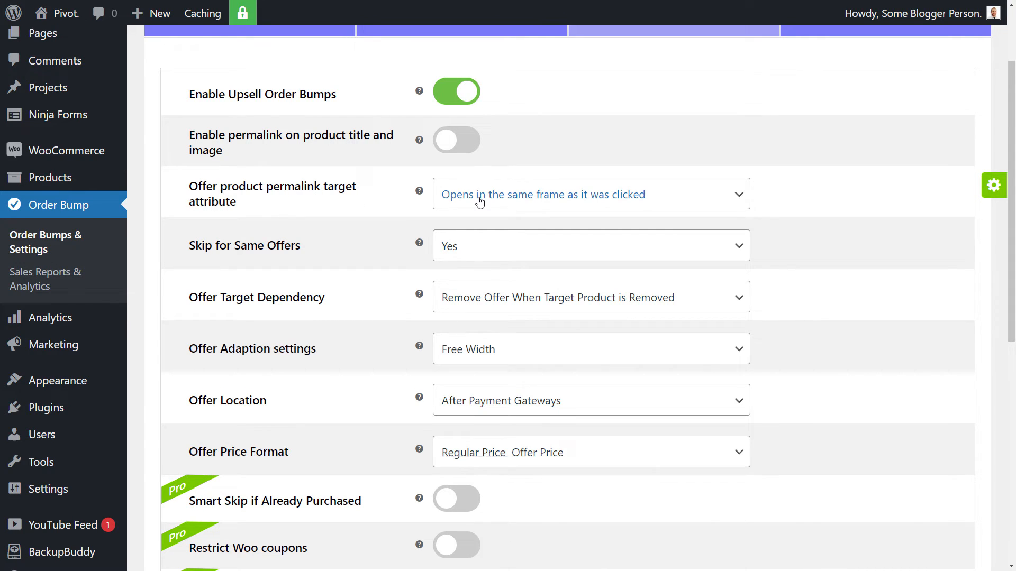
pyautogui.moveTo(366, 218)
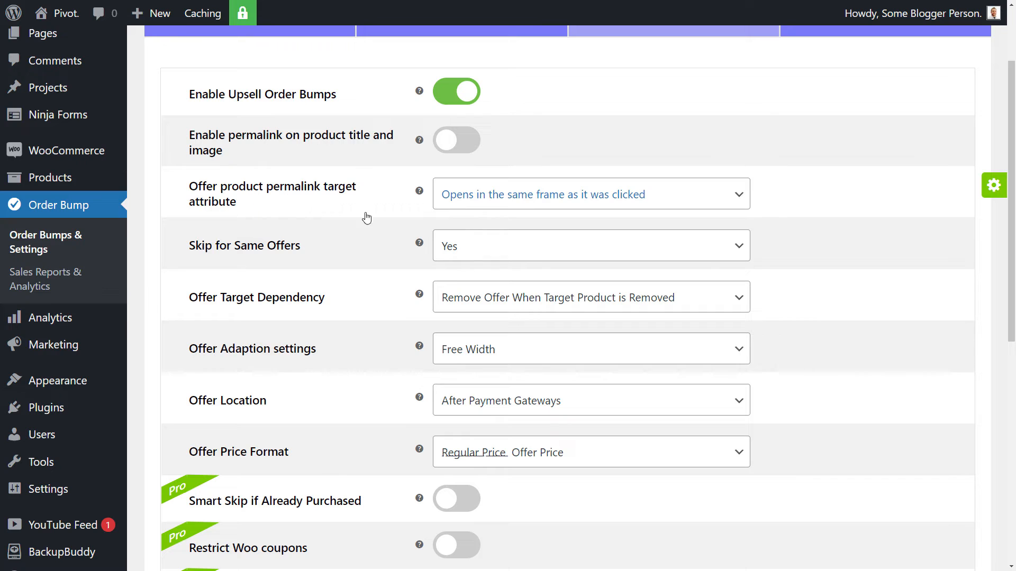
pyautogui.click(590, 193)
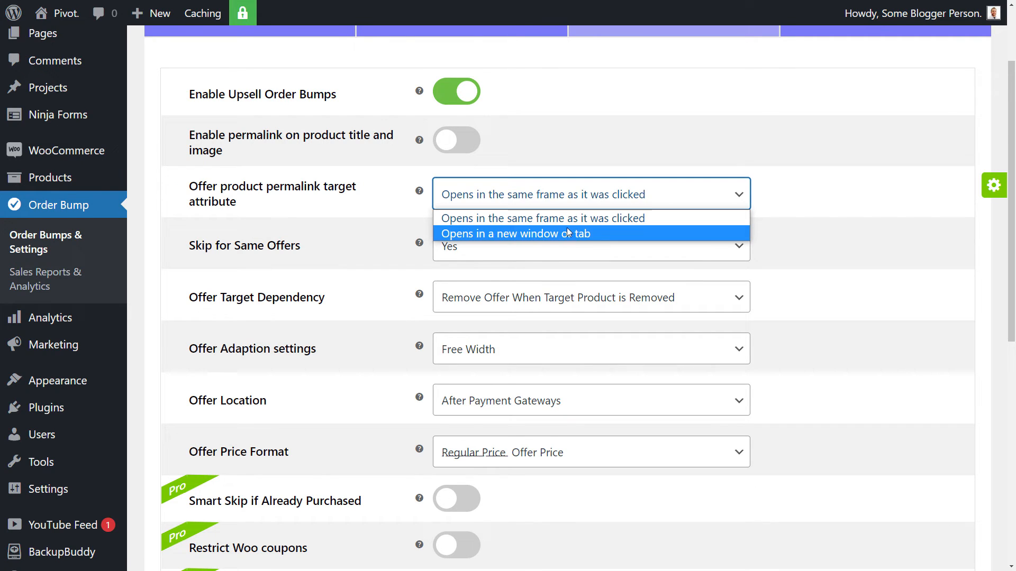
pyautogui.click(543, 218)
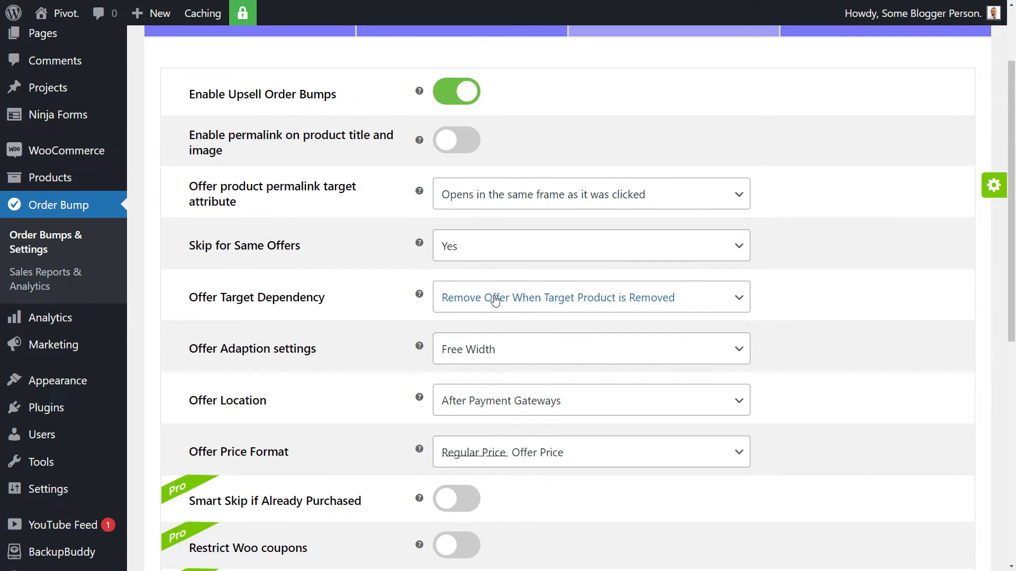
pyautogui.click(589, 245)
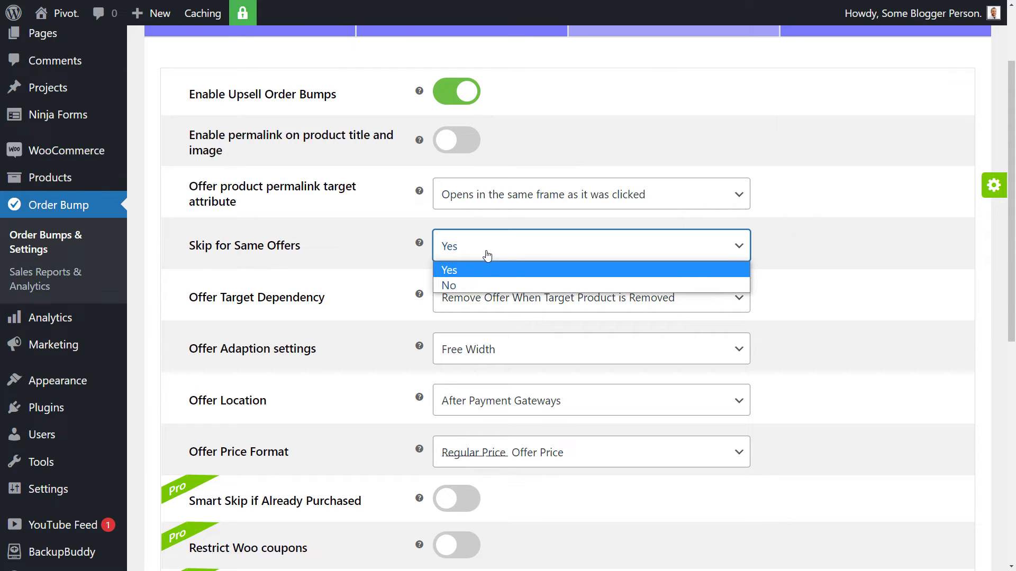
pyautogui.moveTo(419, 245)
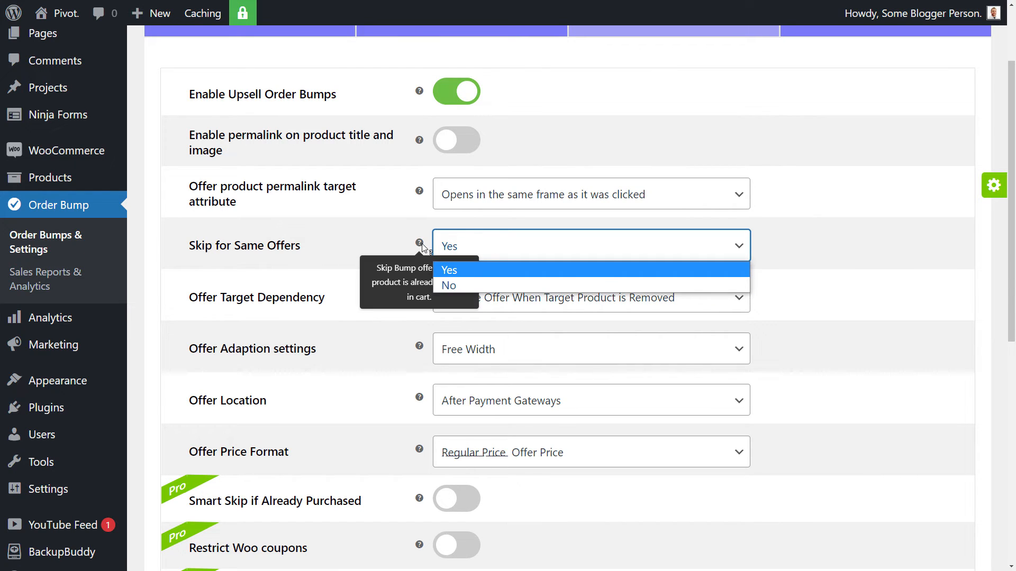
pyautogui.click(448, 270)
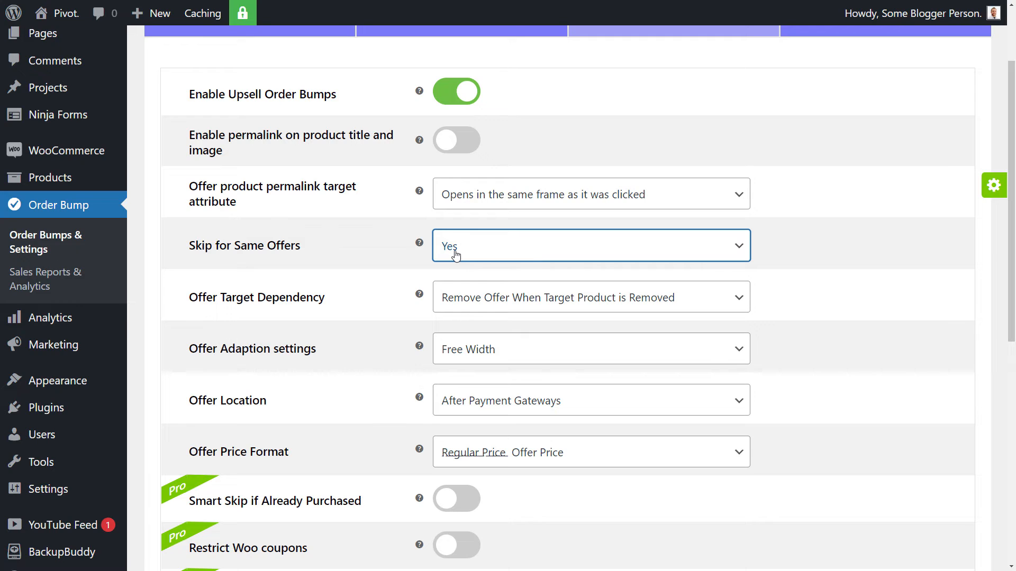
pyautogui.moveTo(456, 274)
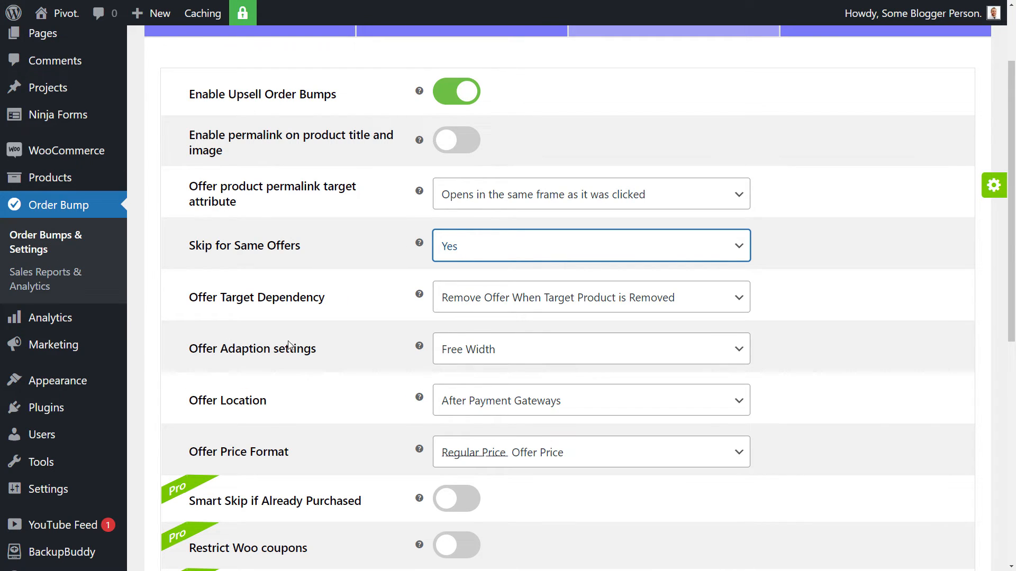
pyautogui.click(591, 297)
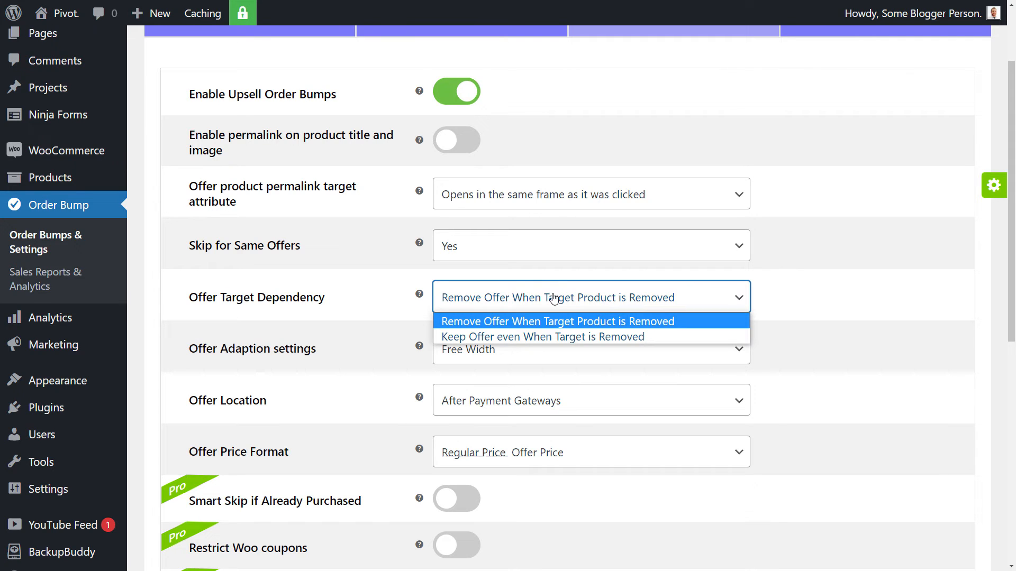
pyautogui.click(556, 321)
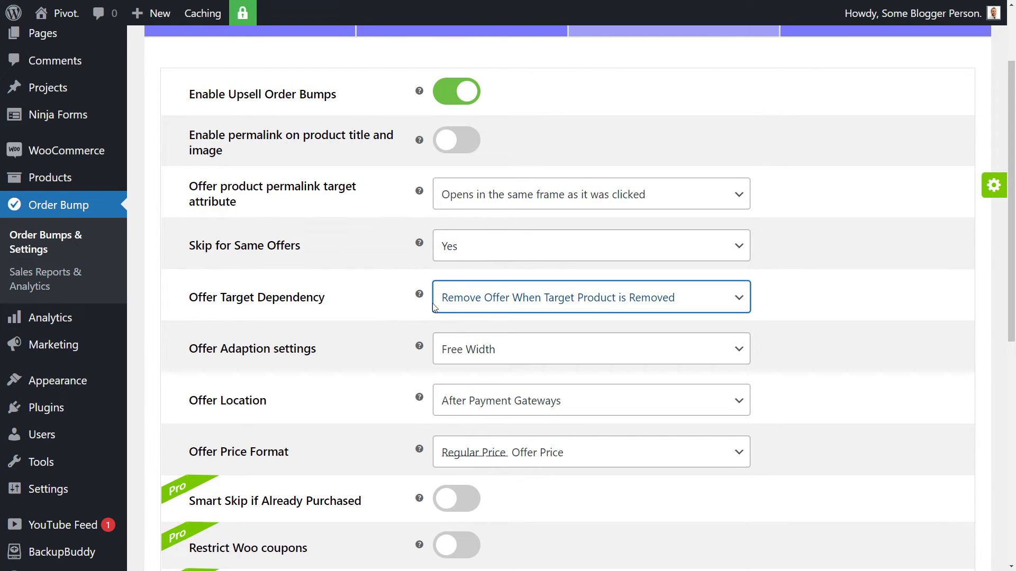
pyautogui.moveTo(462, 298)
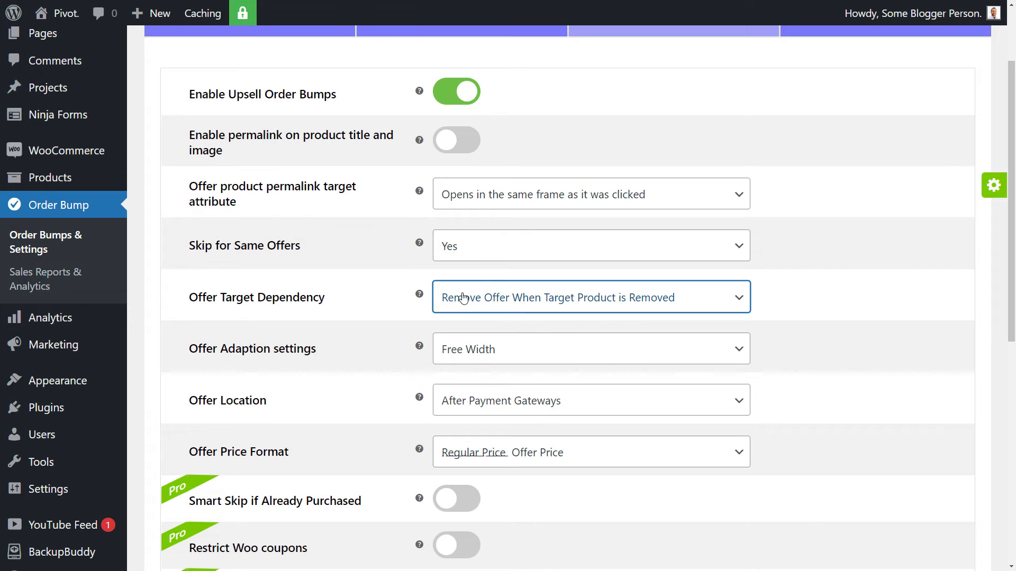
pyautogui.moveTo(444, 344)
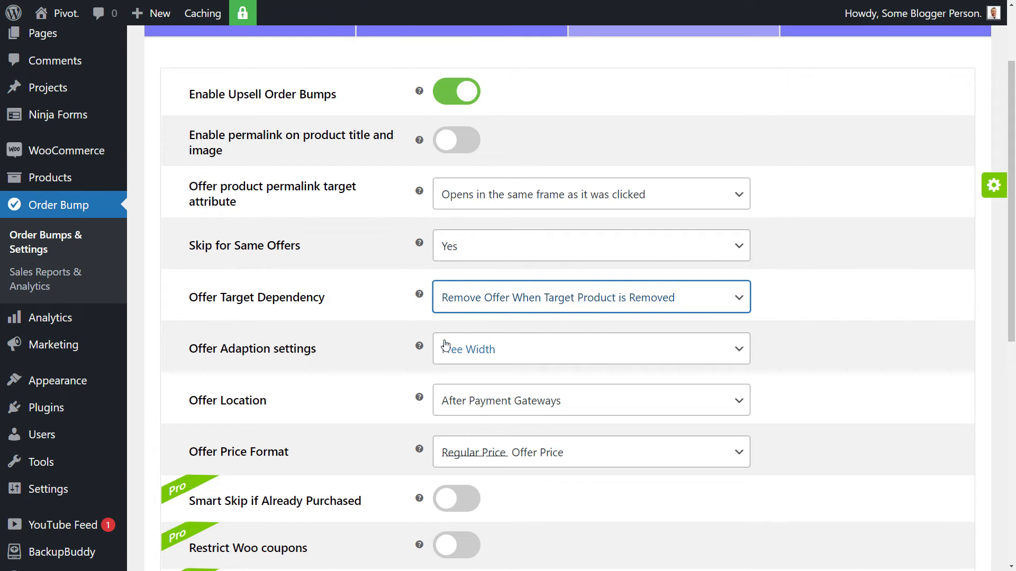
# Keep Free Width offer adaption and set Offer Location to Before Place Order Button.
pyautogui.click(590, 348)
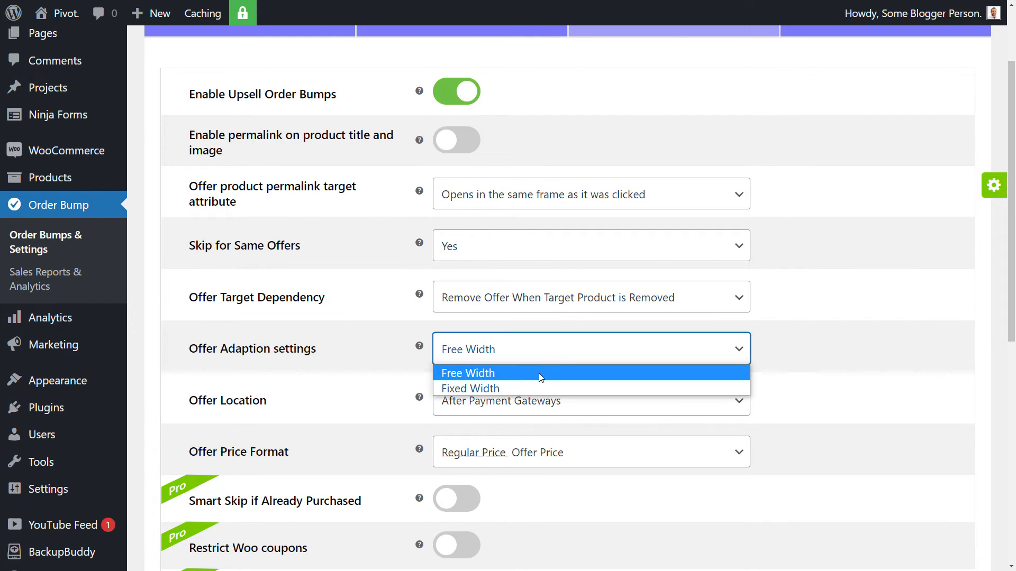
pyautogui.click(468, 372)
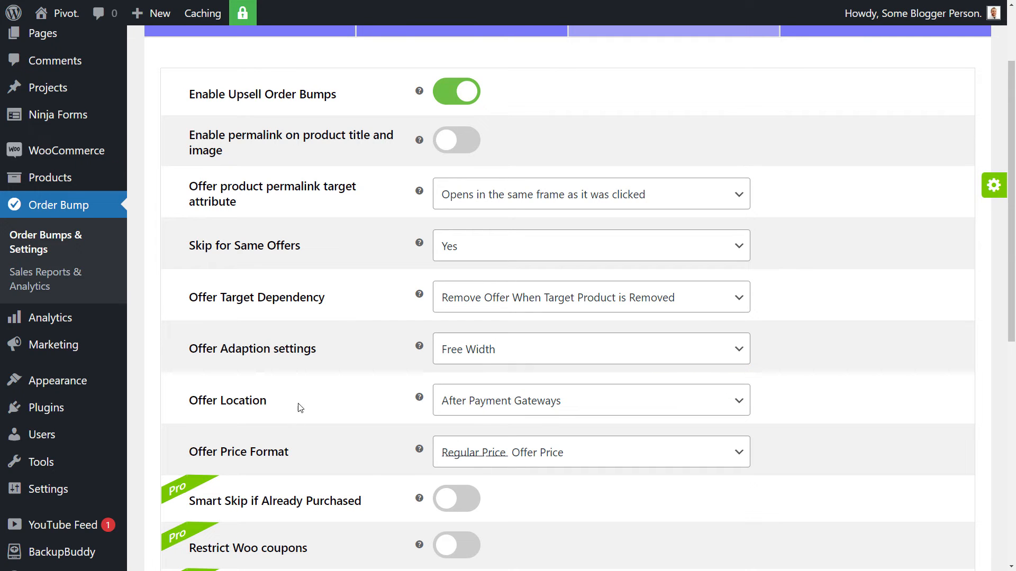
pyautogui.click(591, 400)
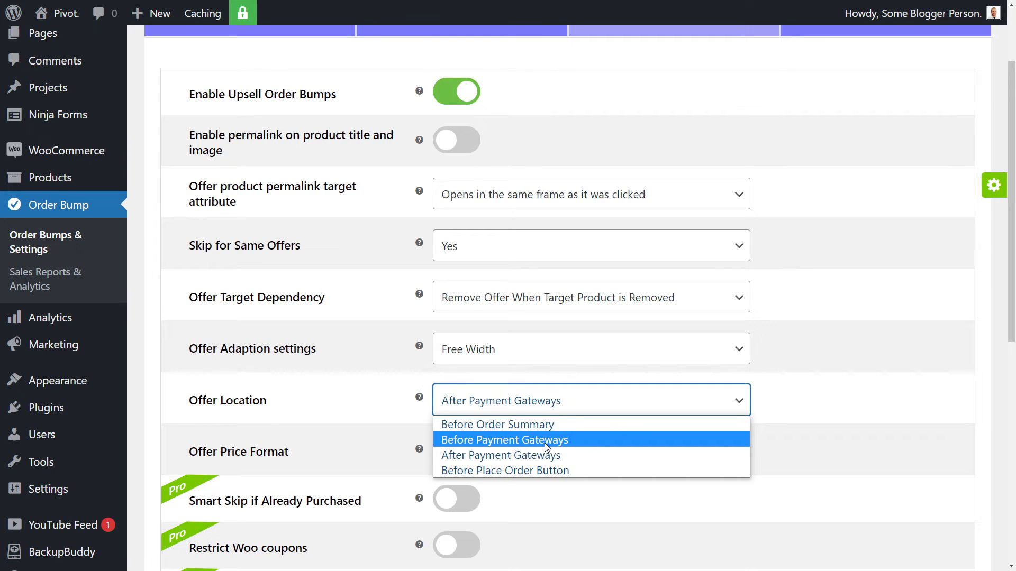
pyautogui.moveTo(505, 470)
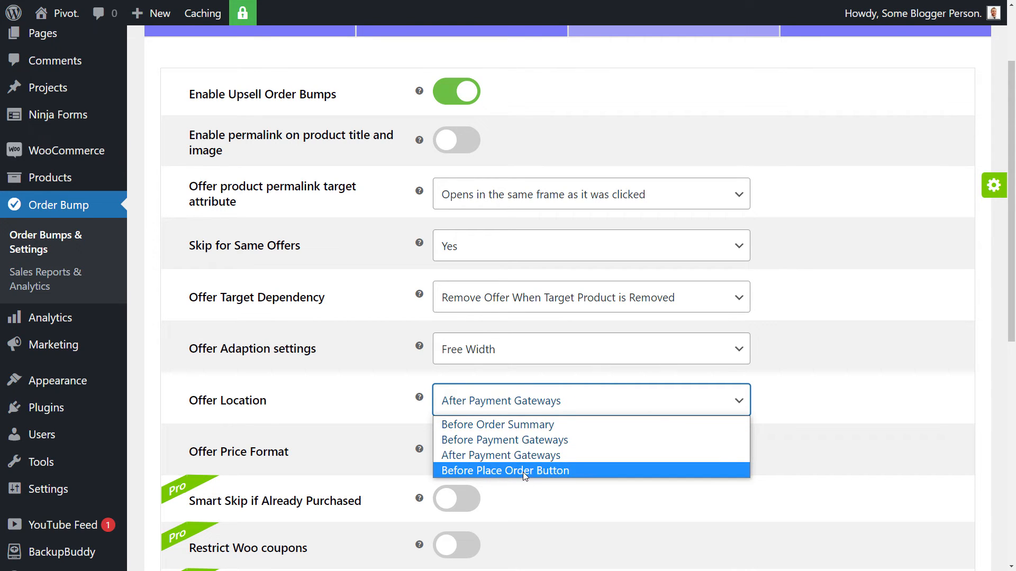
pyautogui.click(506, 471)
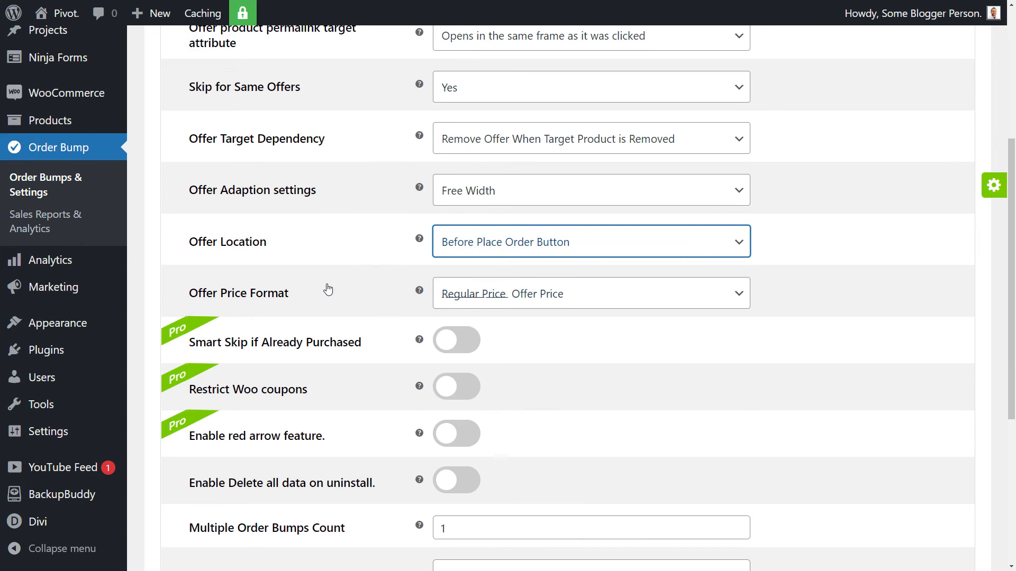
pyautogui.click(589, 292)
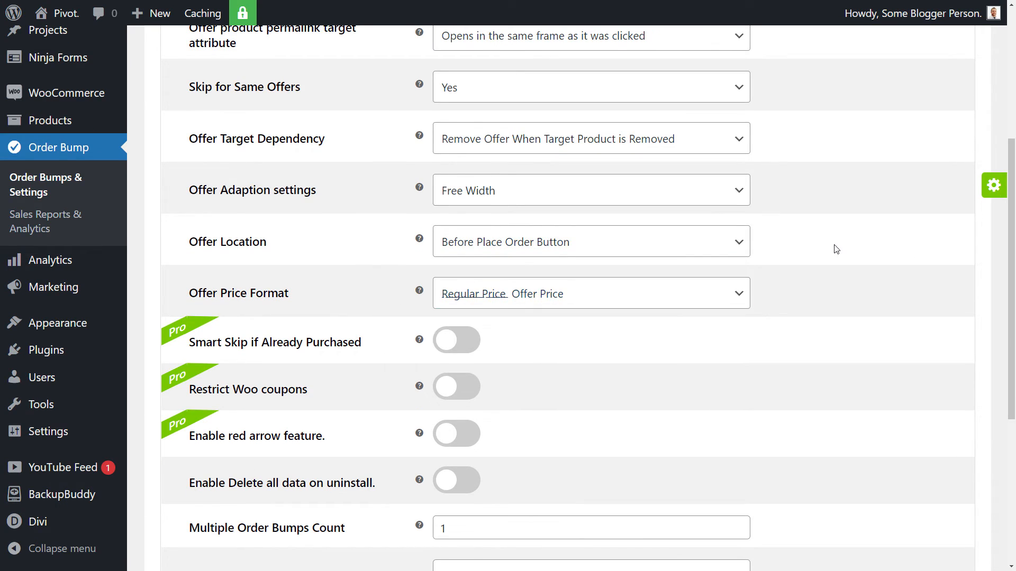
pyautogui.moveTo(536, 301)
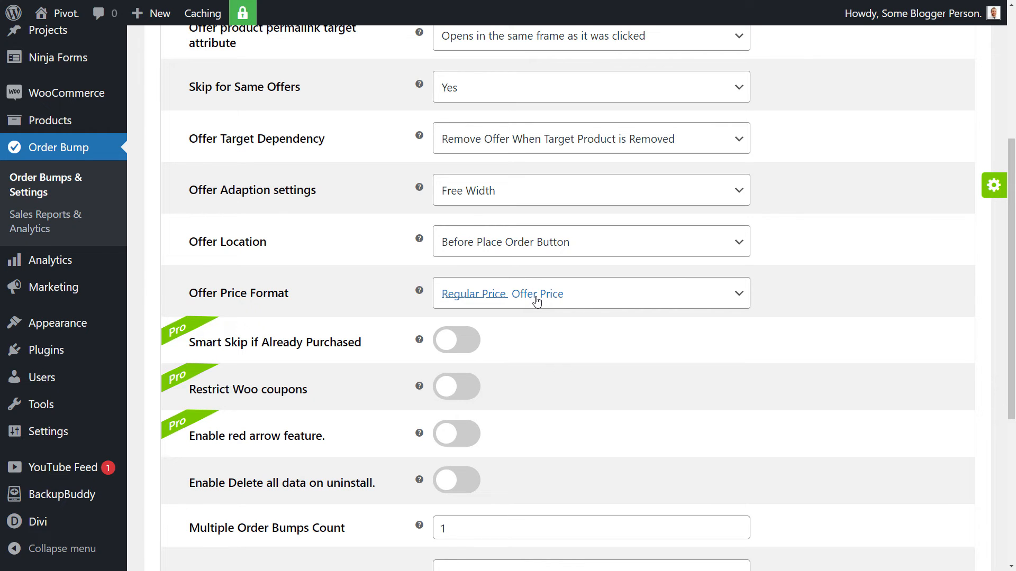
pyautogui.click(590, 293)
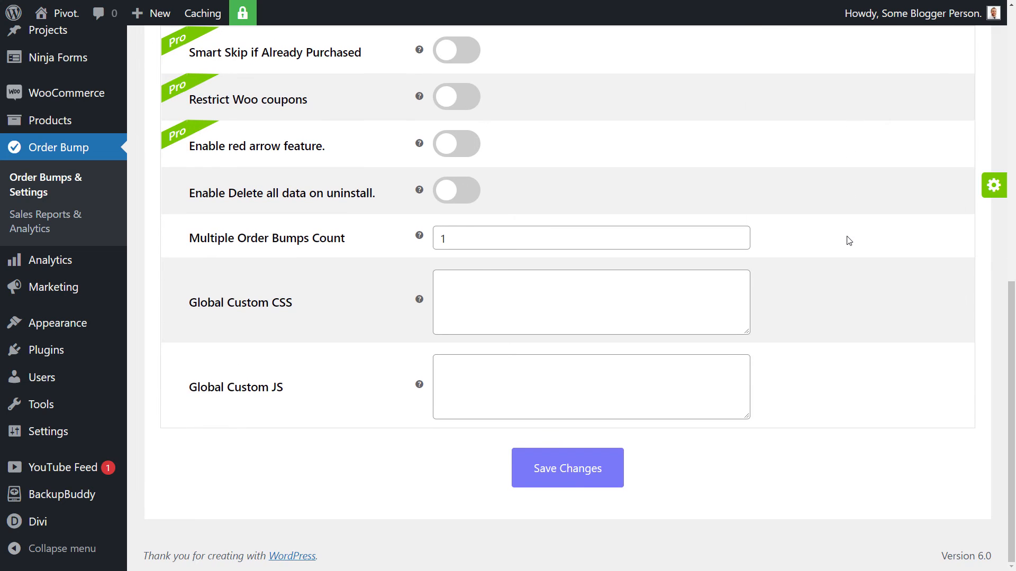
pyautogui.moveTo(223, 244)
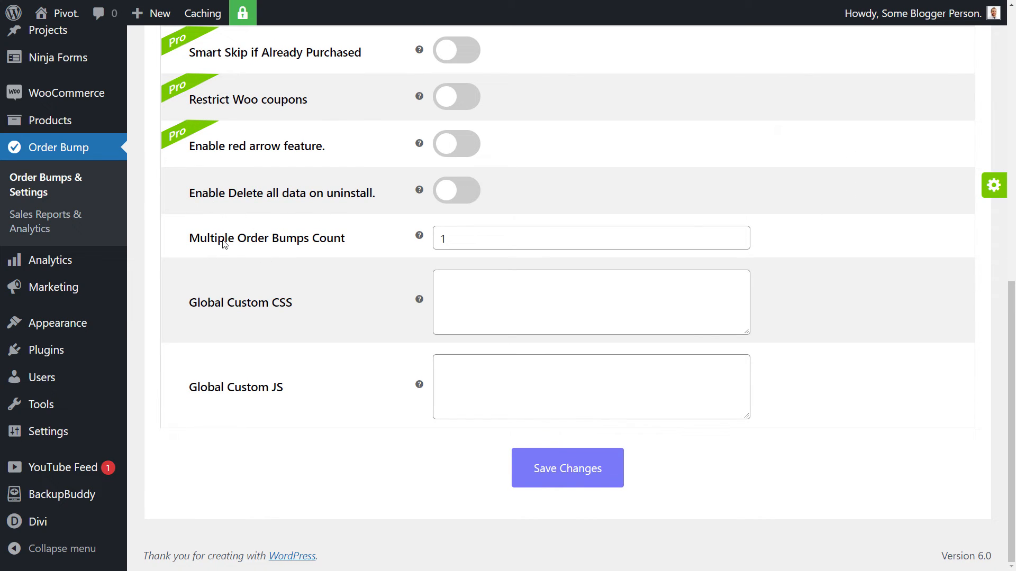
# Switch on Enable Delete all data on uninstall in the order bump Global Settings.
pyautogui.click(583, 238)
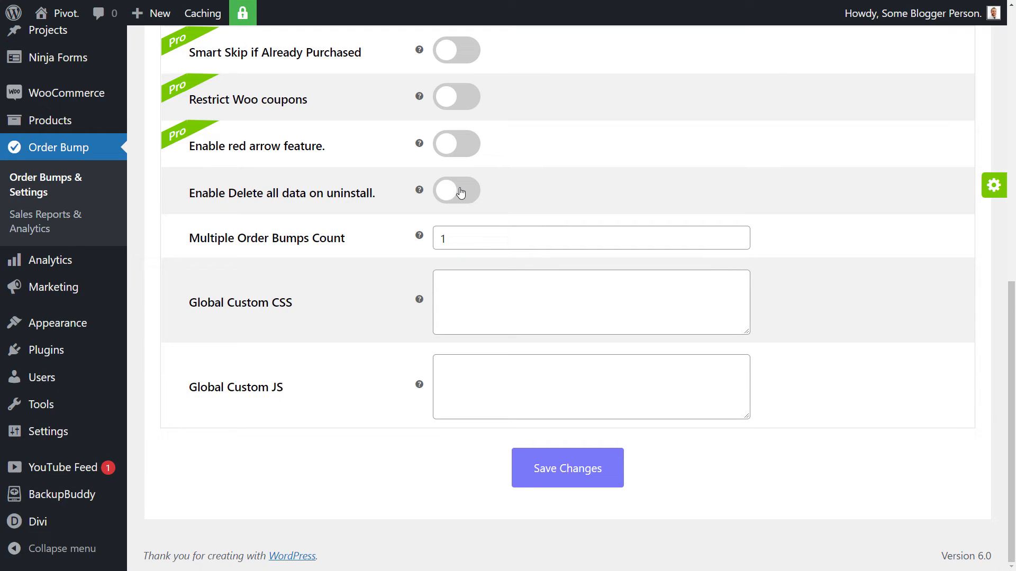
pyautogui.moveTo(568, 306)
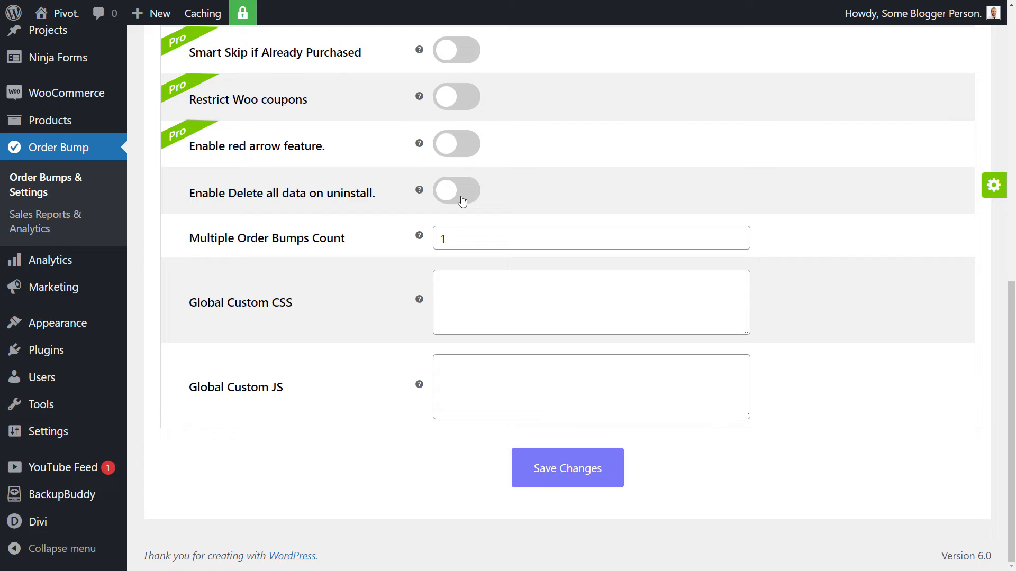
pyautogui.click(456, 191)
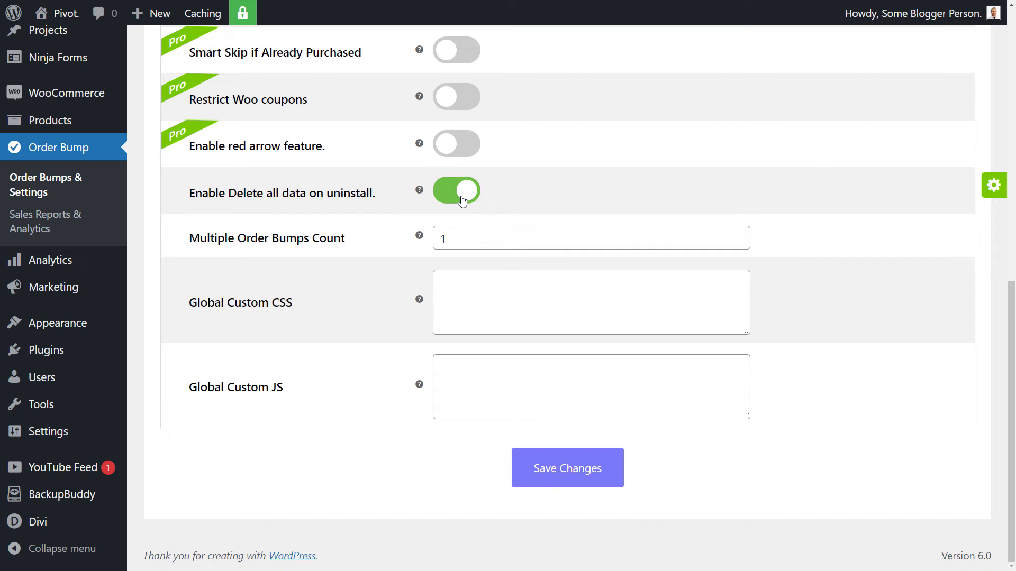
pyautogui.moveTo(570, 308)
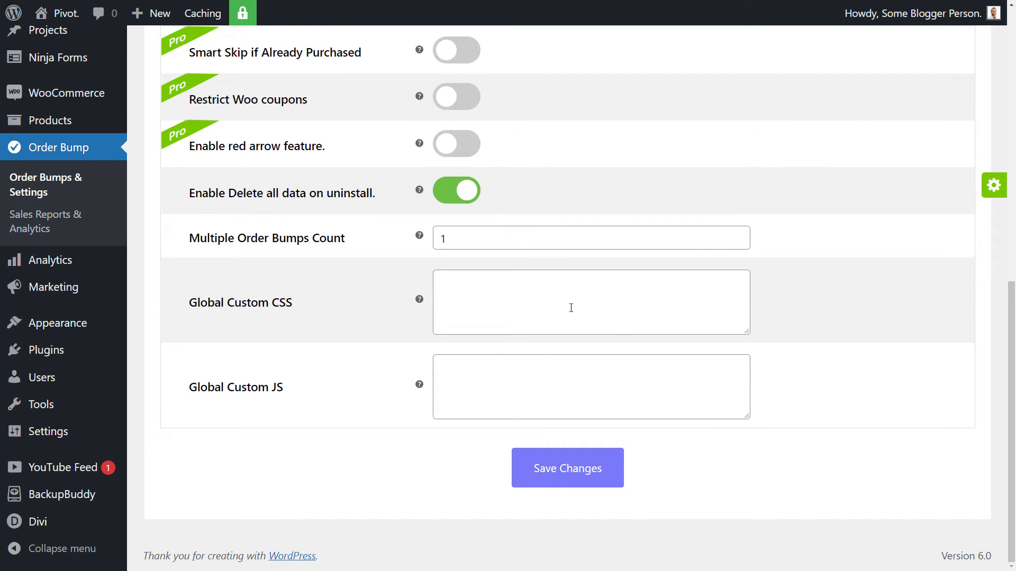
pyautogui.click(583, 387)
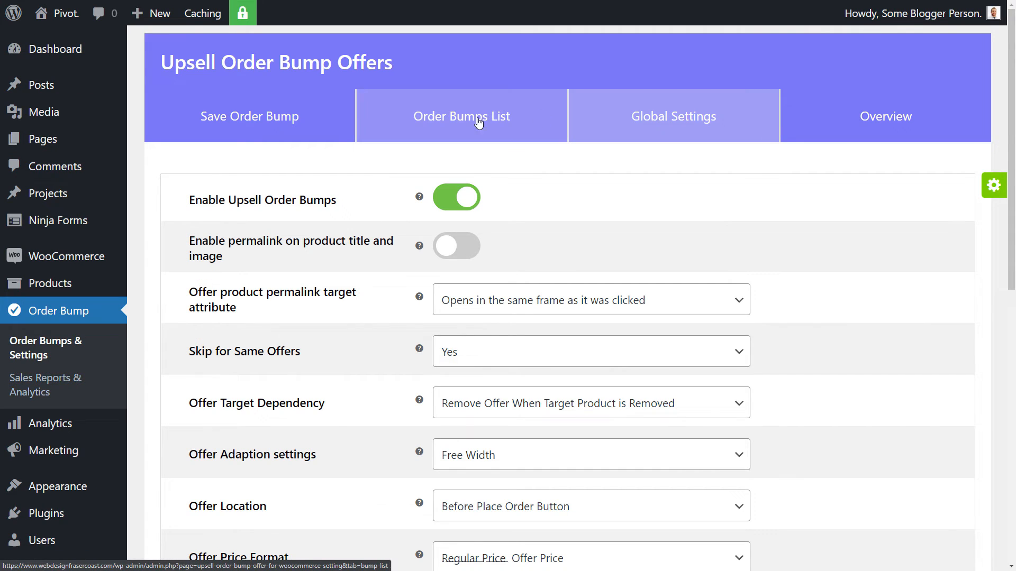
pyautogui.moveTo(507, 121)
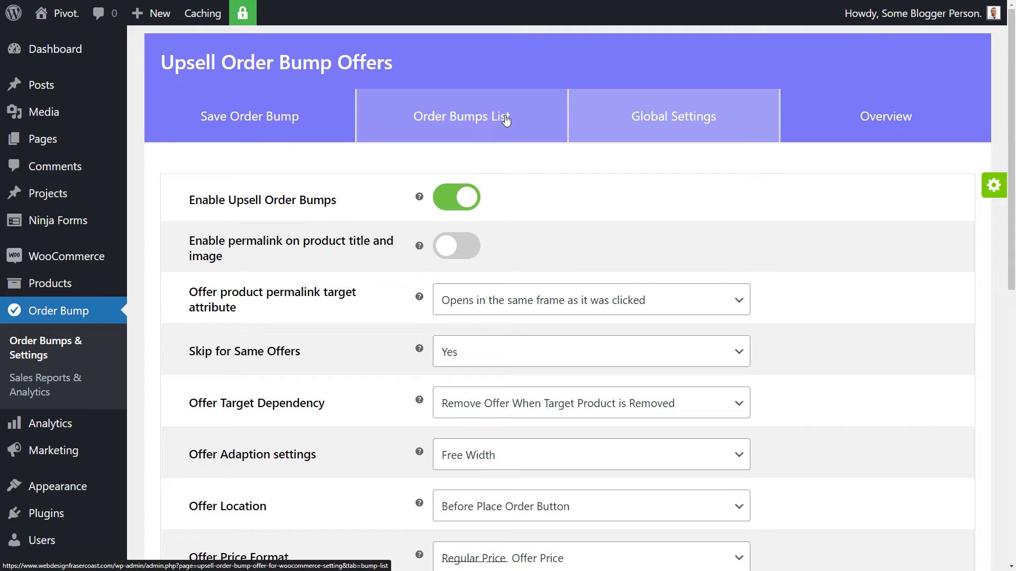
# Return to the Order Bumps List showing Green Nails Hand Offer in Sandbox.
pyautogui.click(461, 116)
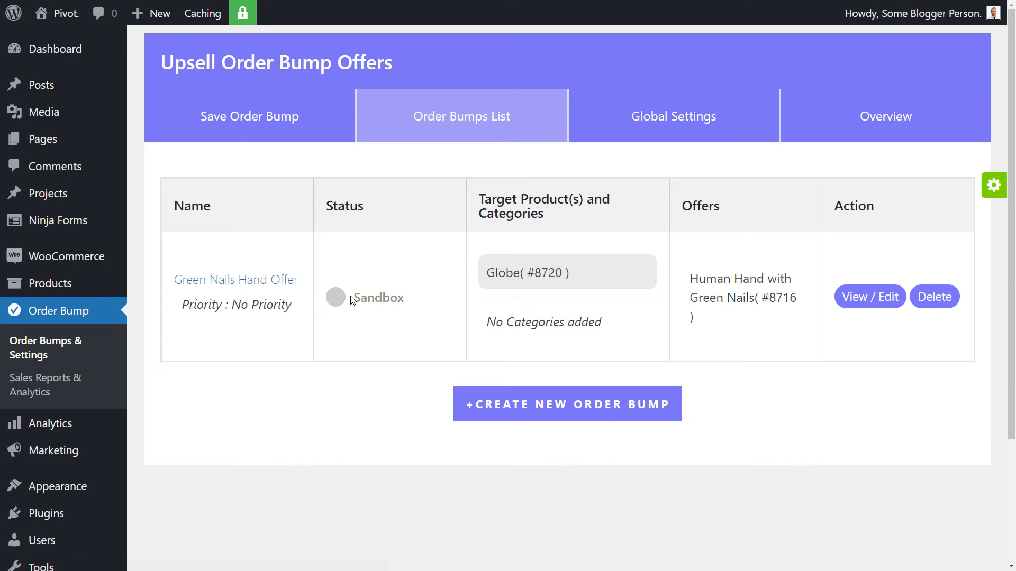
pyautogui.moveTo(407, 326)
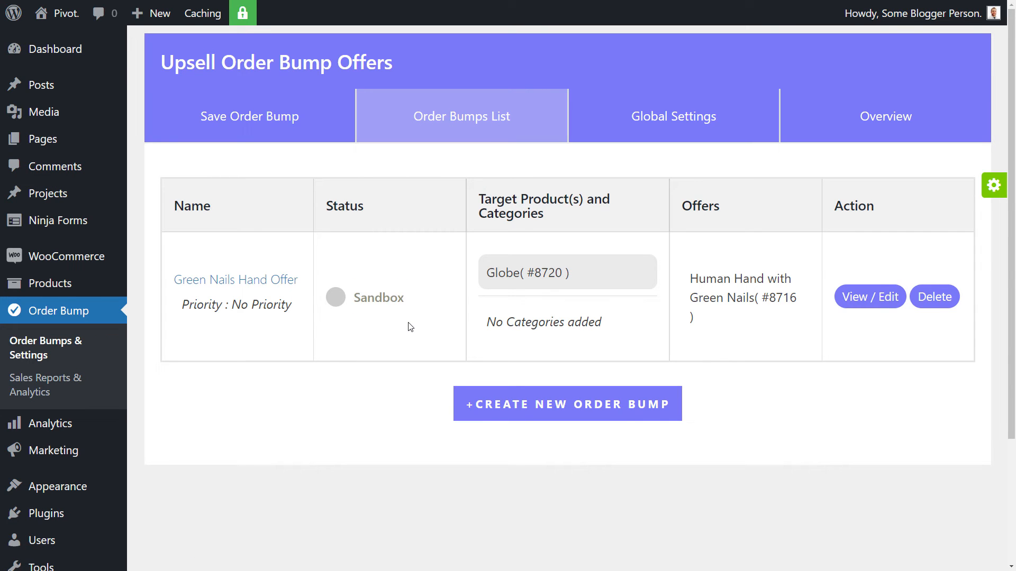
pyautogui.moveTo(249, 116)
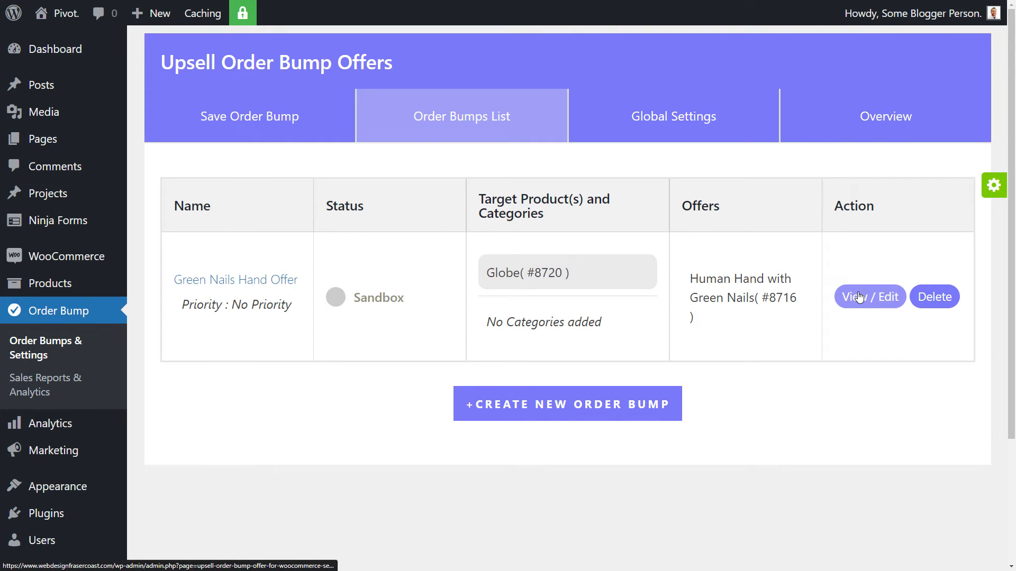
# Switch Green Nails Hand Offer from Sandbox to Live and save it.
pyautogui.click(870, 297)
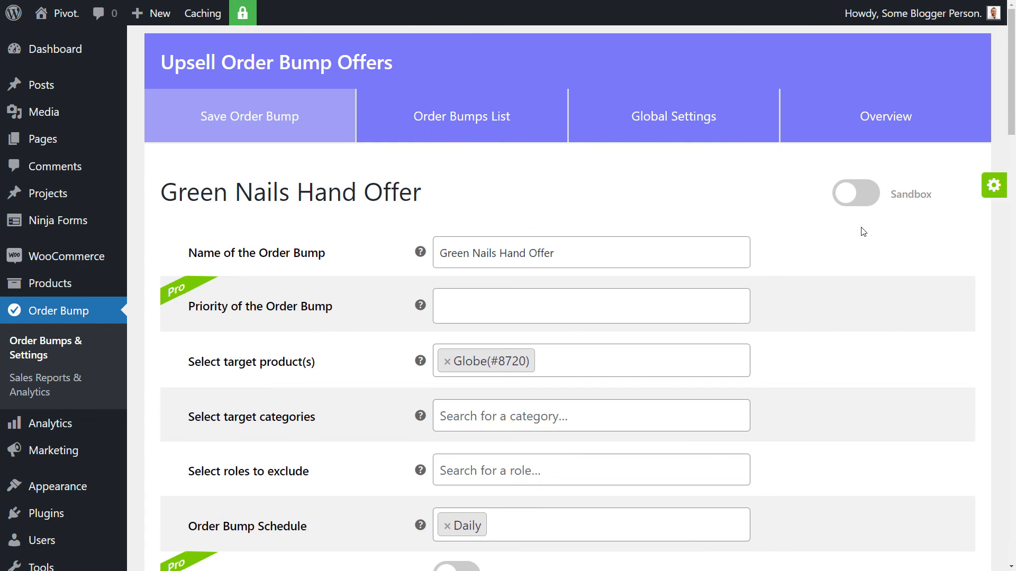
pyautogui.click(855, 193)
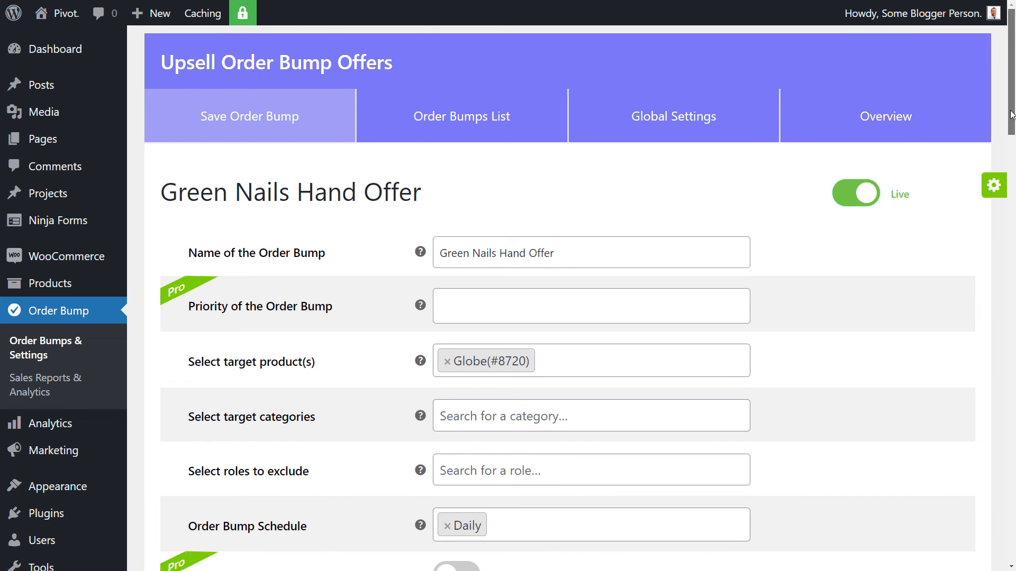
pyautogui.scroll(-3)
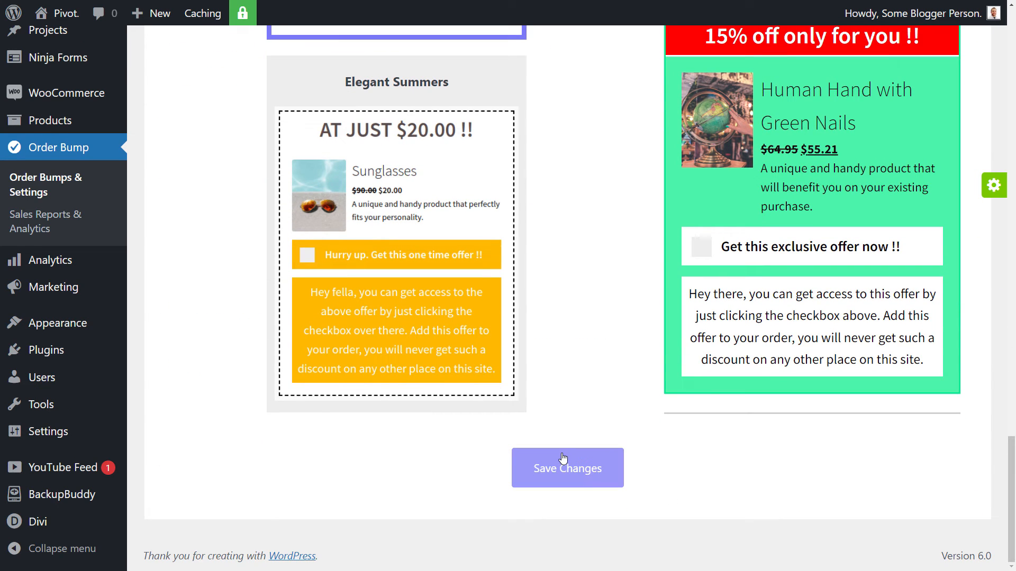
pyautogui.click(567, 468)
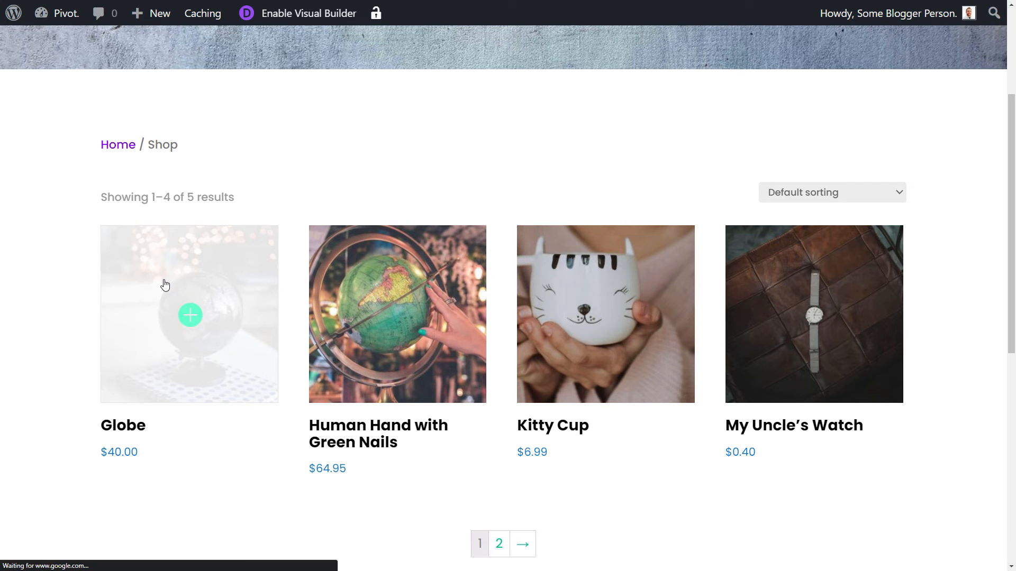
# Add the Globe to the cart and view the cart's $40.00 total.
pyautogui.click(188, 314)
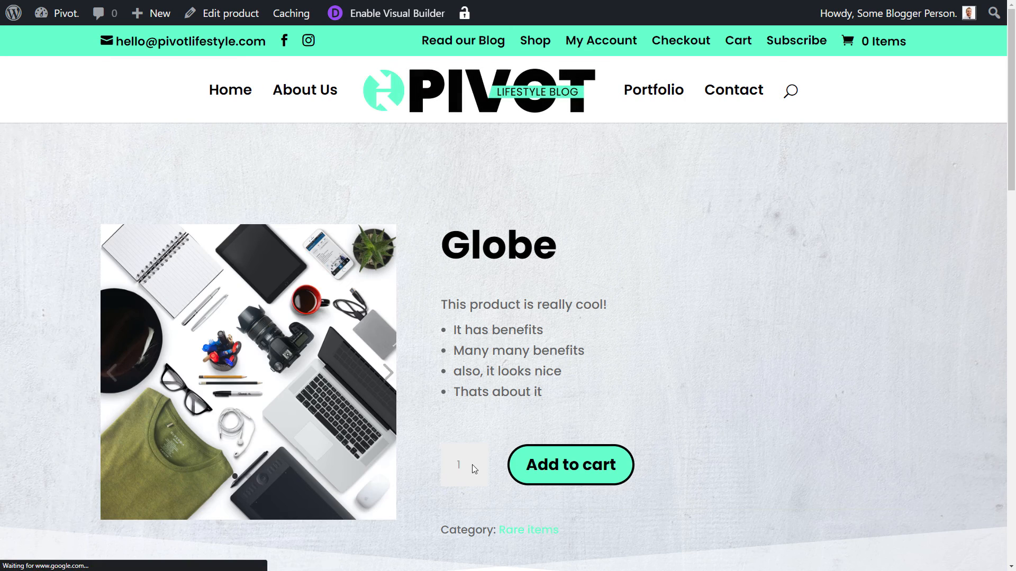
pyautogui.click(569, 464)
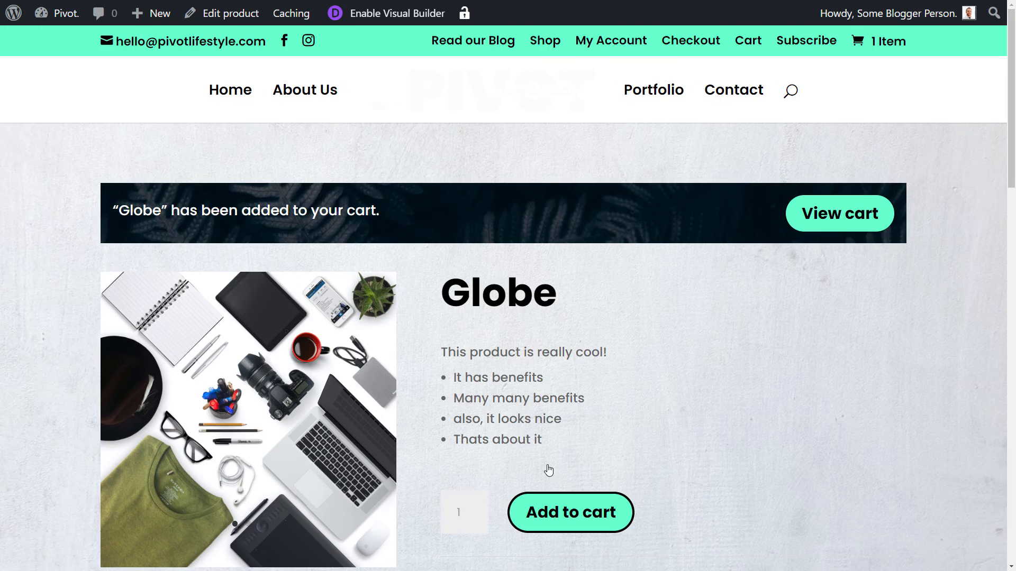
pyautogui.click(839, 213)
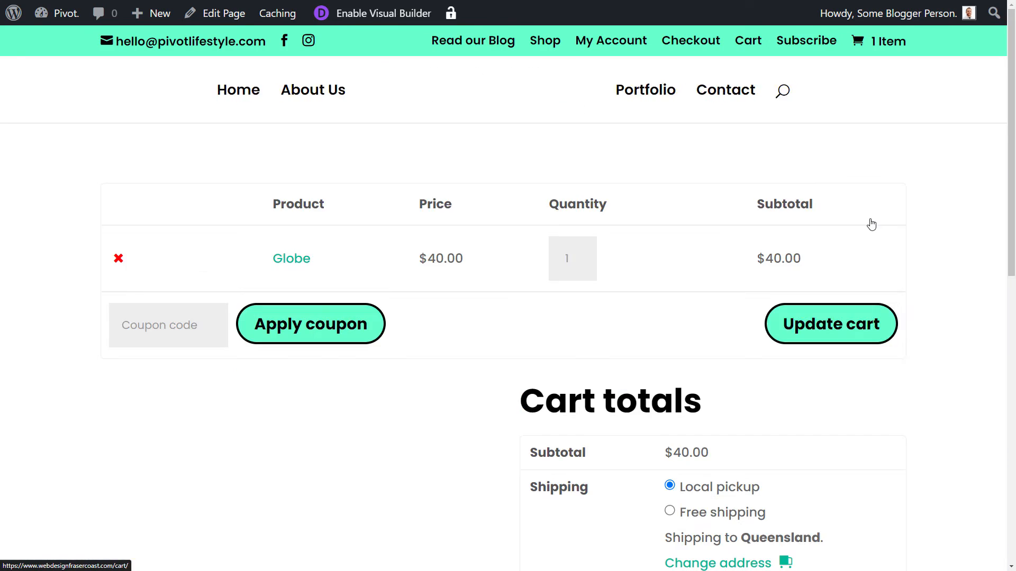
pyautogui.scroll(-3)
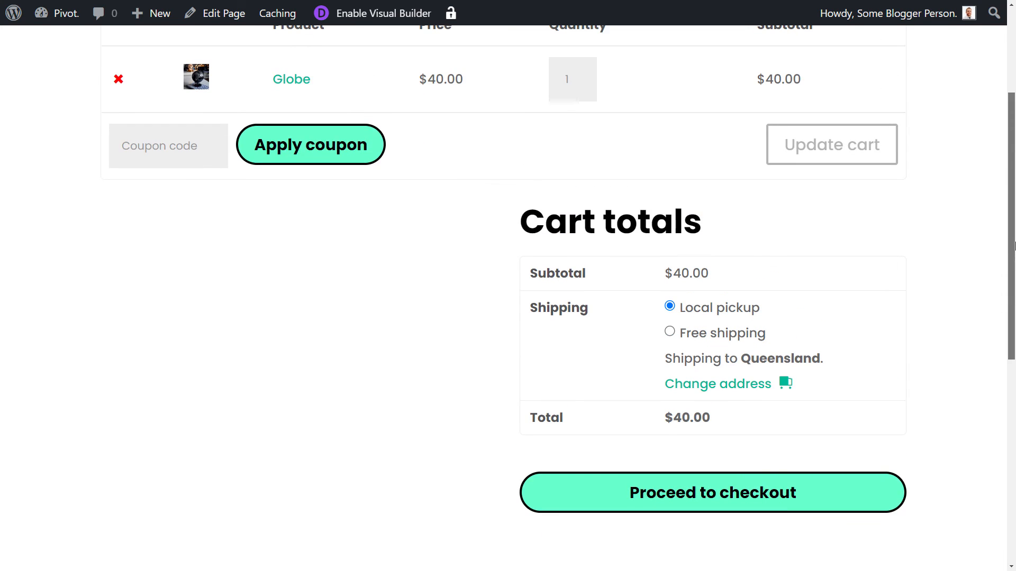
pyautogui.moveTo(713, 492)
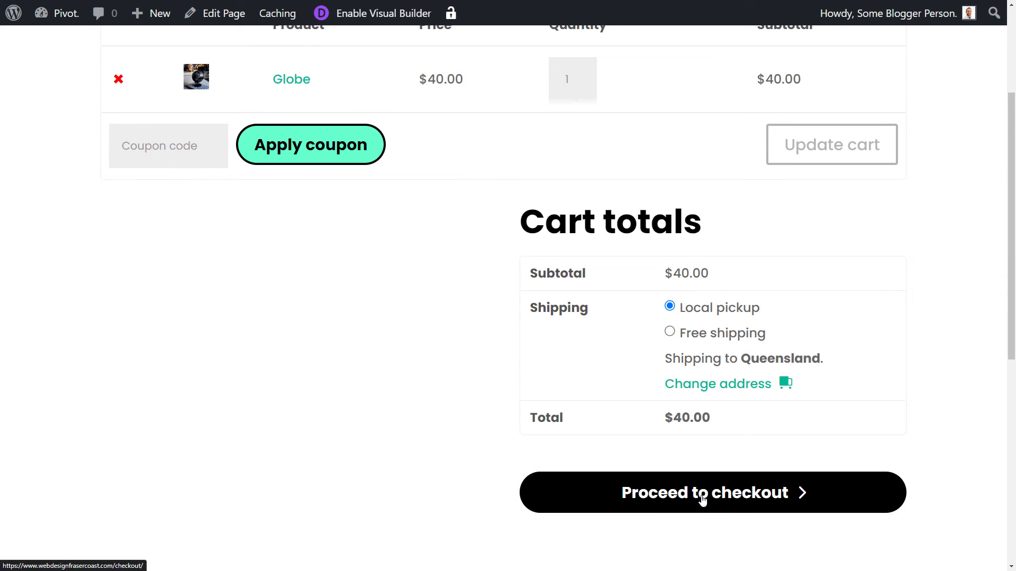
pyautogui.click(712, 493)
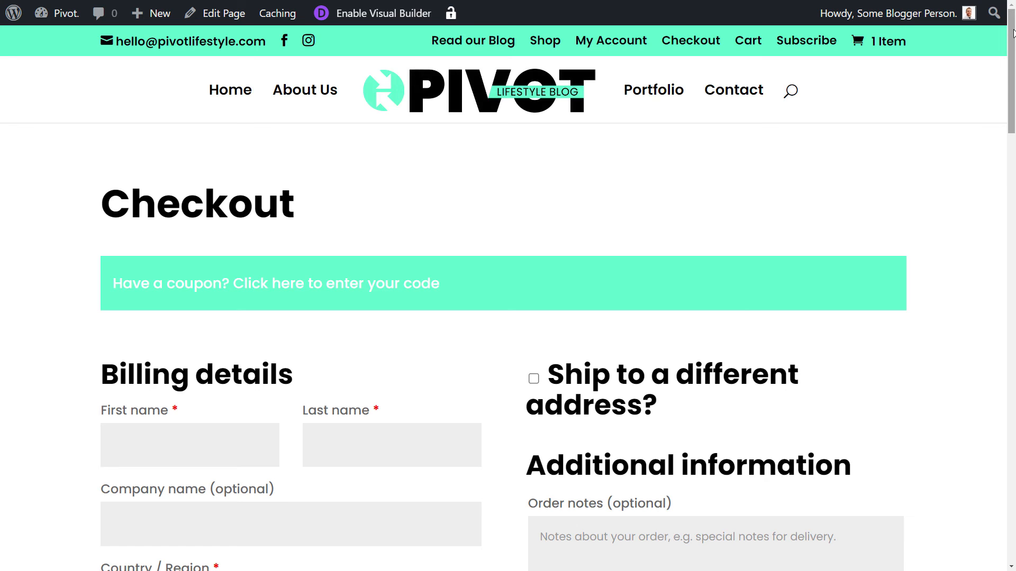
pyautogui.scroll(-3)
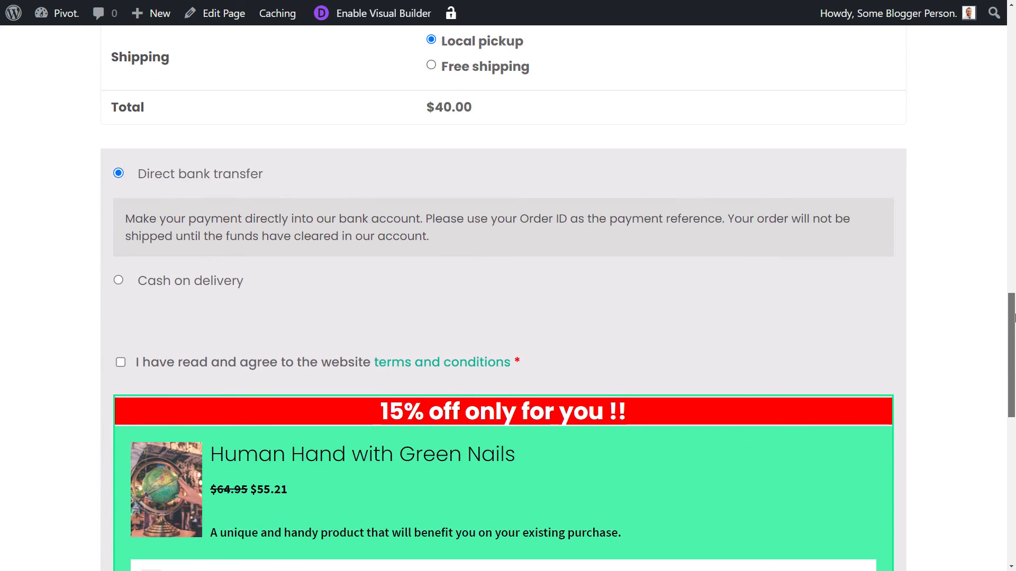
pyautogui.scroll(-3)
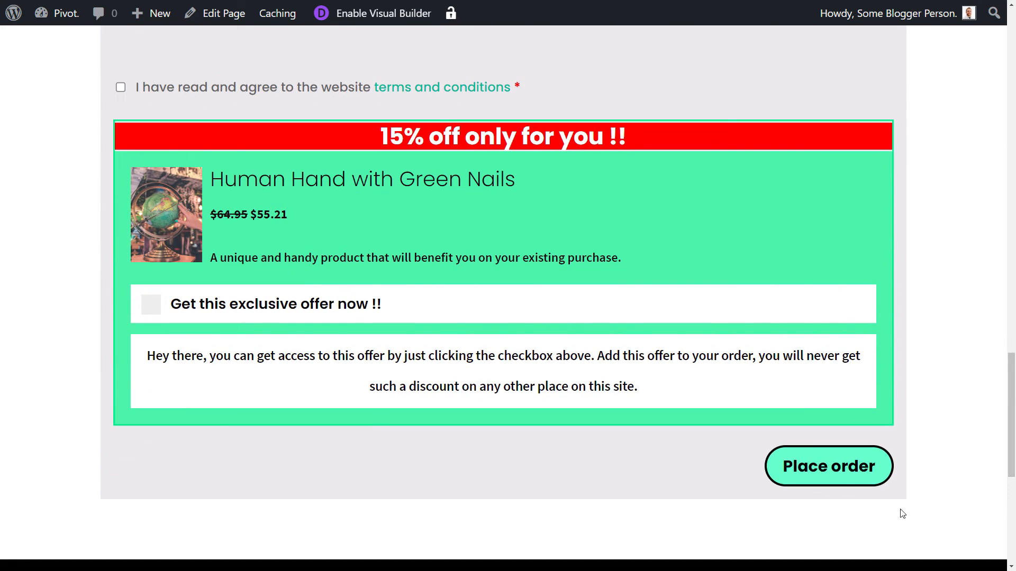
pyautogui.scroll(3)
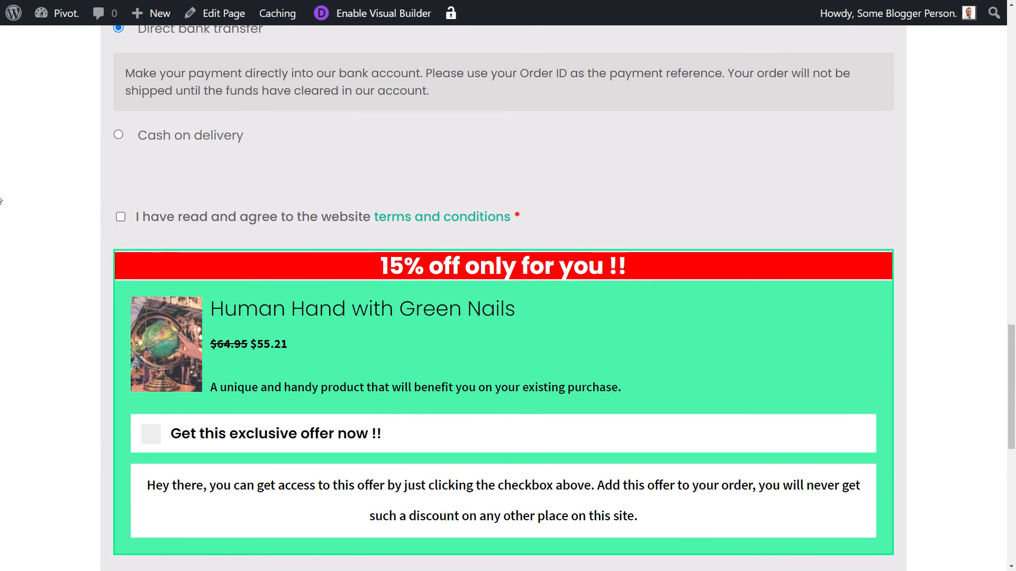
pyautogui.scroll(-3)
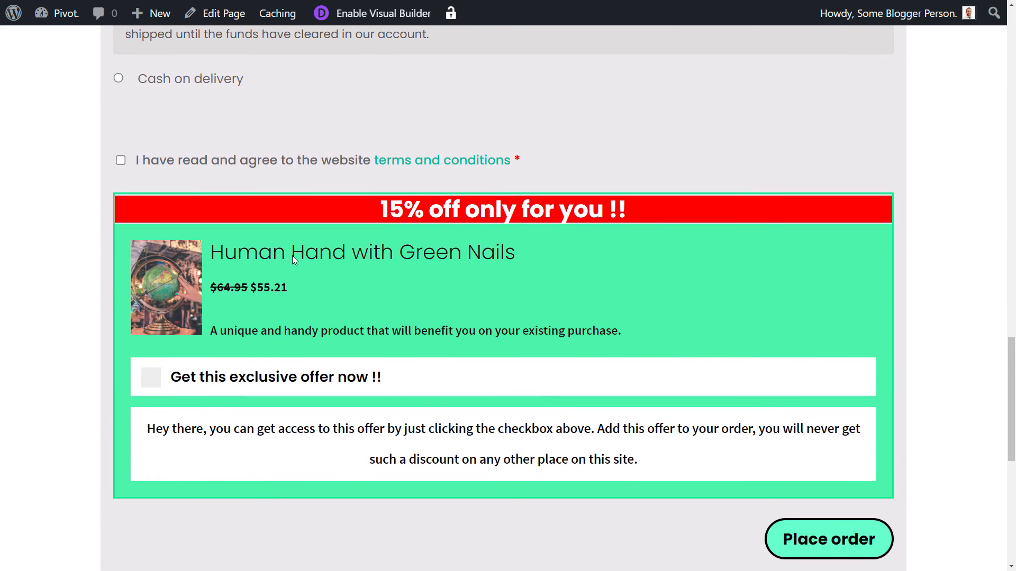
pyautogui.moveTo(81, 363)
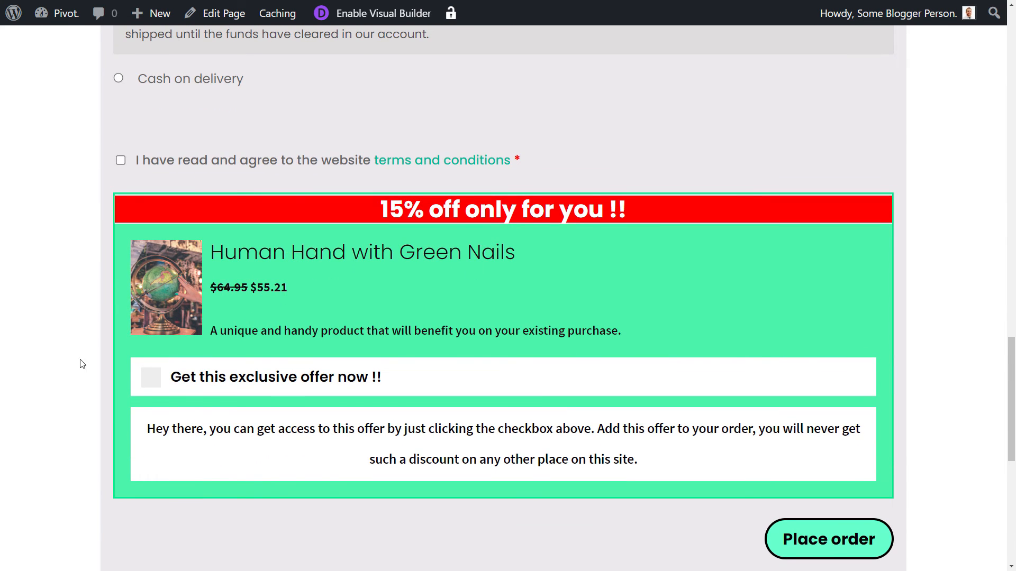
# Accept 'Get this exclusive offer now', adding Human Hand with Green Nails for a $95.21 total.
pyautogui.click(150, 377)
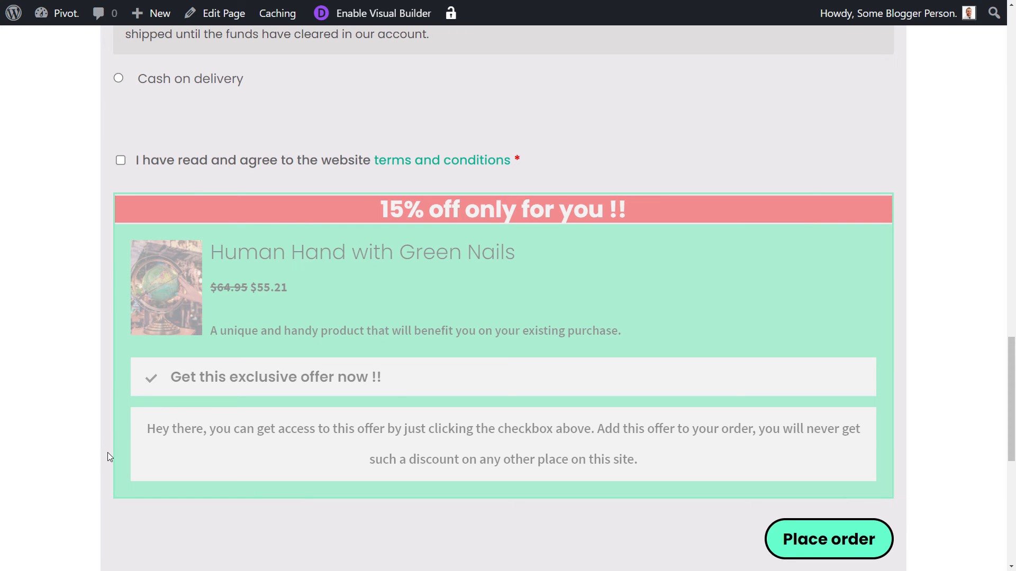
pyautogui.click(828, 539)
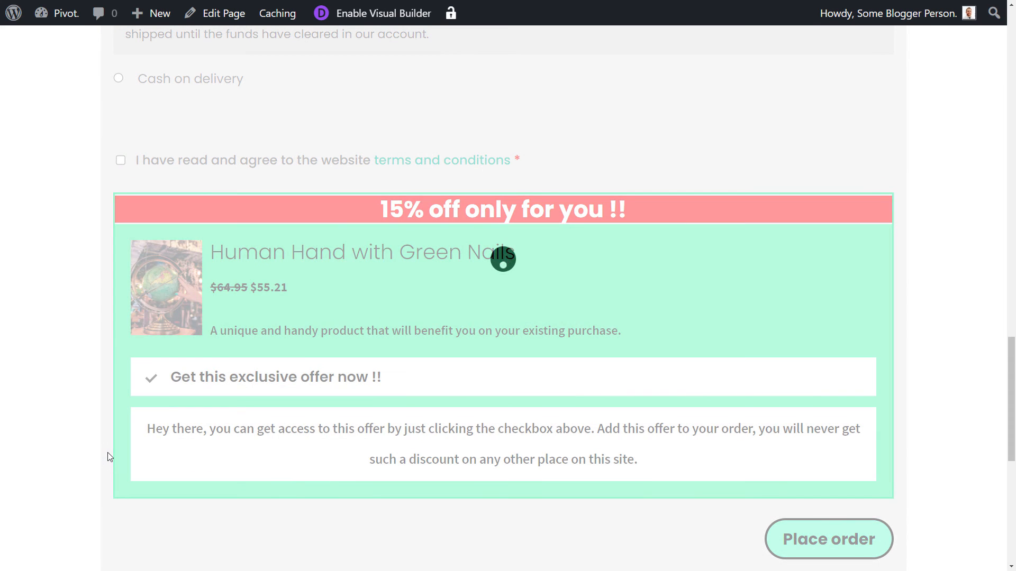
pyautogui.scroll(3)
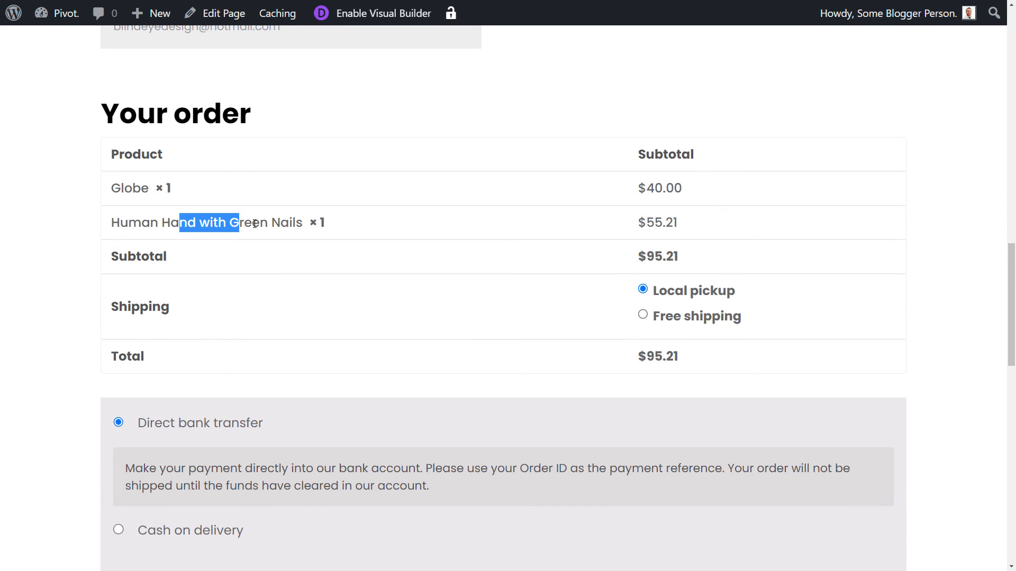
pyautogui.scroll(-3)
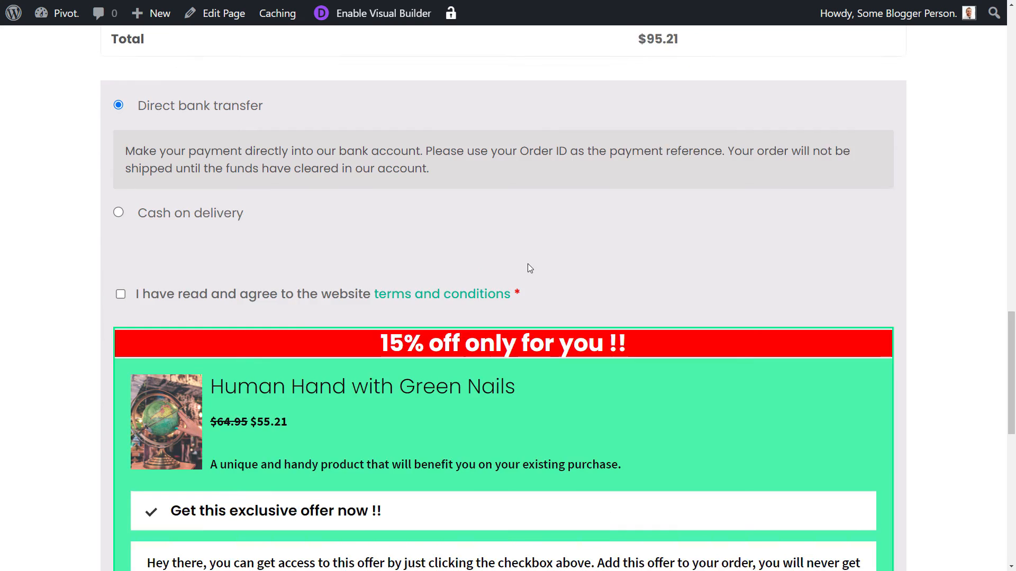
pyautogui.scroll(-3)
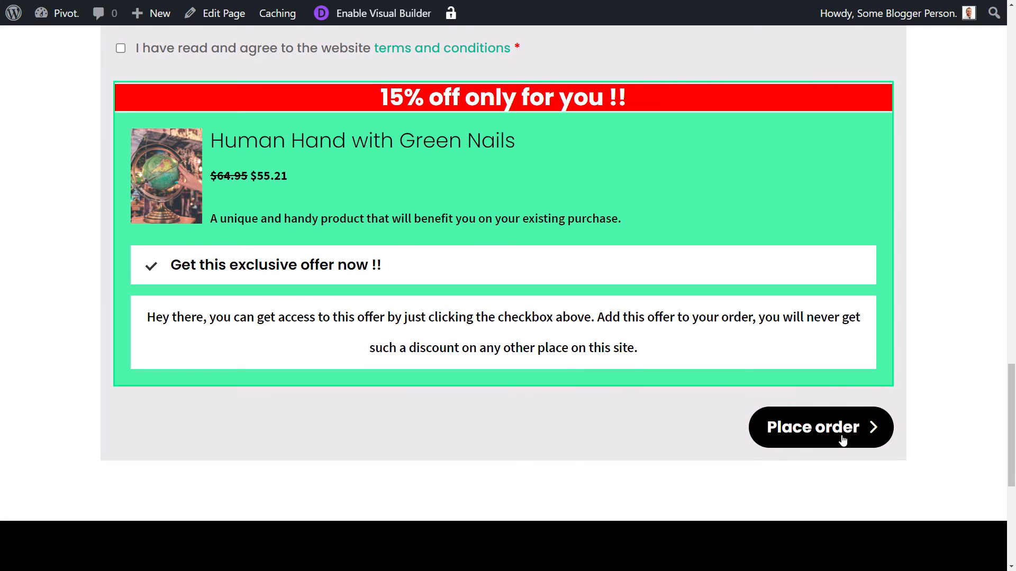
pyautogui.moveTo(917, 309)
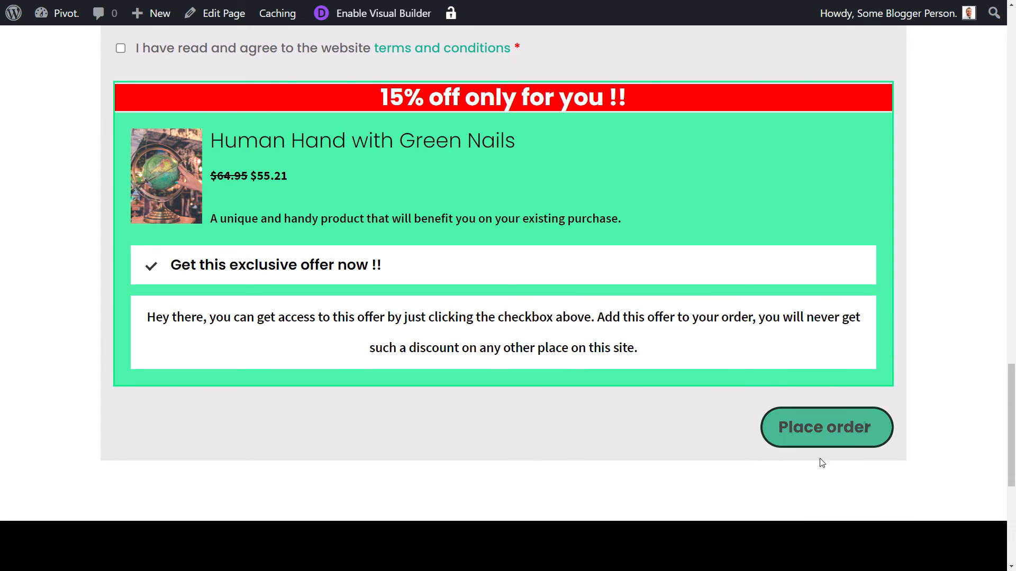
# Choose cash on delivery, accept the terms and place the order, which fails on missing billing details.
pyautogui.scroll(3)
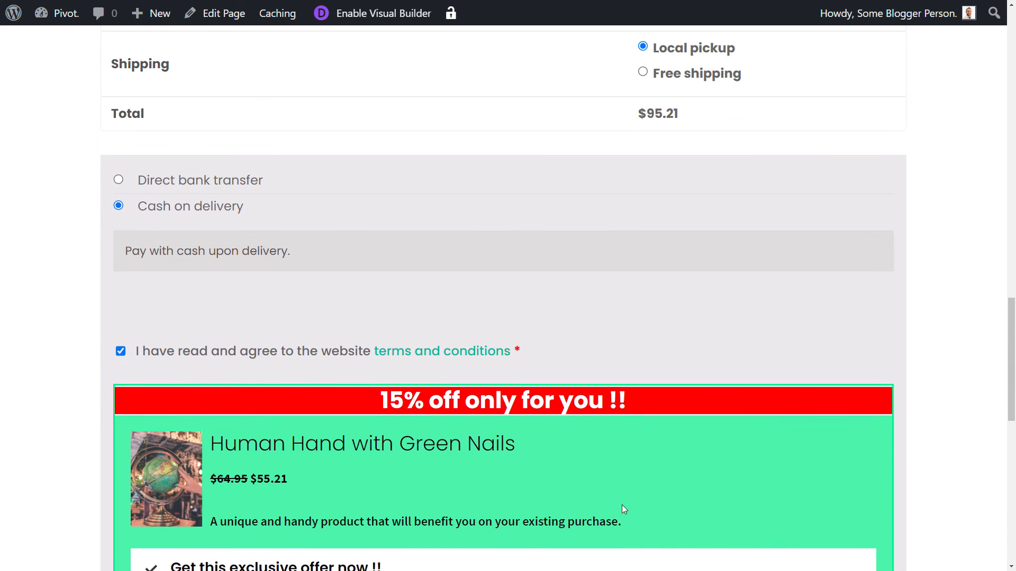
pyautogui.scroll(-3)
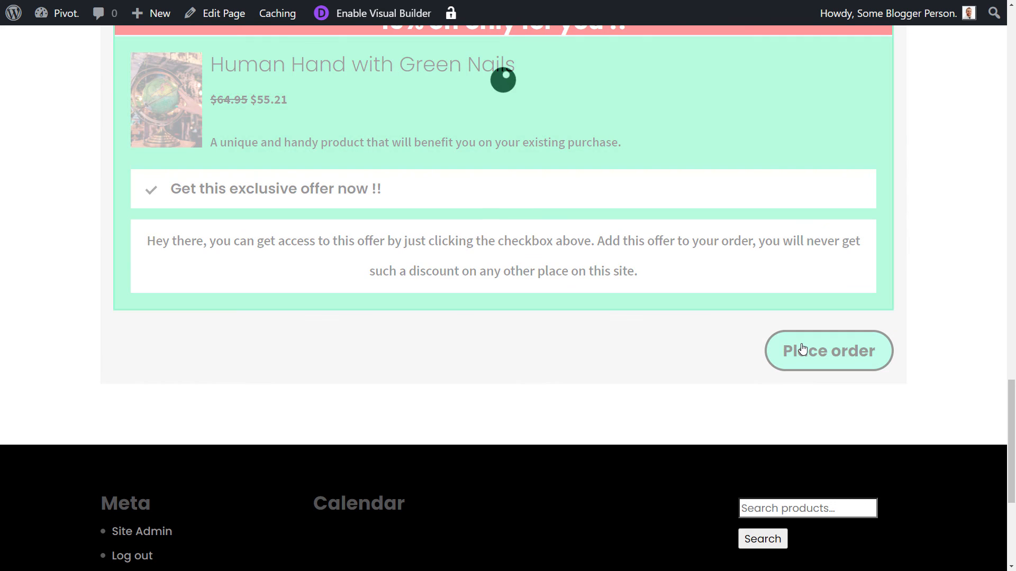
pyautogui.click(828, 350)
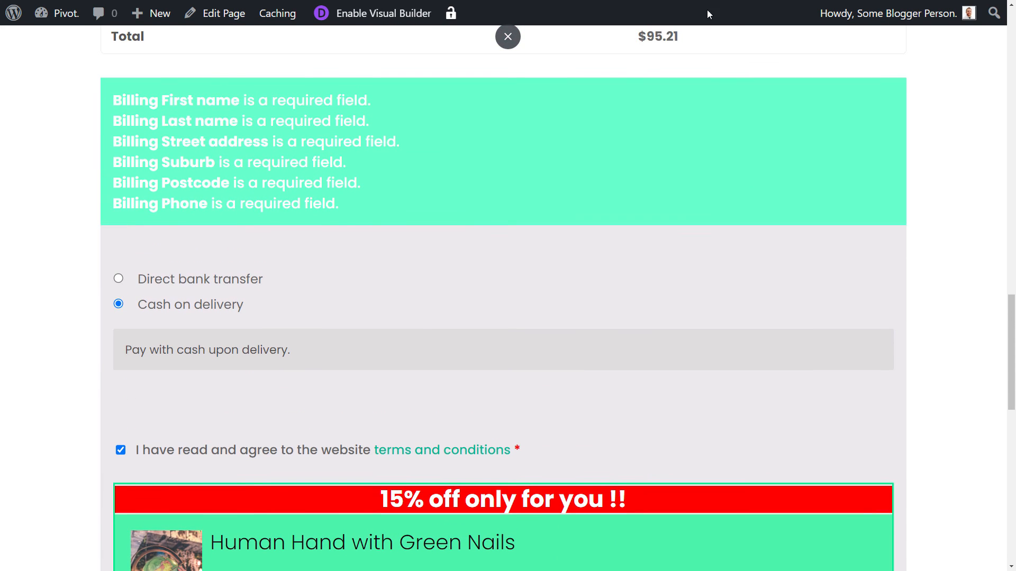
pyautogui.scroll(3)
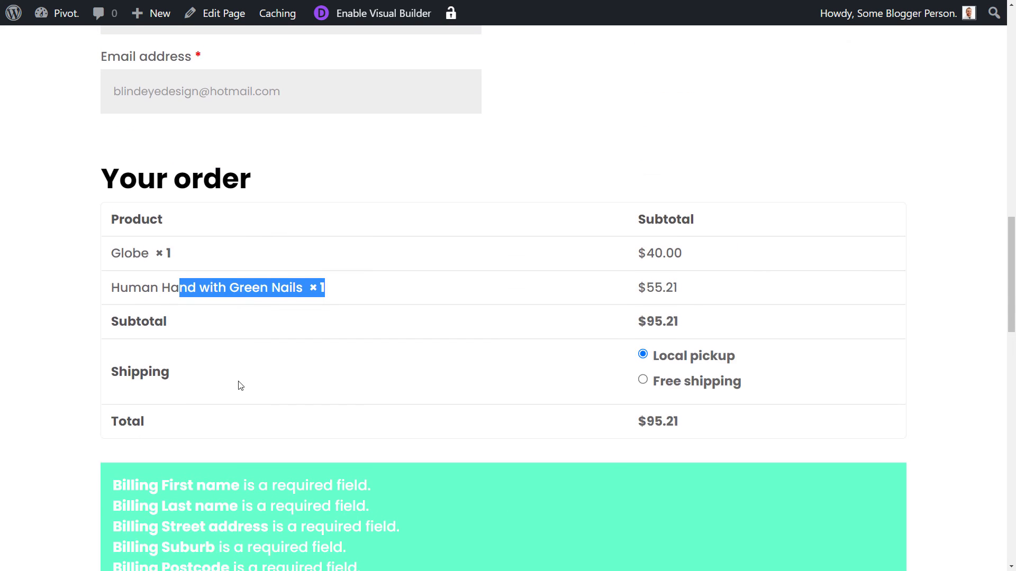
pyautogui.scroll(3)
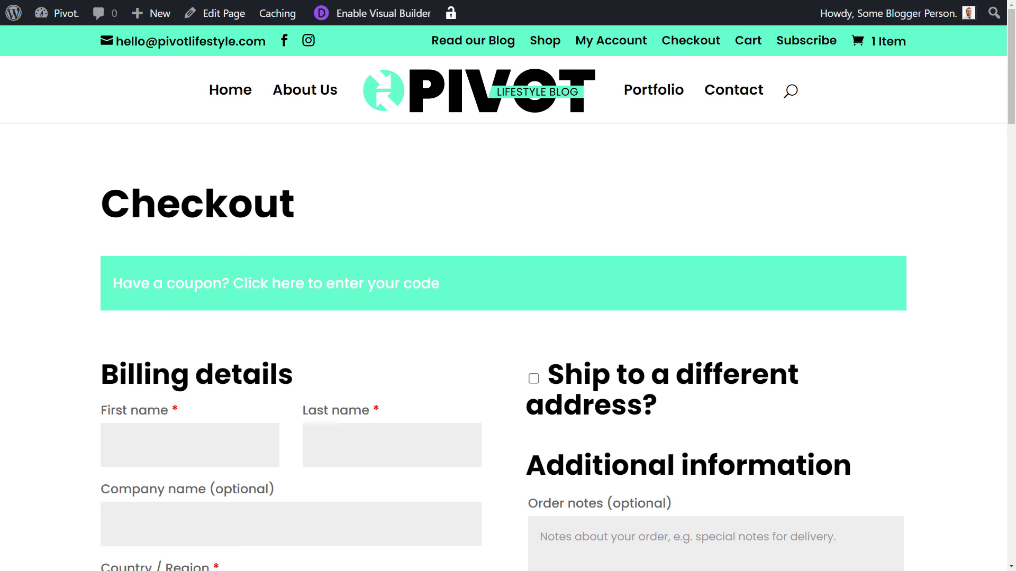
# Submit the test order and review the order received page for order 8892, $95.21.
pyautogui.scroll(-3)
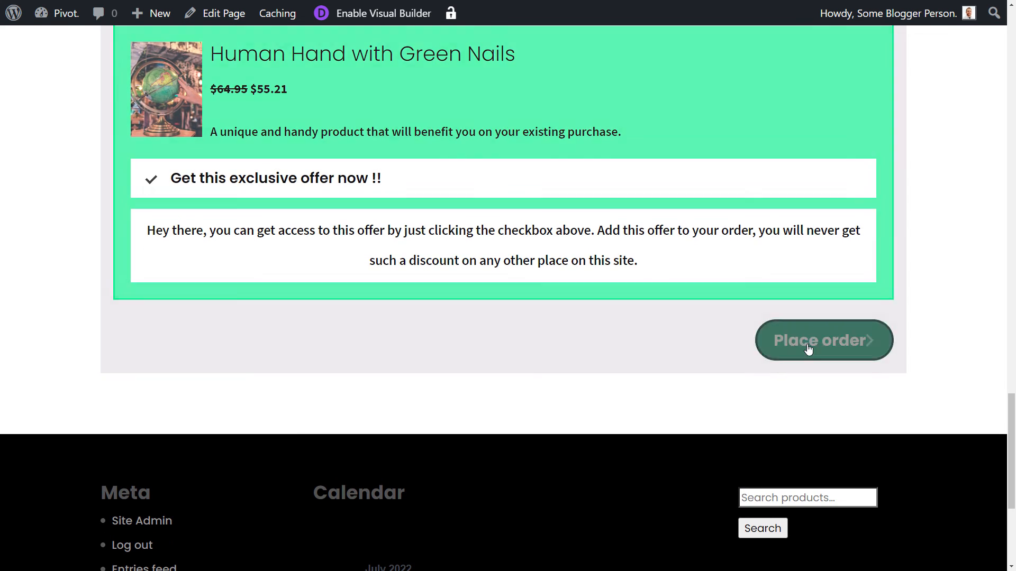
pyautogui.click(823, 341)
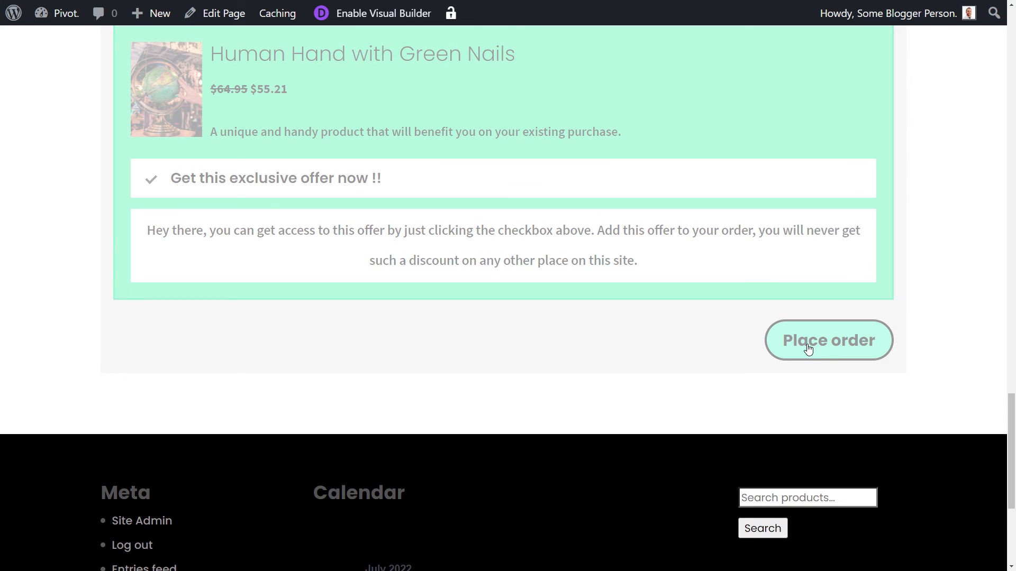
pyautogui.click(828, 340)
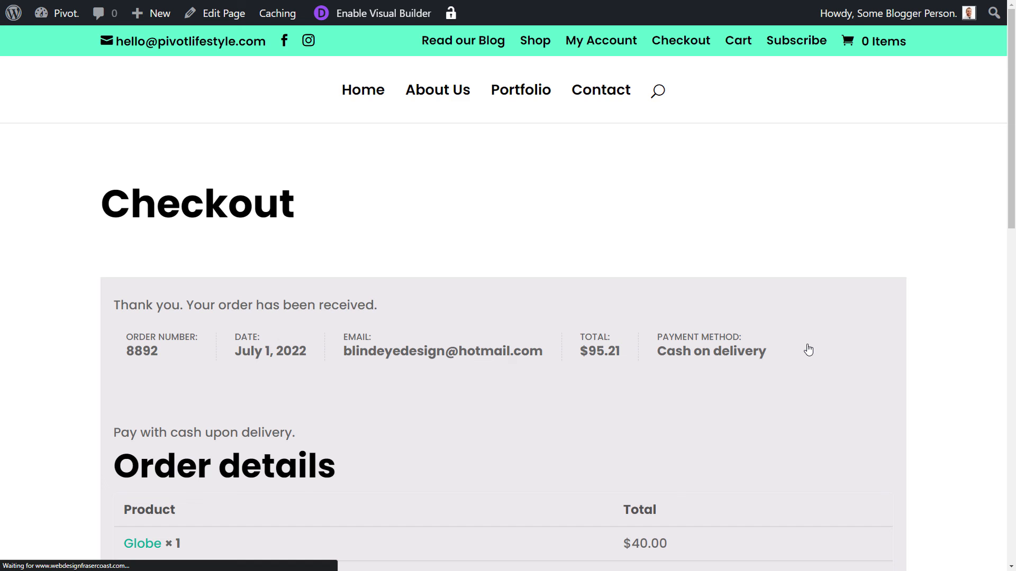
pyautogui.scroll(-3)
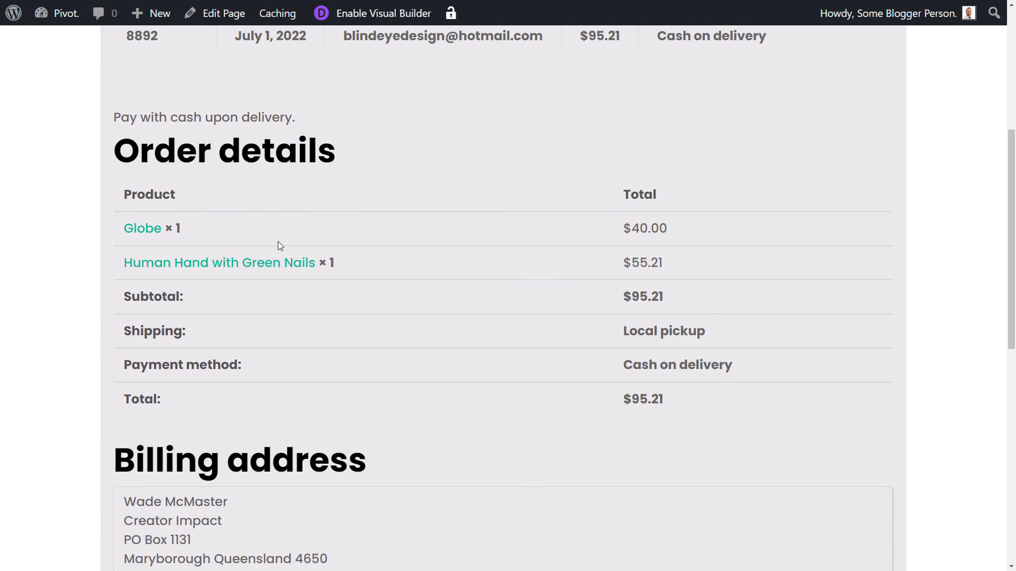
pyautogui.moveTo(483, 279)
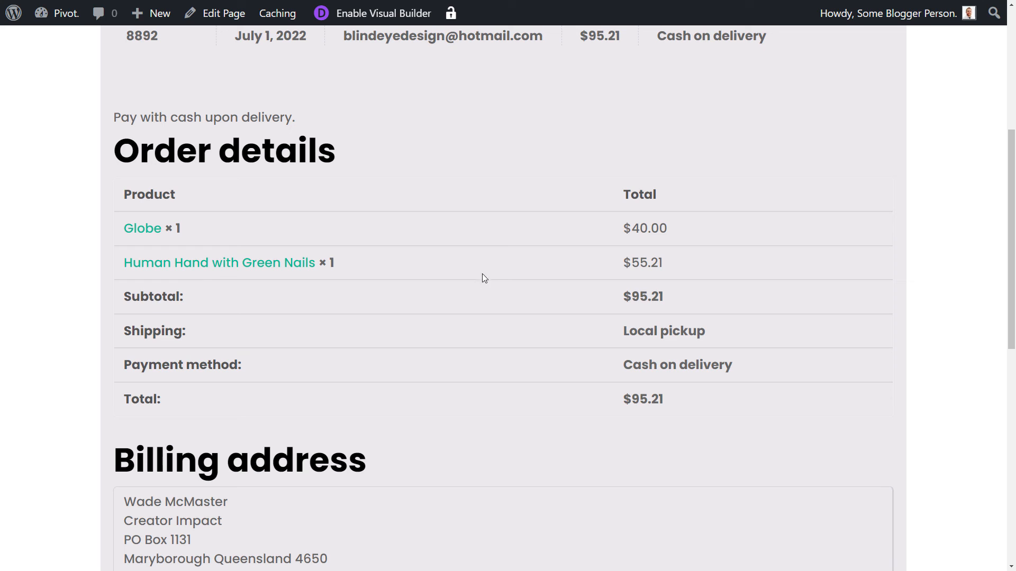
pyautogui.moveTo(567, 216)
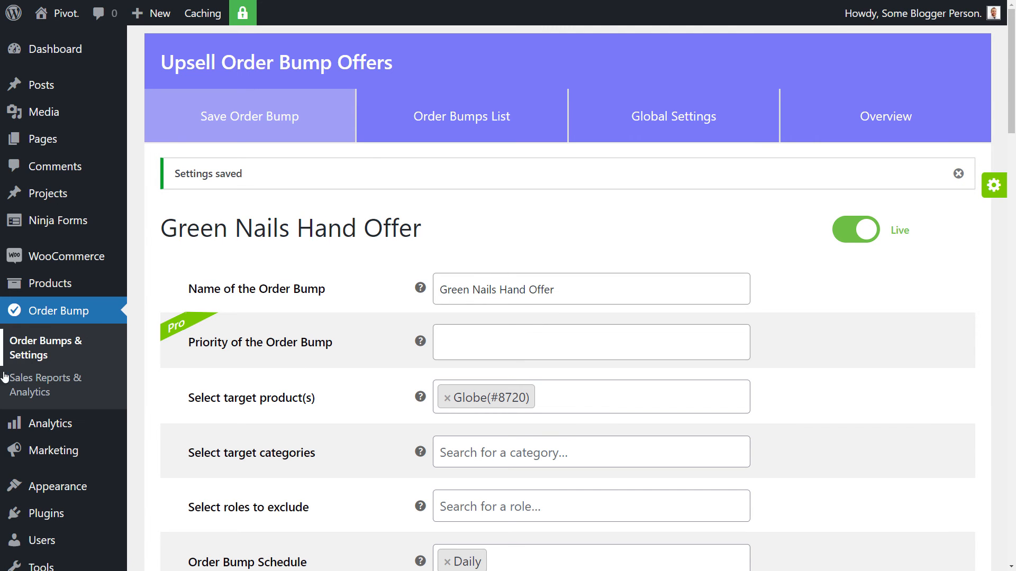
pyautogui.moveTo(44, 384)
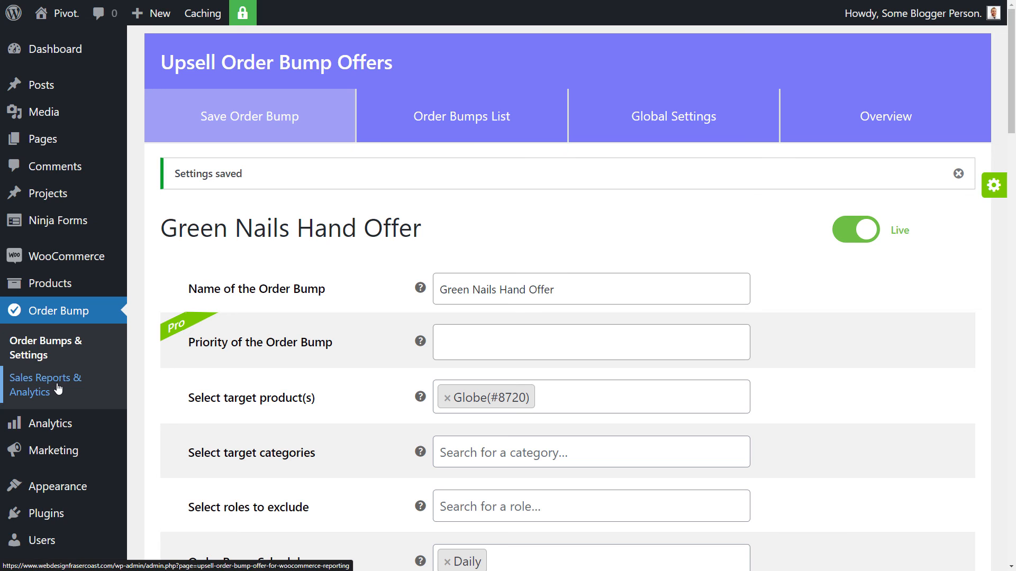
# Open Sales Reports & Analytics and highlight the Green Nails offer's success count and 50.00% conversion.
pyautogui.click(44, 384)
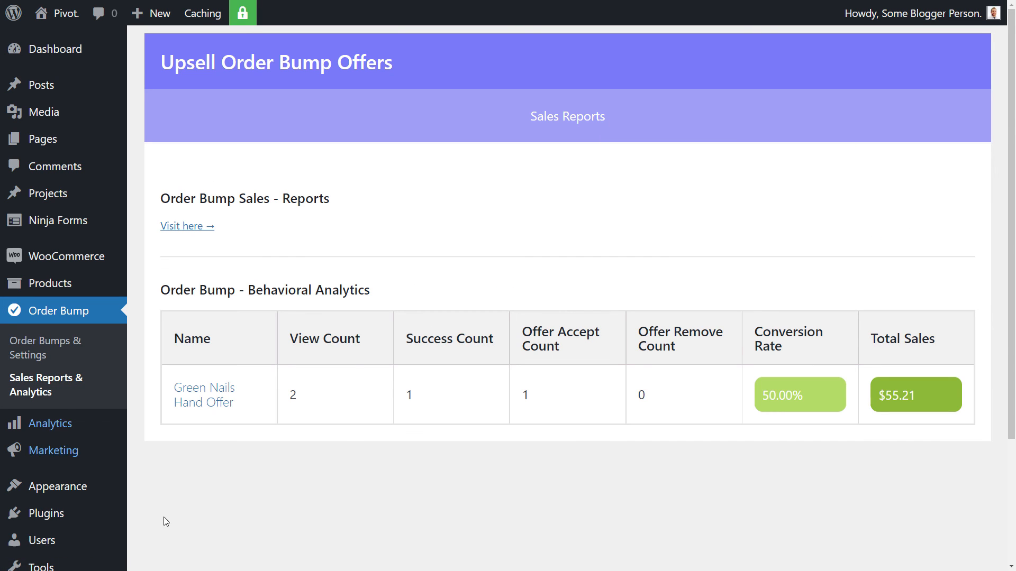
pyautogui.doubleClick(292, 394)
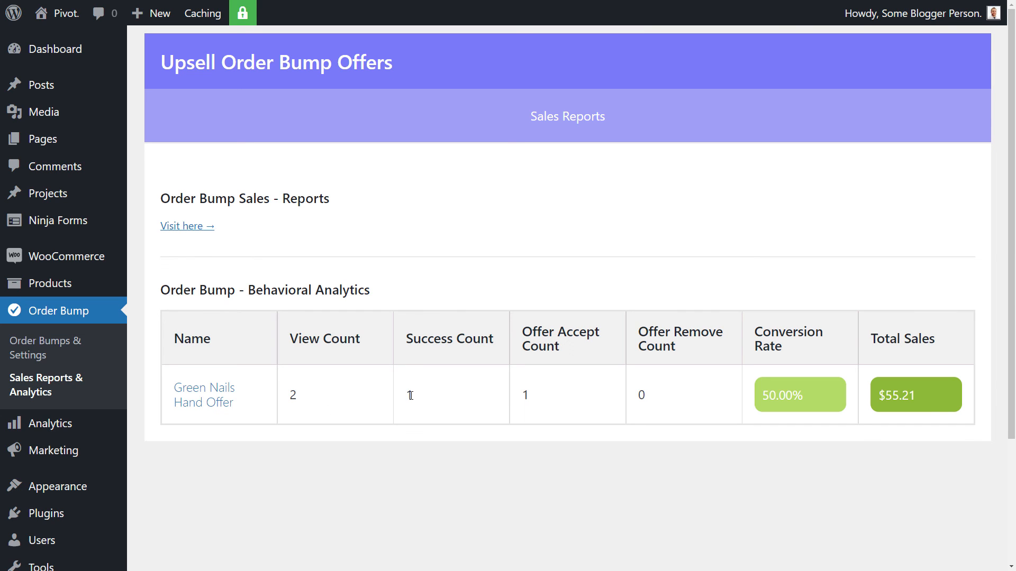
pyautogui.doubleClick(525, 395)
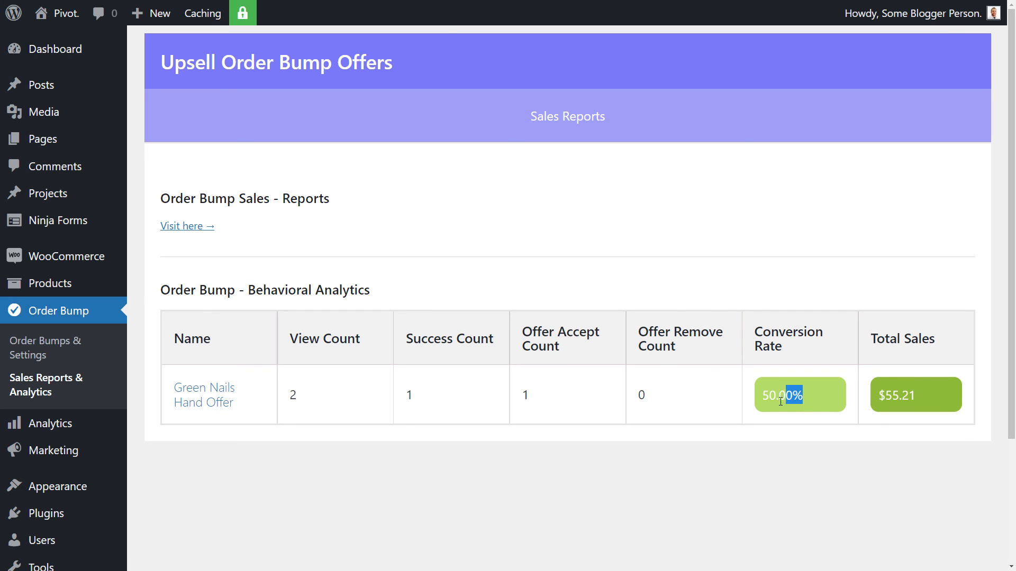
pyautogui.moveTo(756, 266)
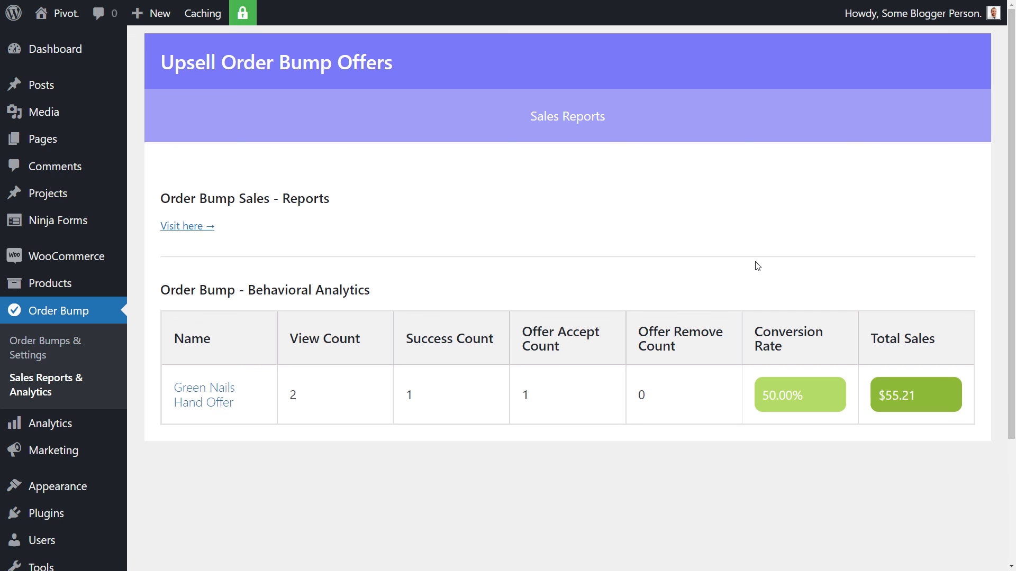
pyautogui.moveTo(294, 395)
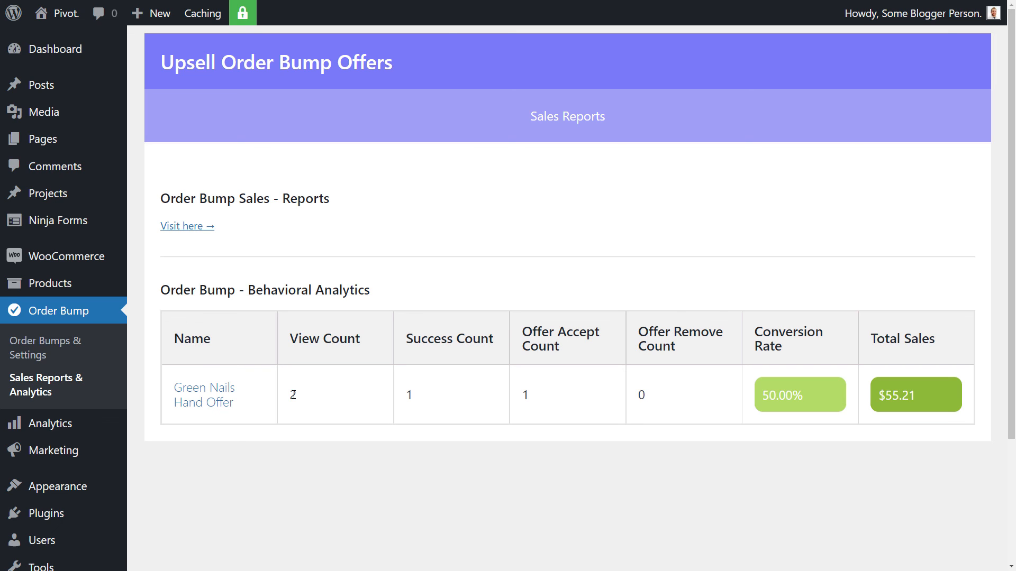
pyautogui.moveTo(289, 398)
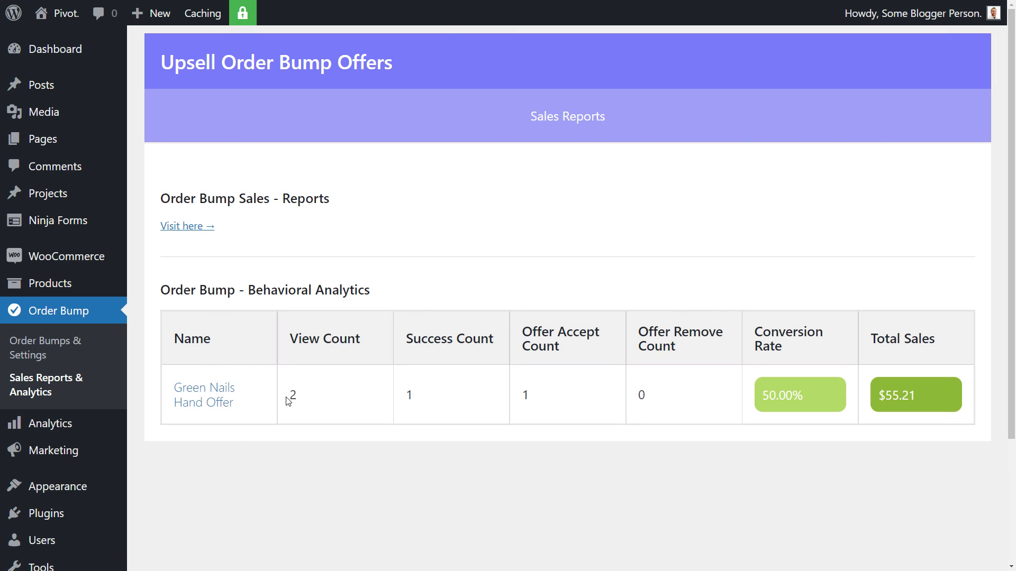
pyautogui.moveTo(45, 384)
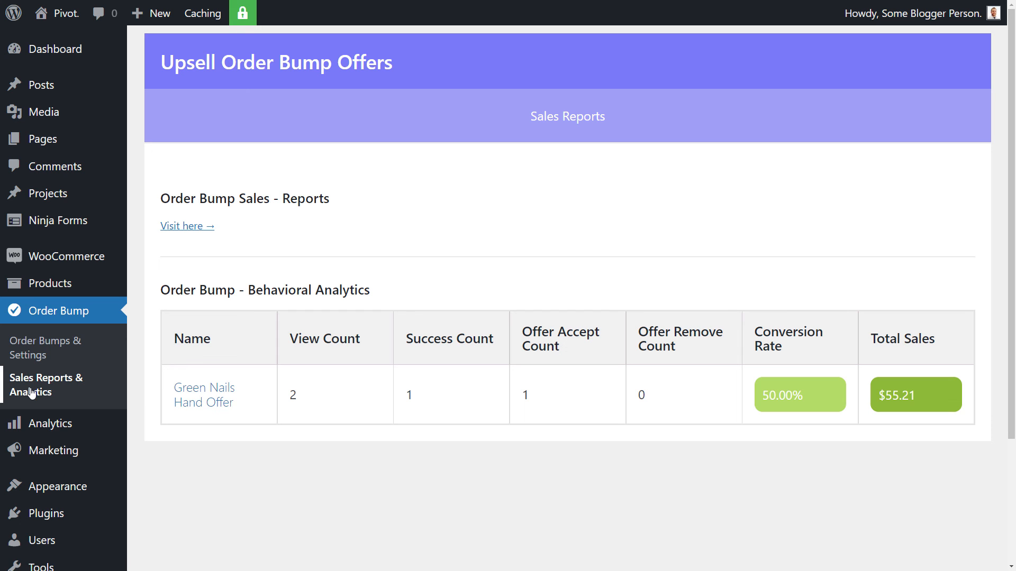